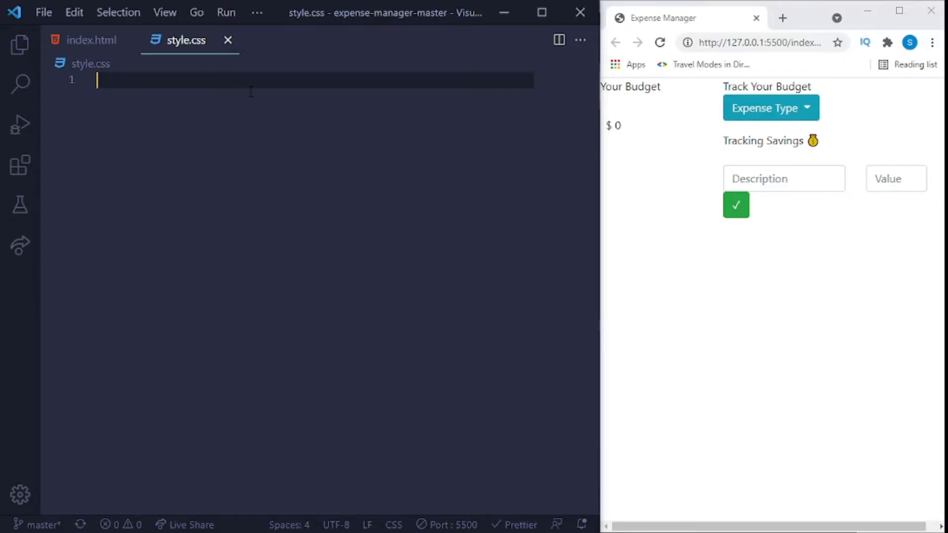
Write a universal * rule with margin 0, padding 0 and border-box box-sizing.
type("*")
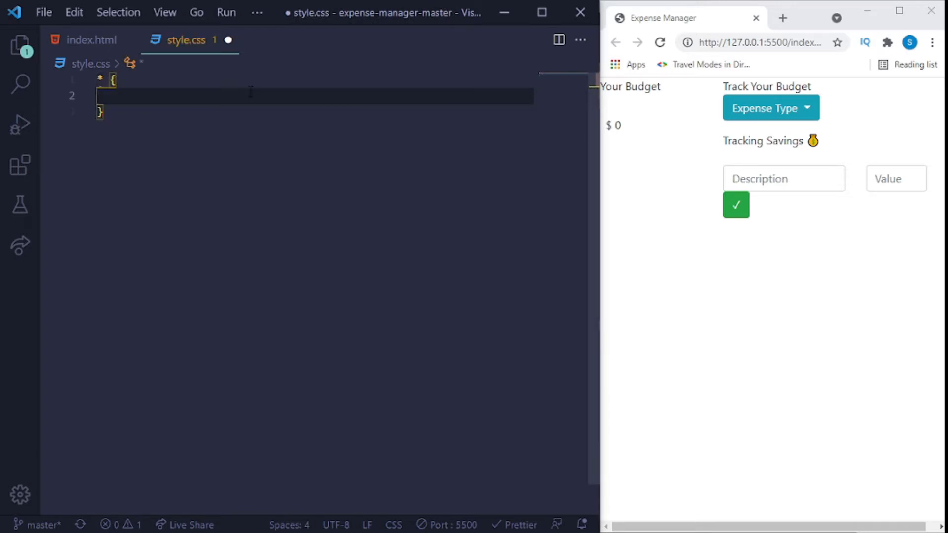
type("margin: 0;")
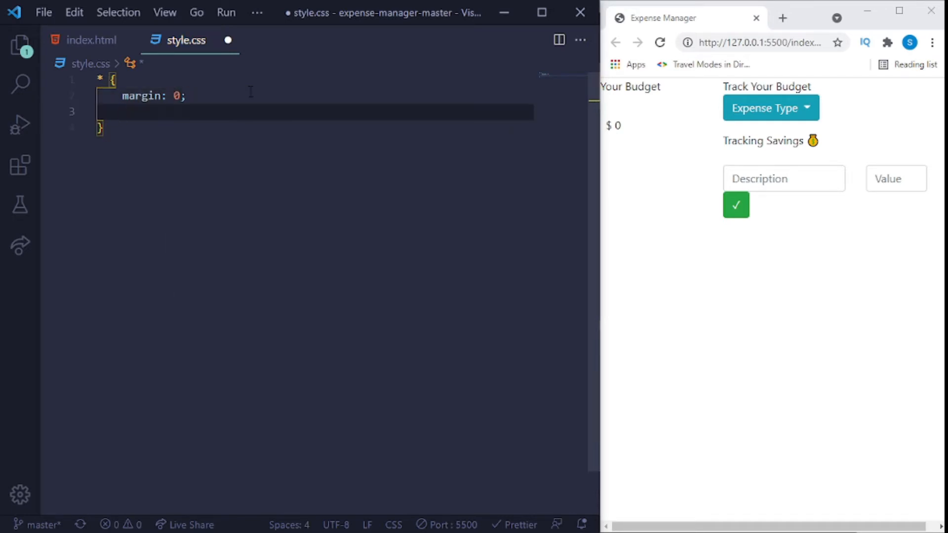
type("padding: ;")
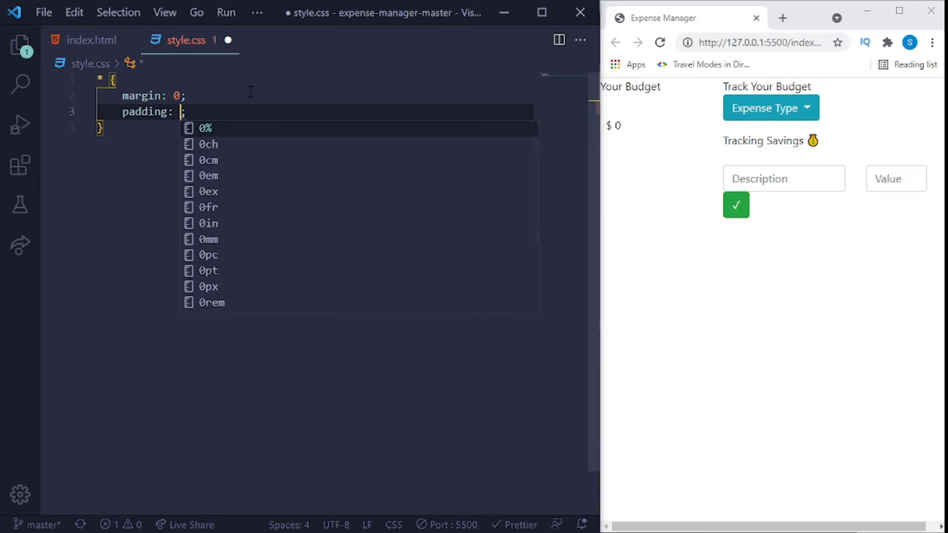
type("0;")
type("box-sizing: border-box;")
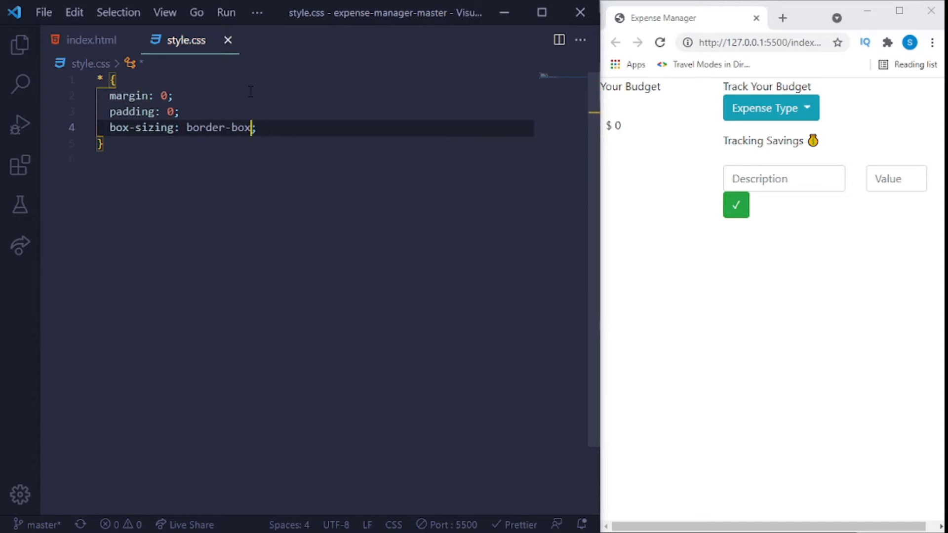
mouse_move(717, 79)
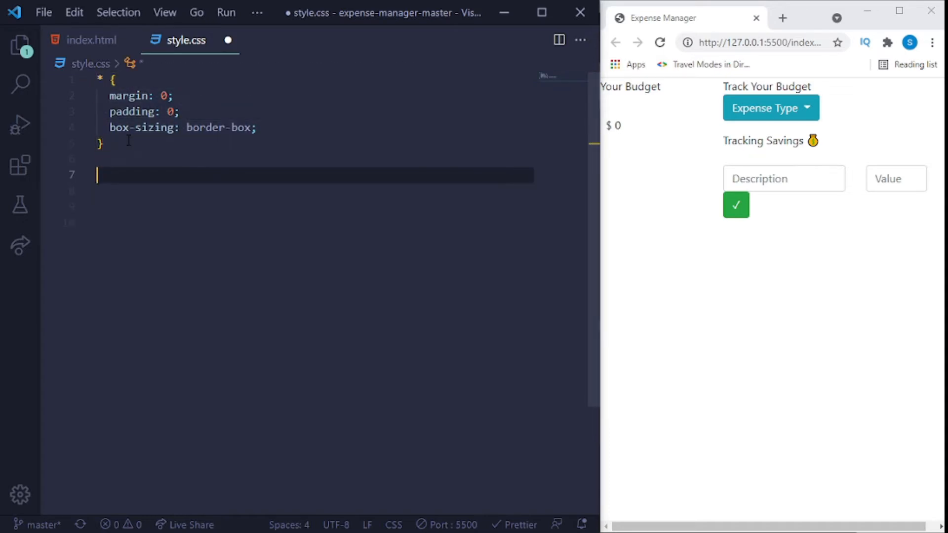
Begin a .clearfix::after rule block in style.css.
type(".cle")
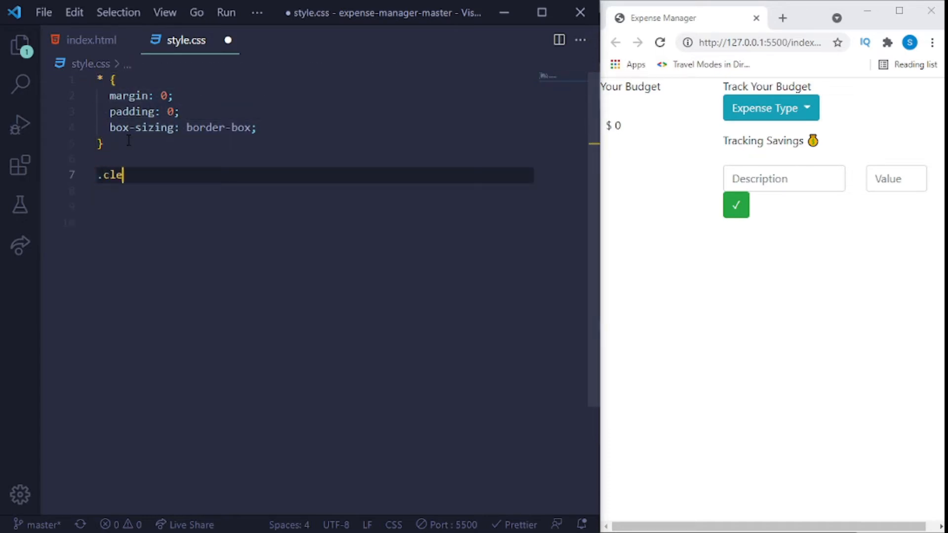
type("arf")
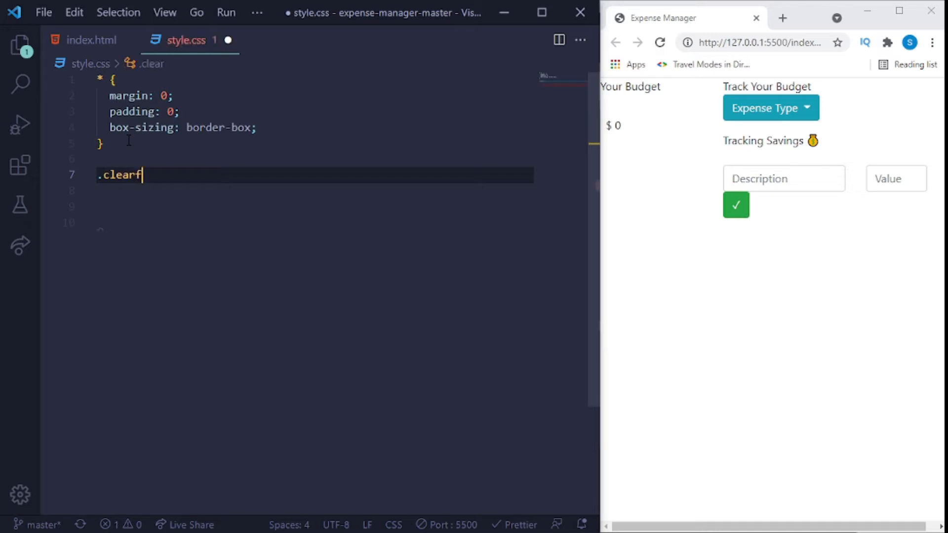
type("ix:")
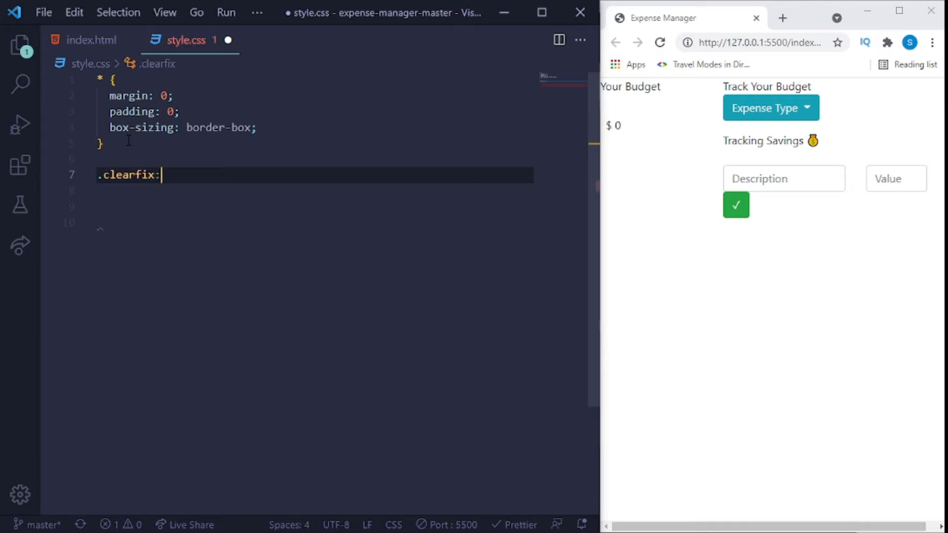
type(":after")
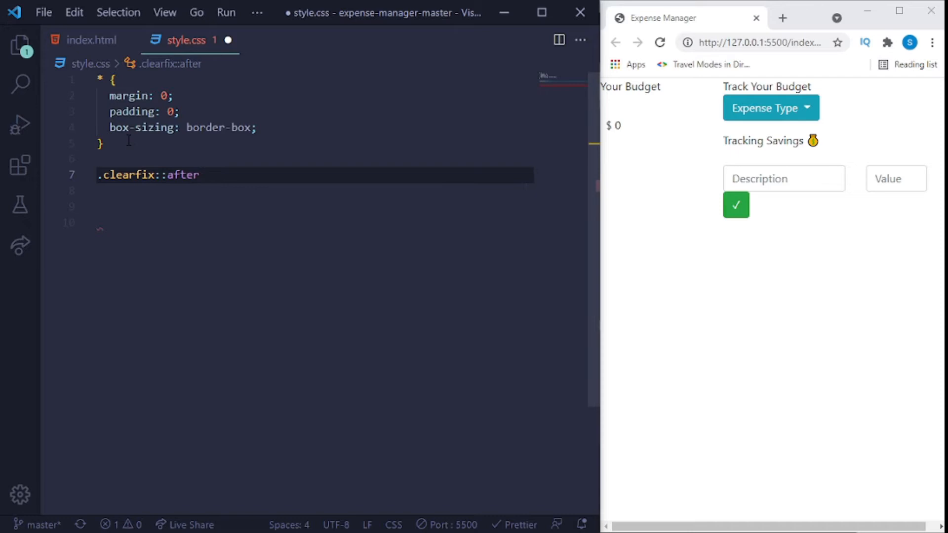
type("{")
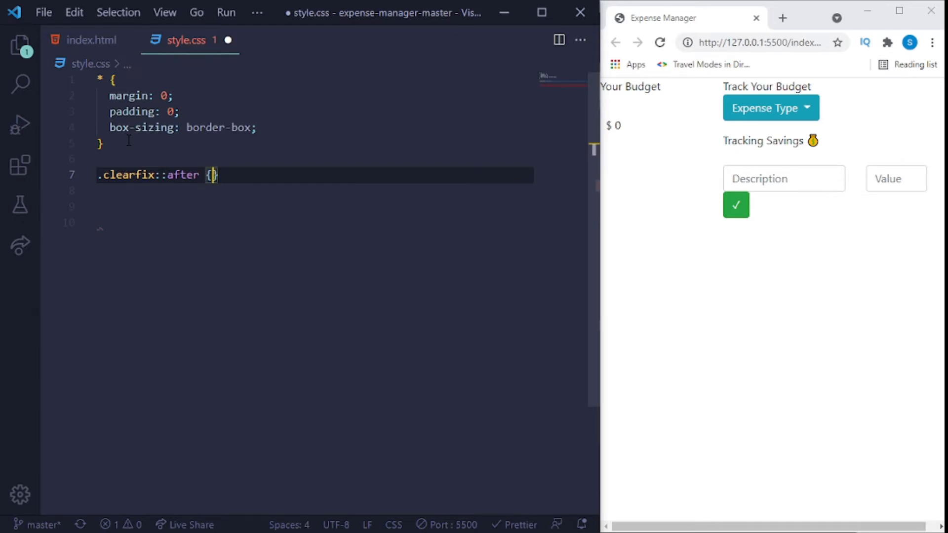
key("Enter")
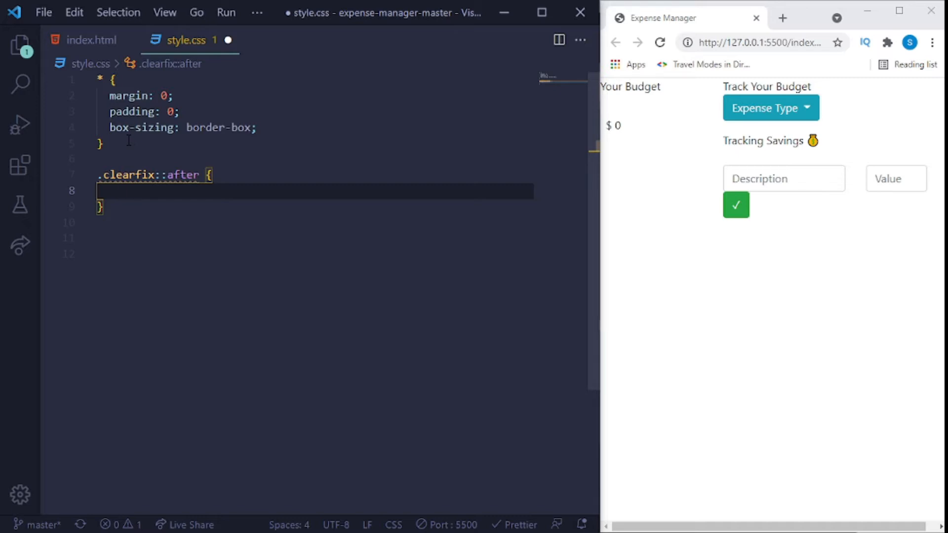
Give clearfix::after empty content, table display and clear both, then save.
type("const")
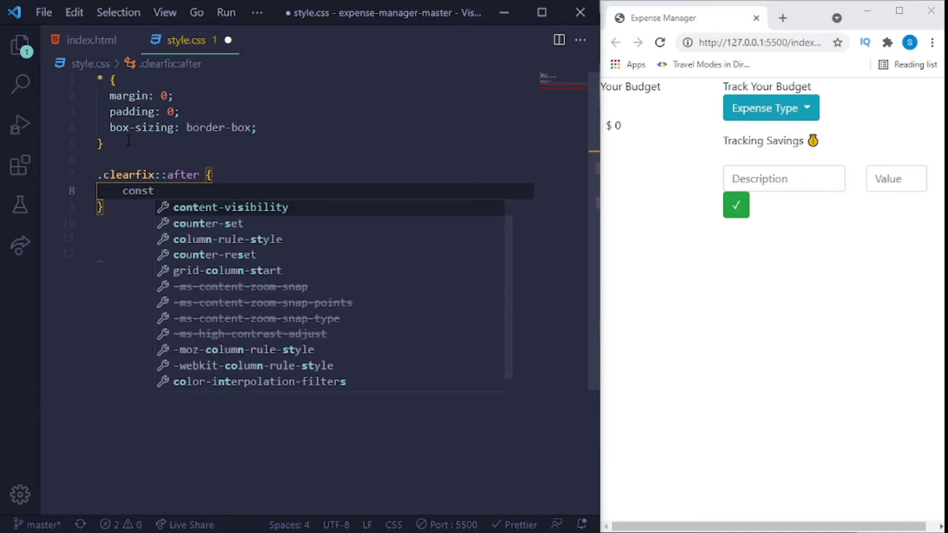
key("Backspace")
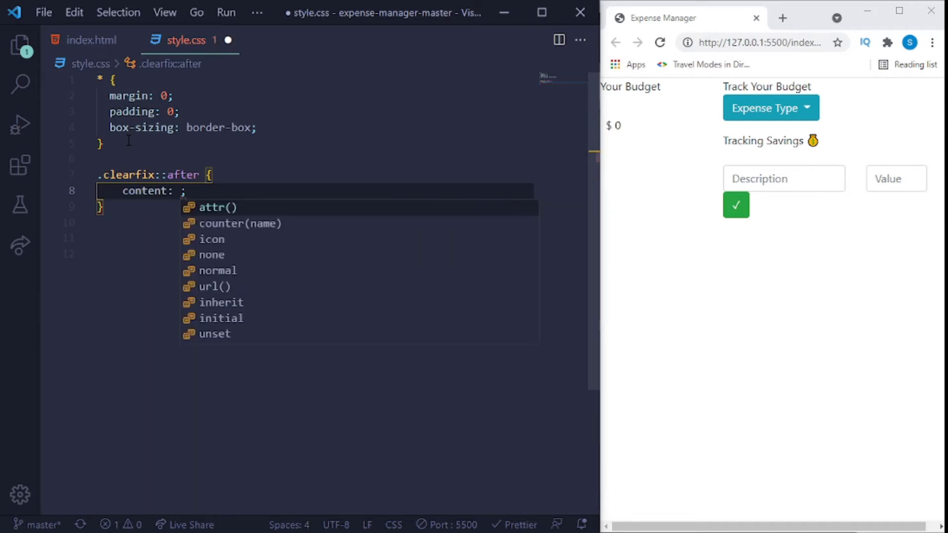
type("\"\"")
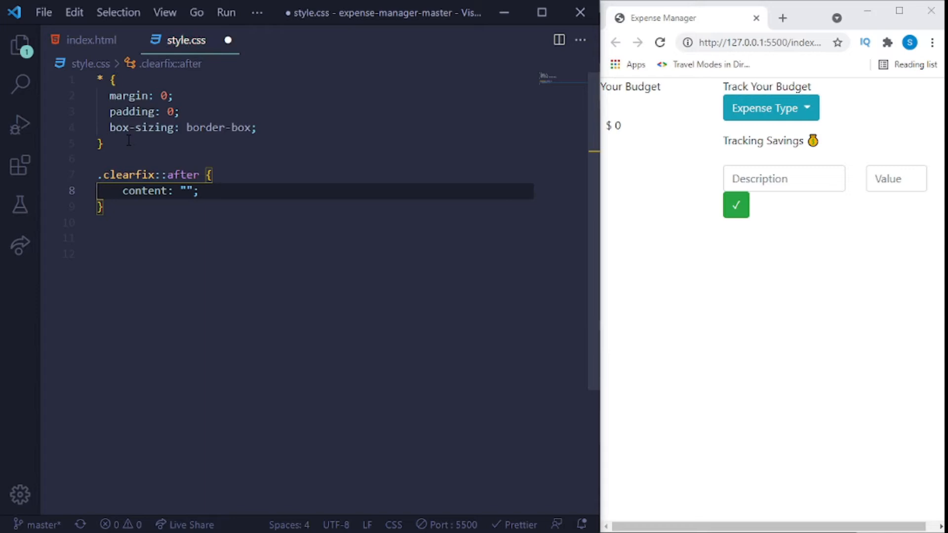
type("d")
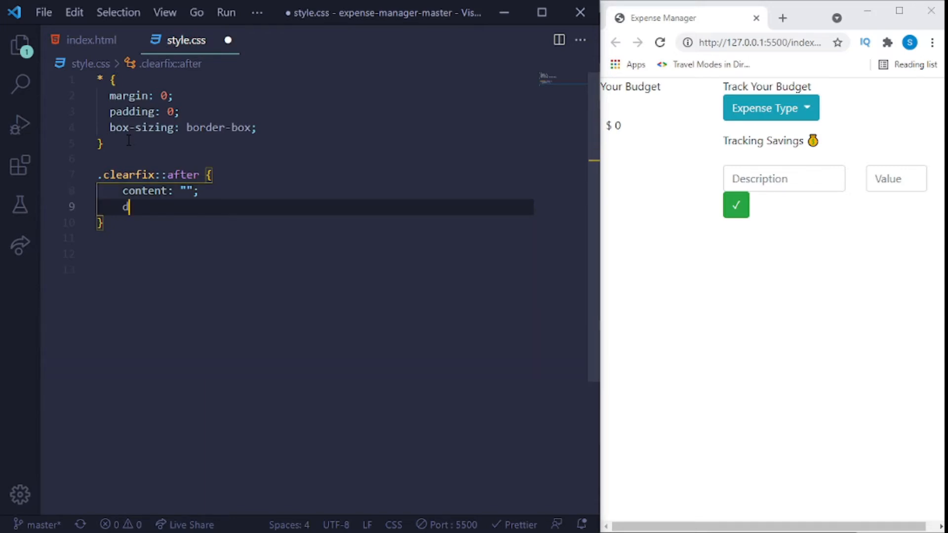
type("isplay: t;")
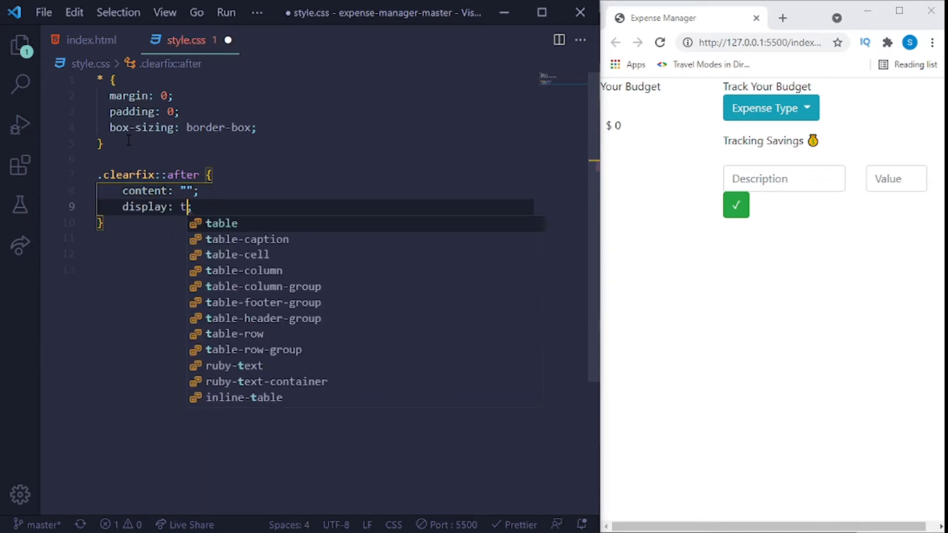
left_click(221, 223)
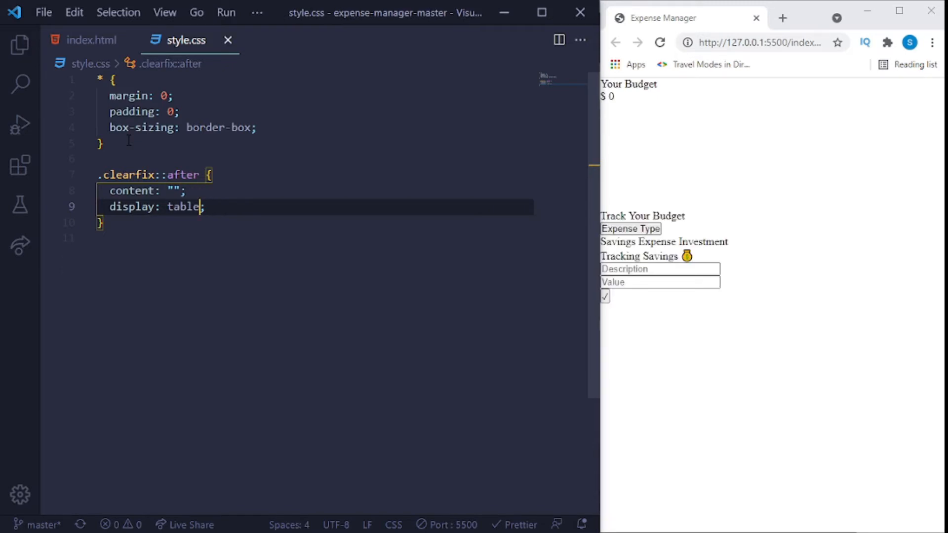
key("Enter")
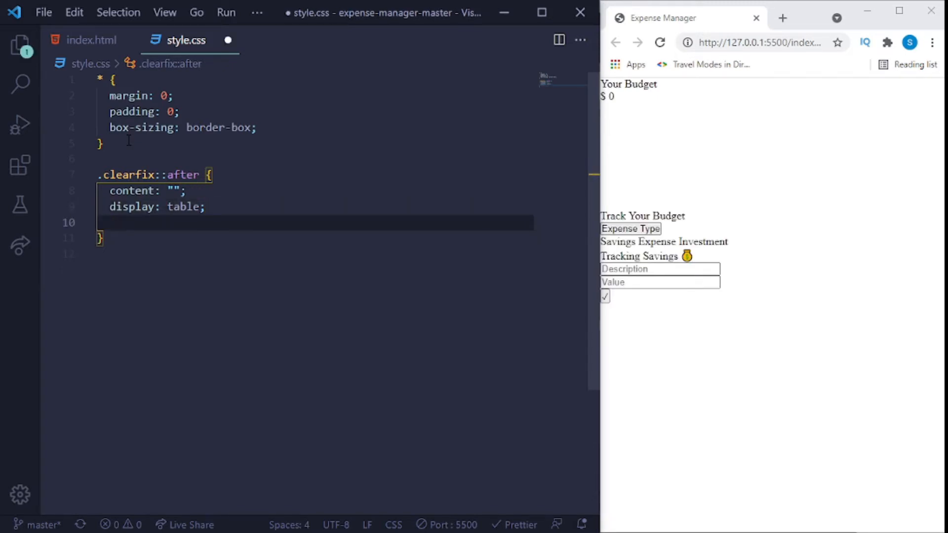
type("clear: both;")
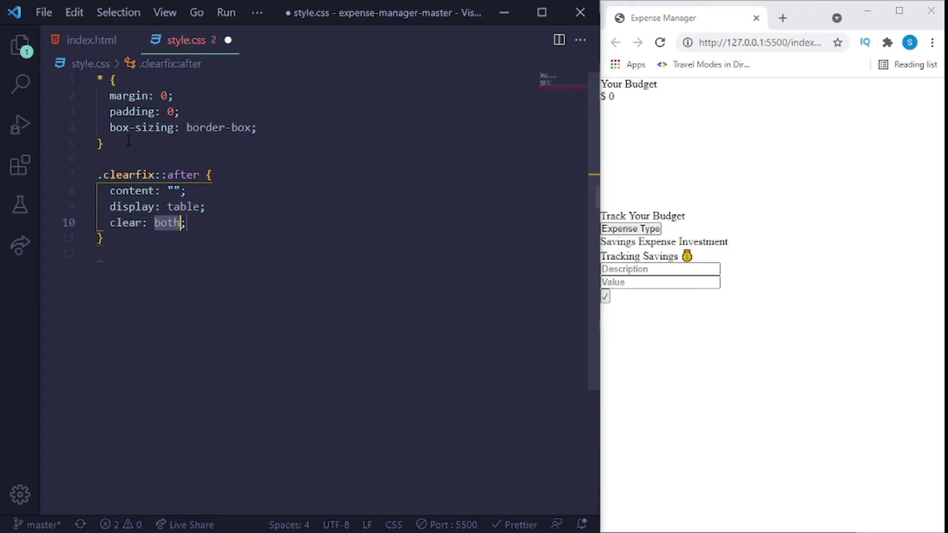
key("ctrl+s")
type("body {")
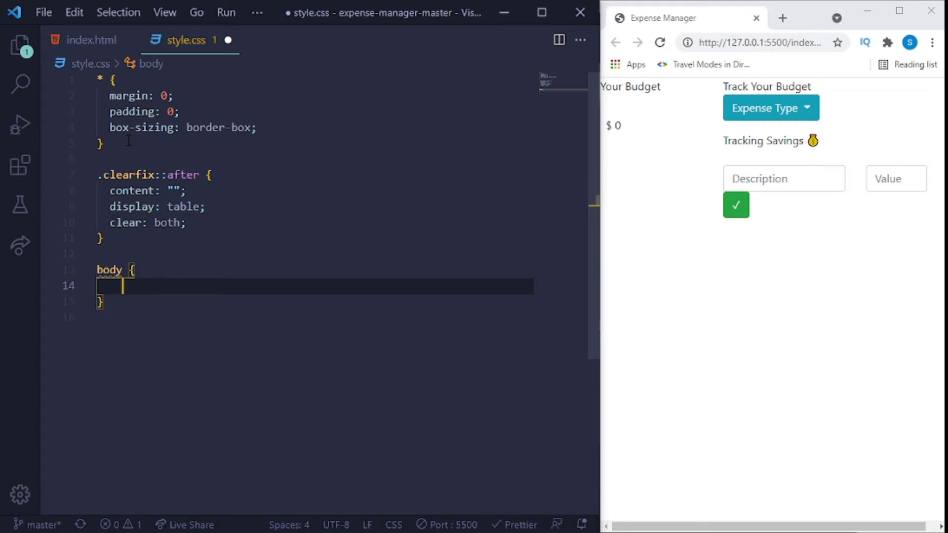
Give the body rule color #555, Open Sans font family and 16px font size.
type("color: ;")
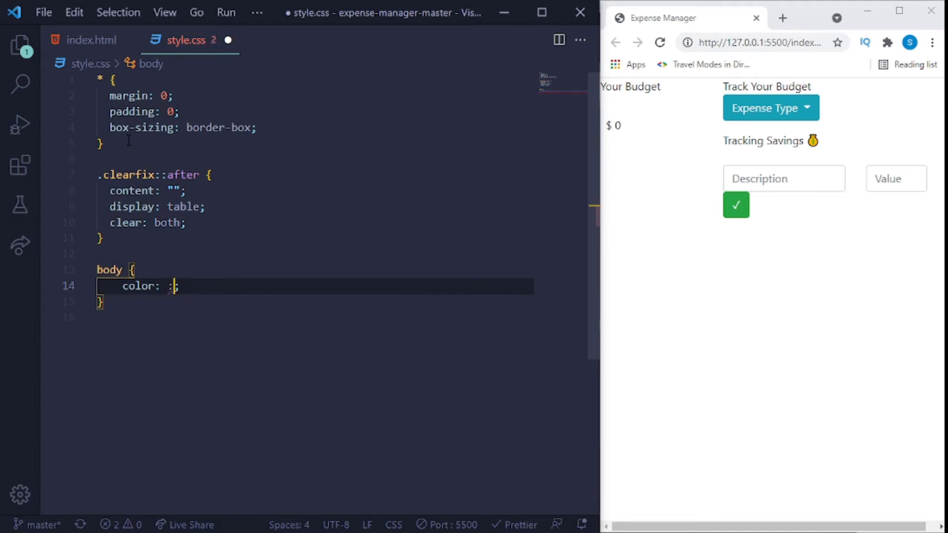
key("Backspace")
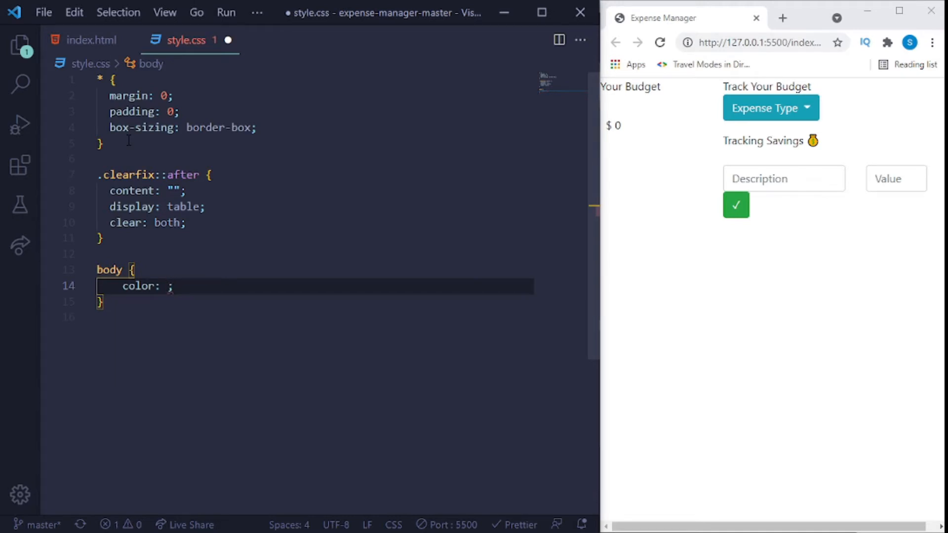
type("#555")
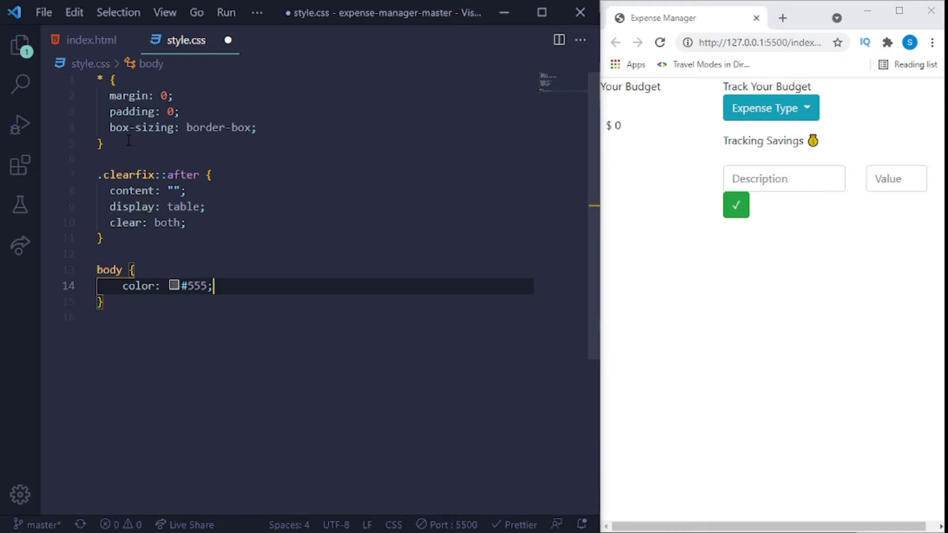
type("font-family: ;")
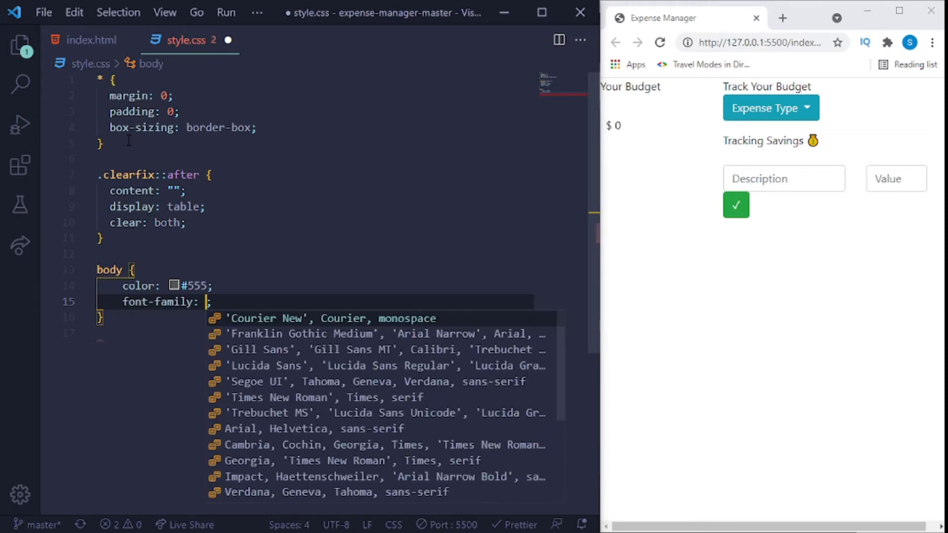
type("o")
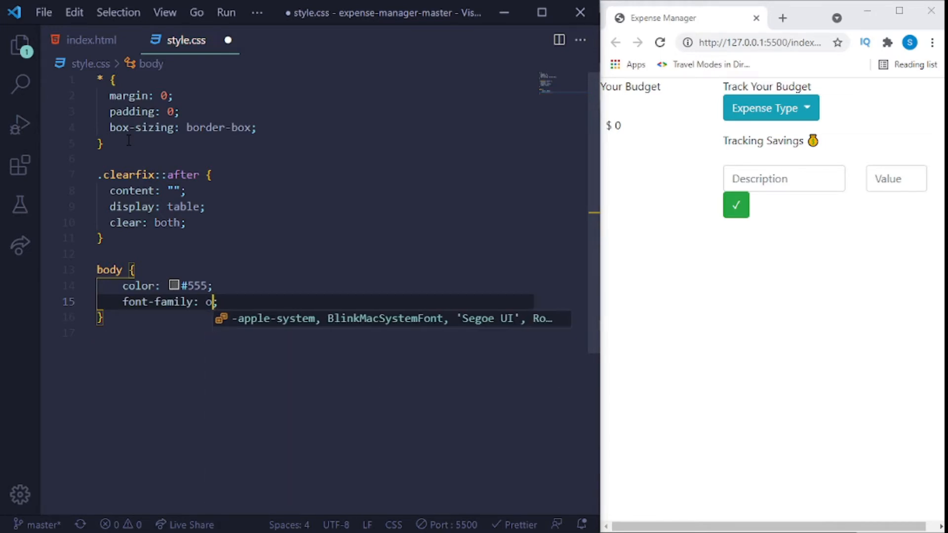
type("p")
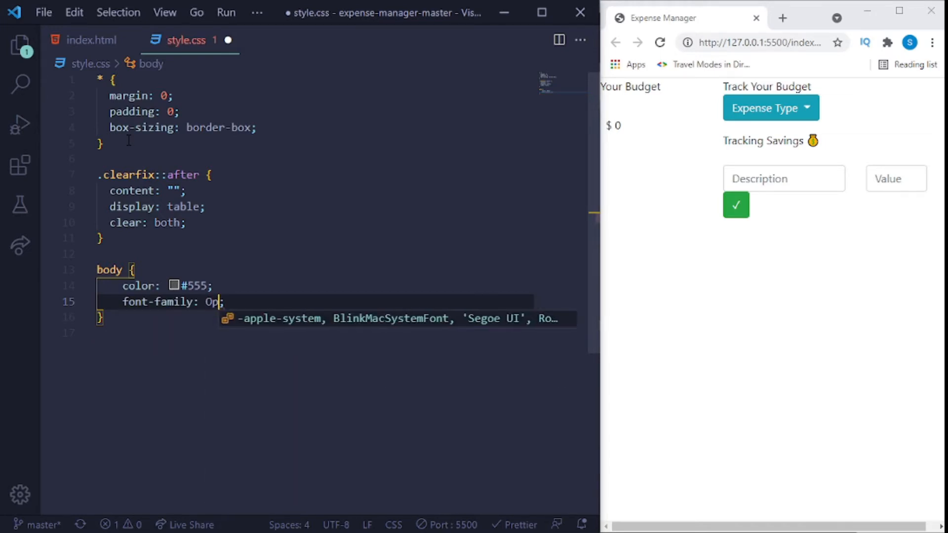
type("en S")
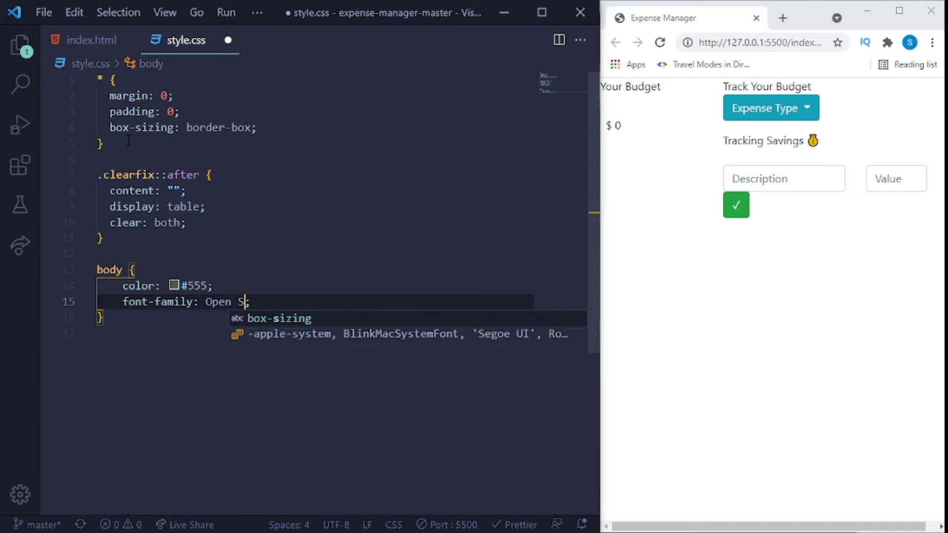
type("ans;")
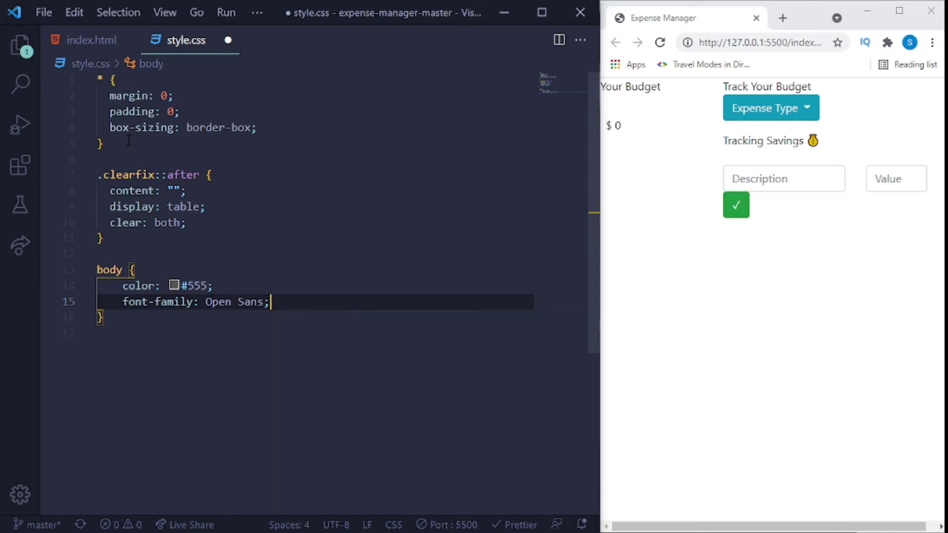
type("font-size: ;")
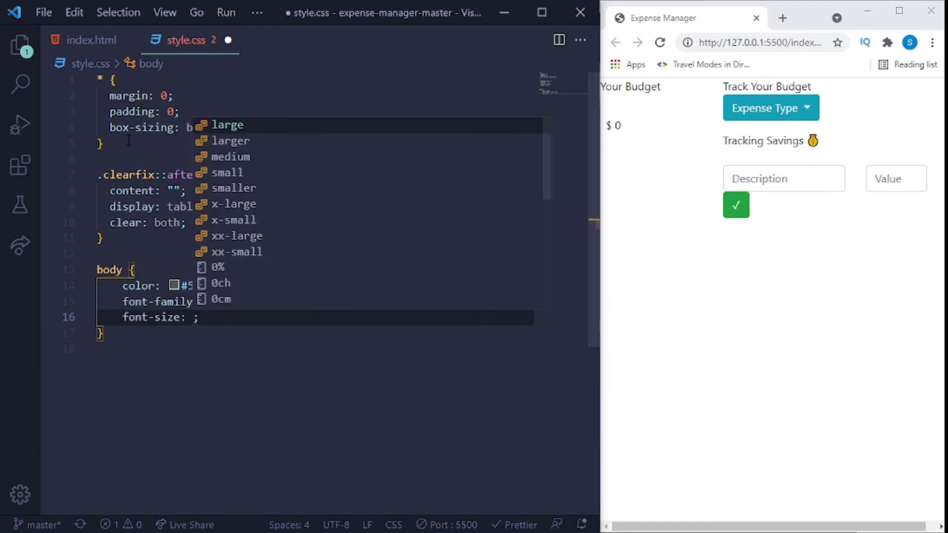
type("16px")
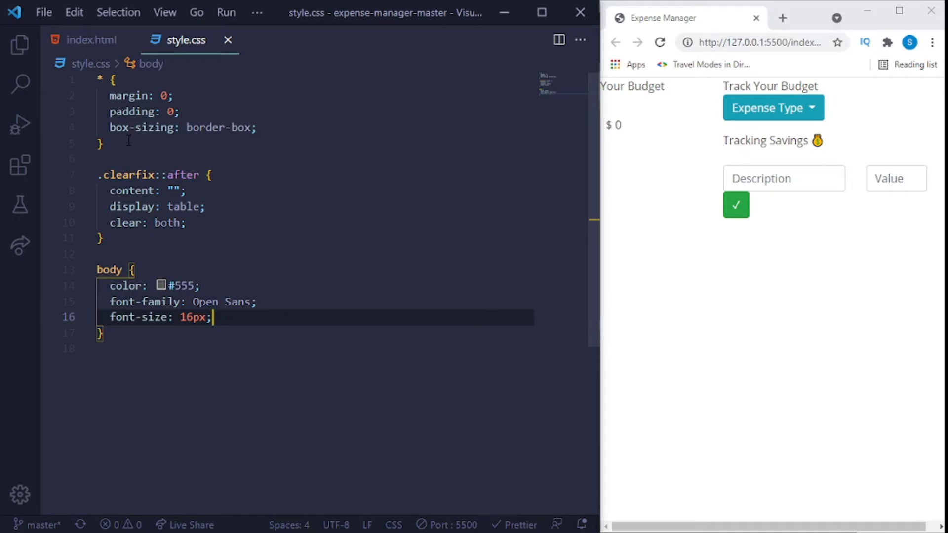
key("Enter")
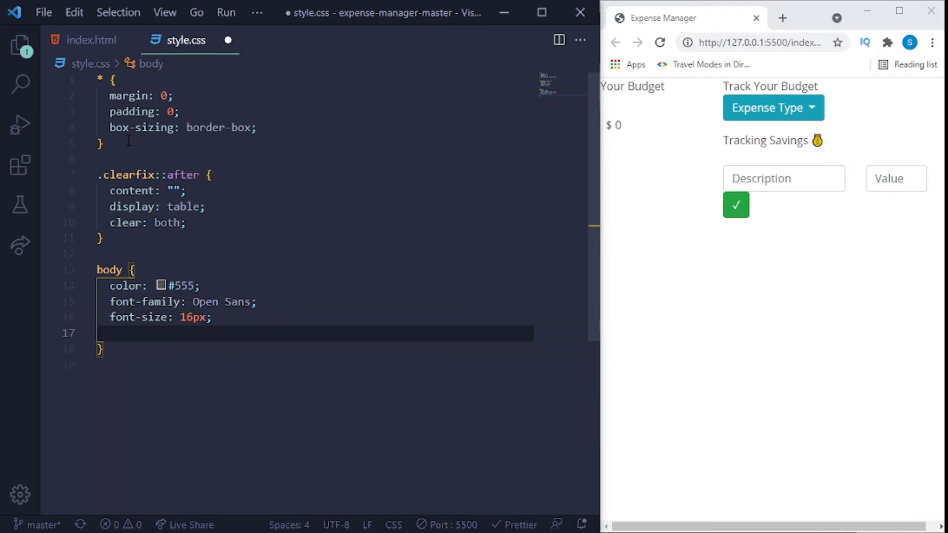
Add relative position, 100vh height and font weight 400 to the body rule.
type("p")
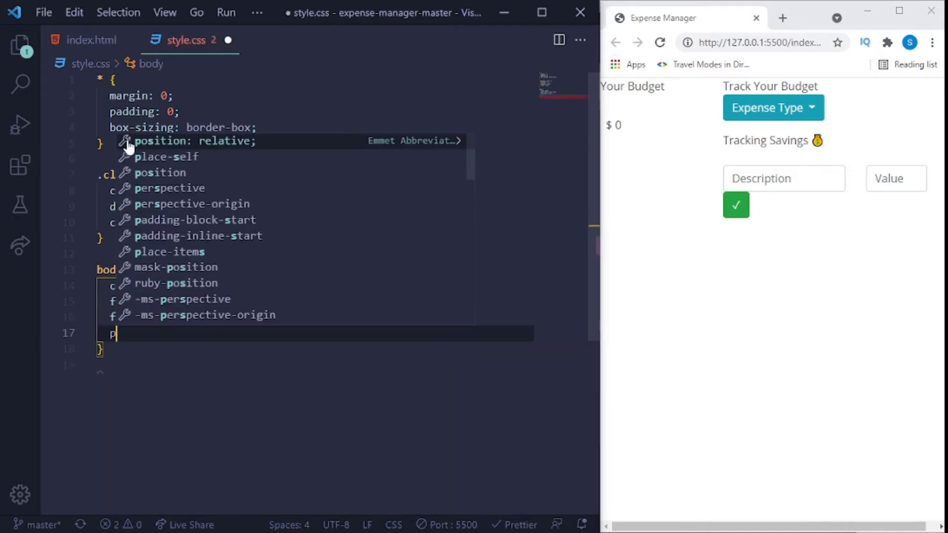
type("osition: relative;")
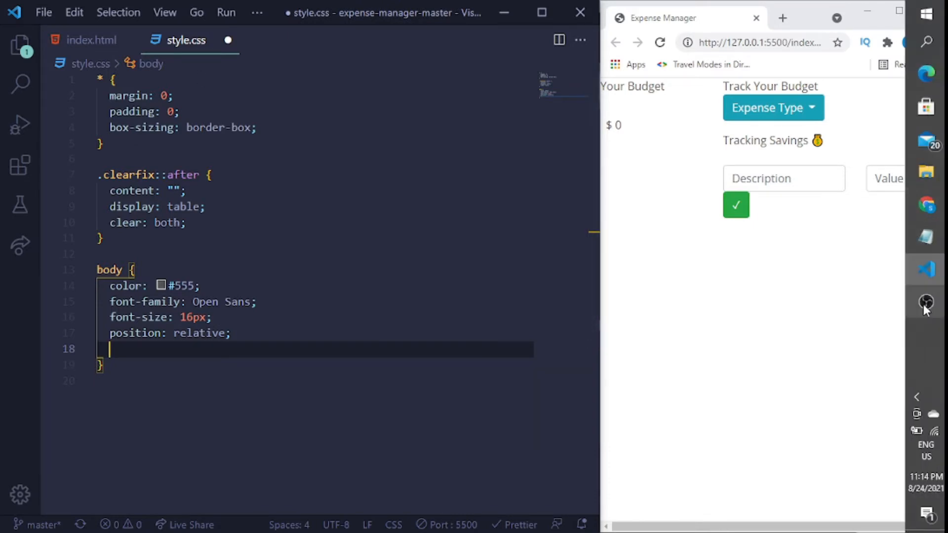
left_click(925, 302)
type("height: ;")
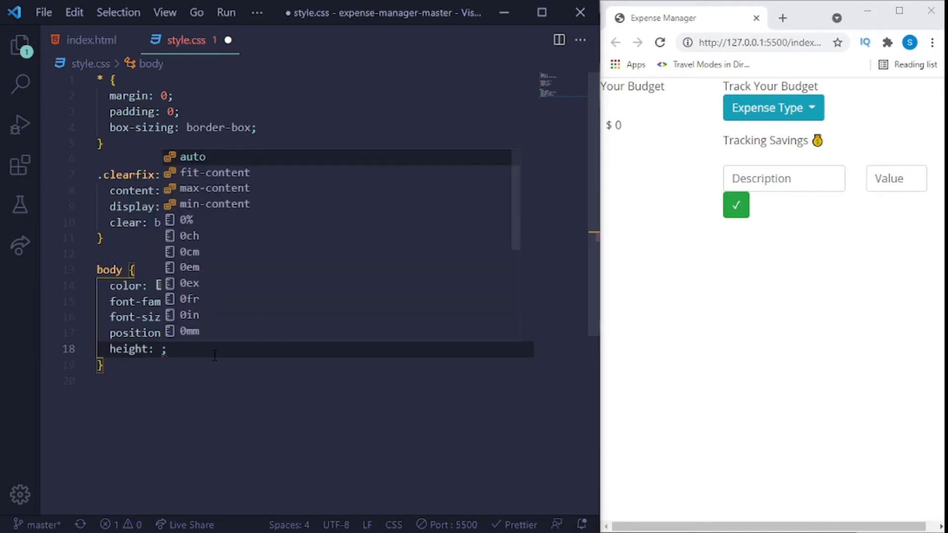
type("100vh")
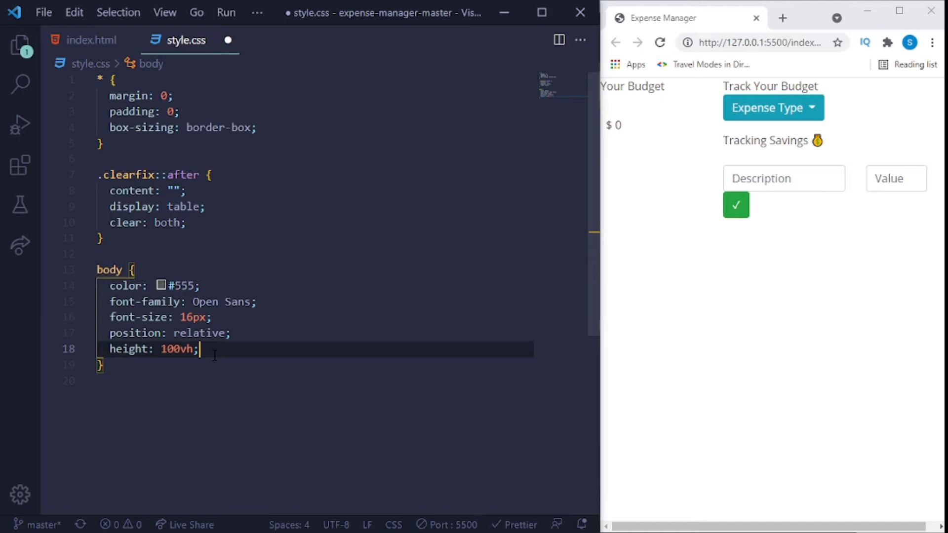
type("font-weight: 400;")
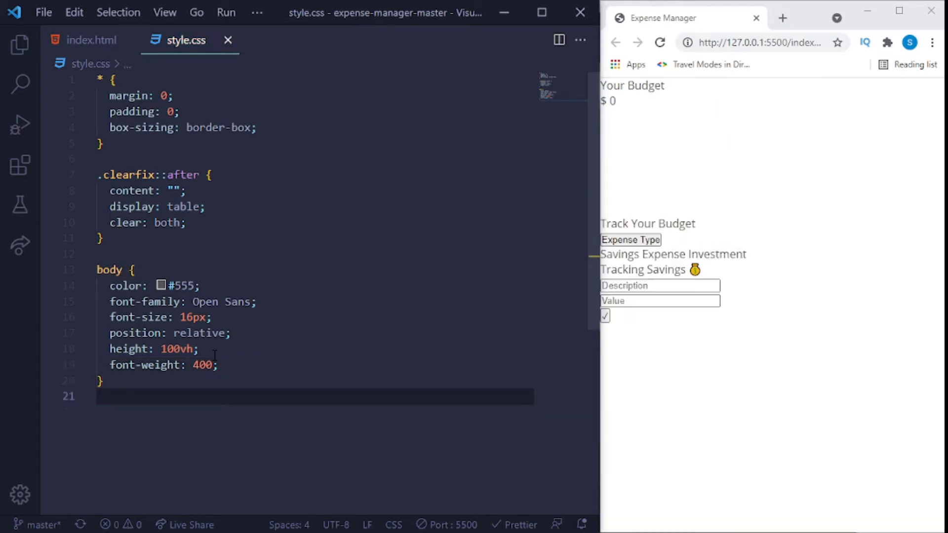
key("Enter")
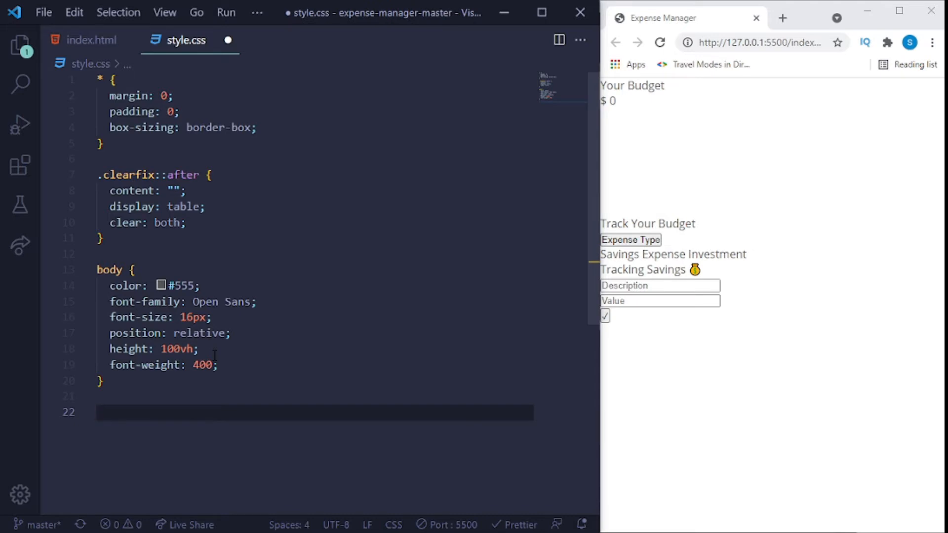
Start a .left-container rule with height 100vh.
type(".le")
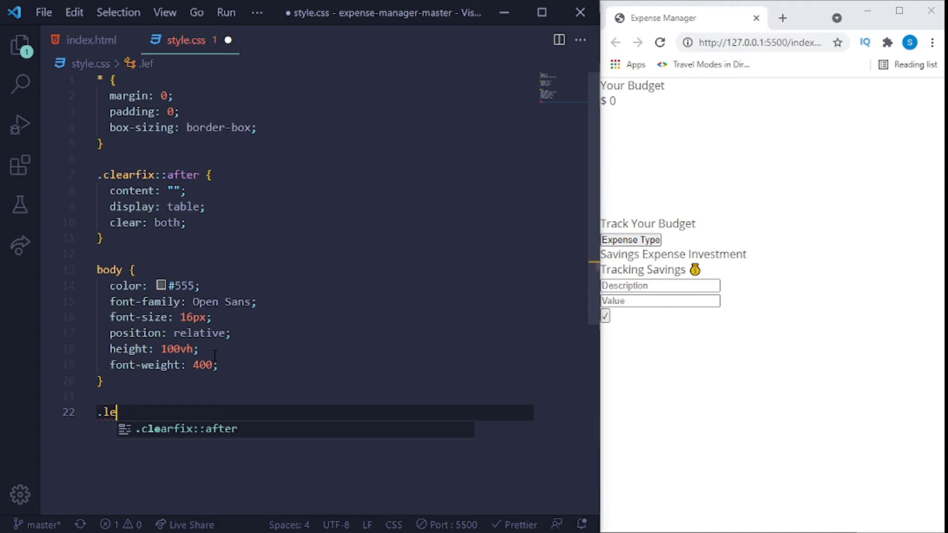
type("ft")
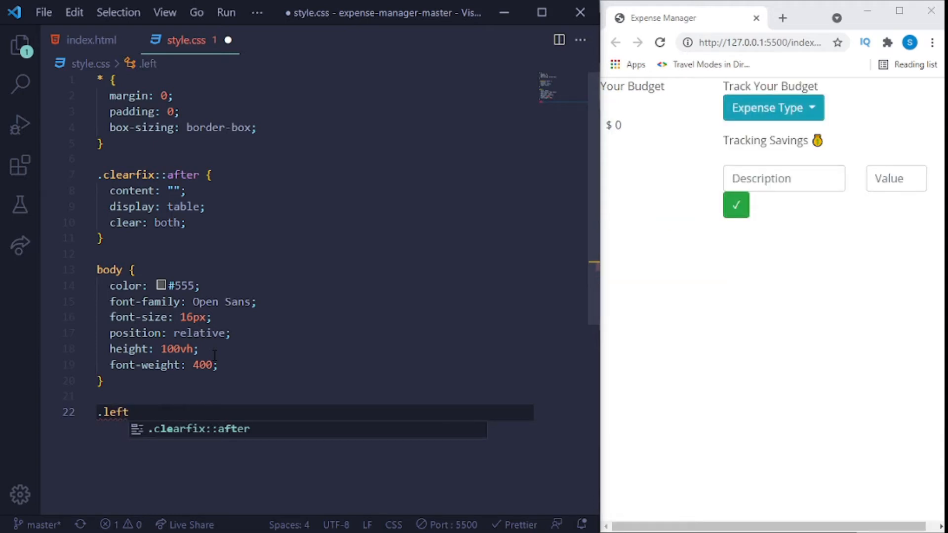
type("-co")
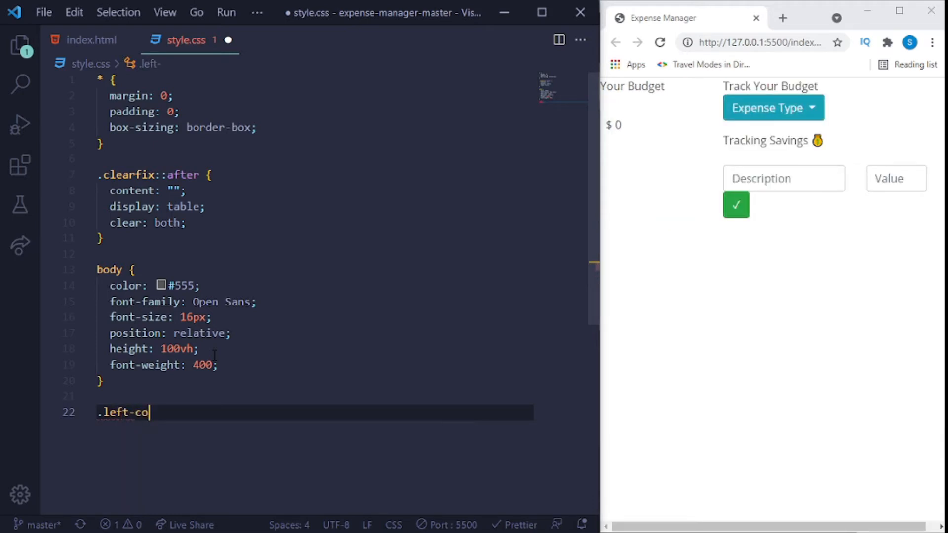
type("ntainer")
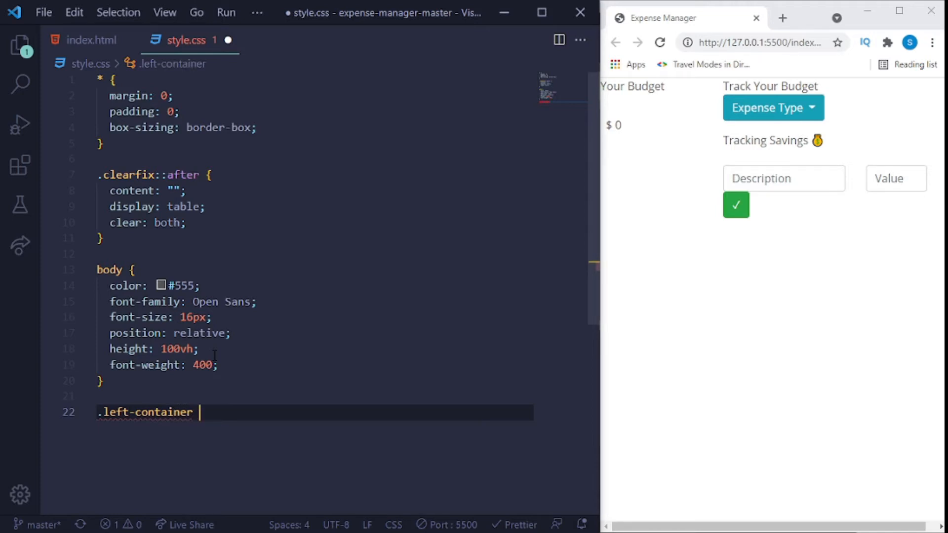
type("{")
type("height: ;")
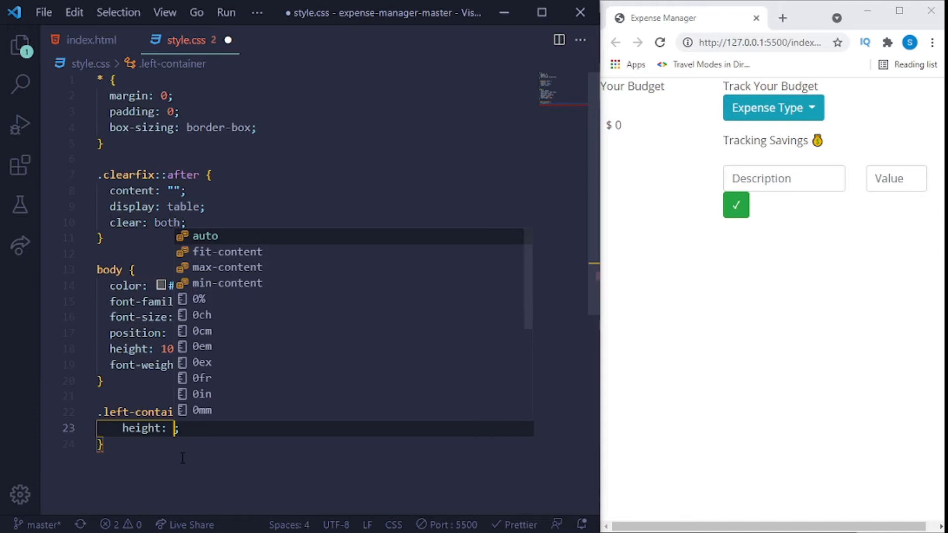
type("100vh")
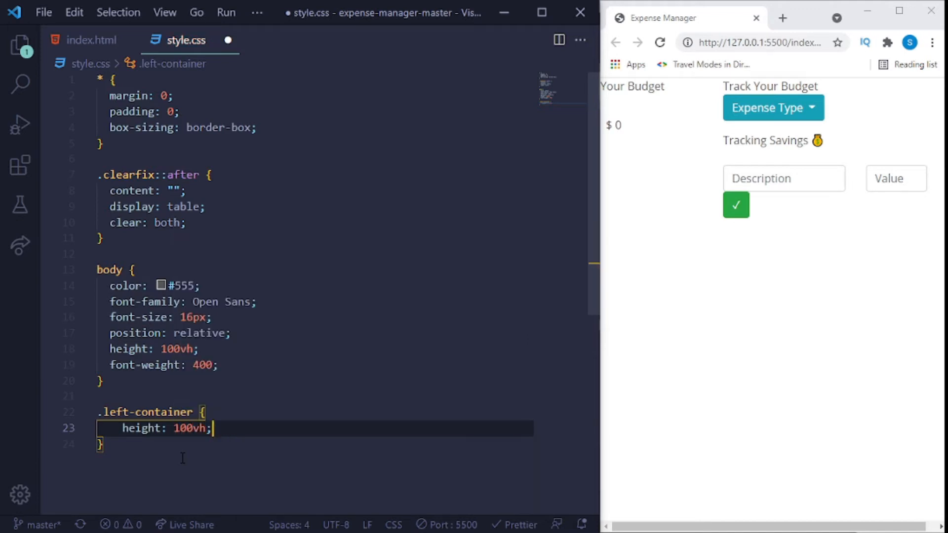
Set a linear-gradient background from #0277BD to #03A9f4 and save the stylesheet.
type("b")
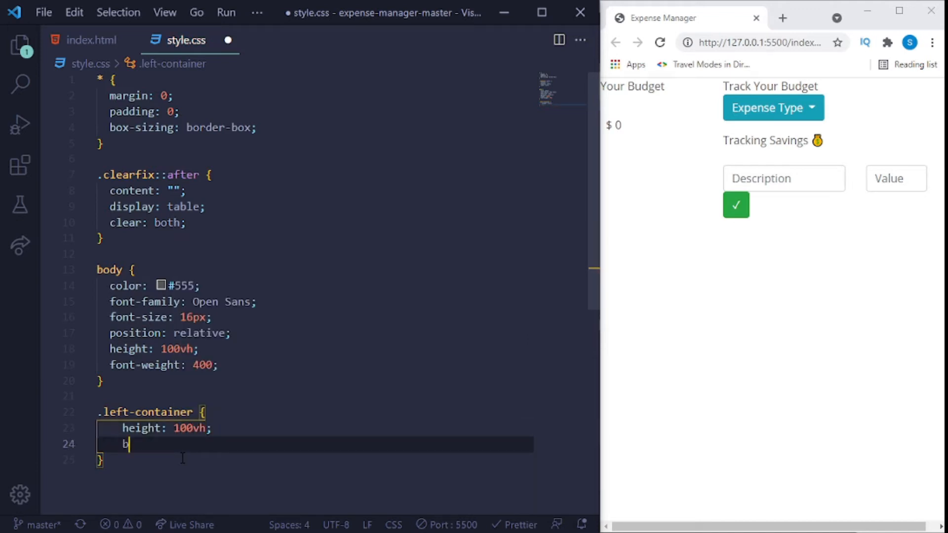
type("ackground-image: ;")
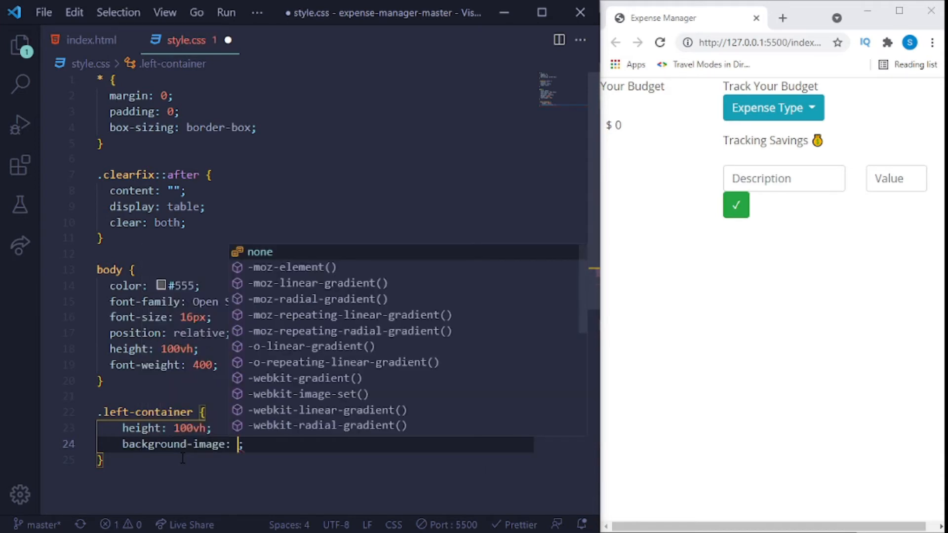
type("linear-gradient(")
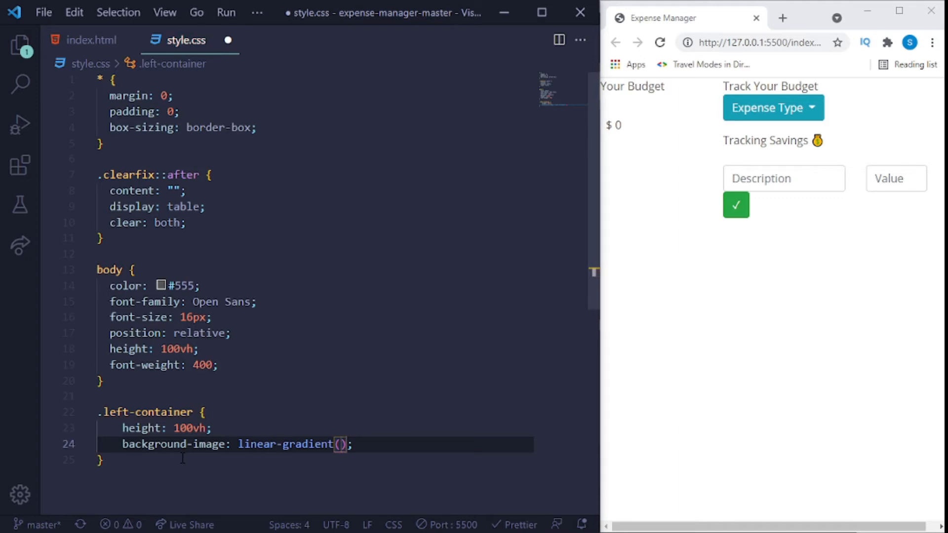
type("#")
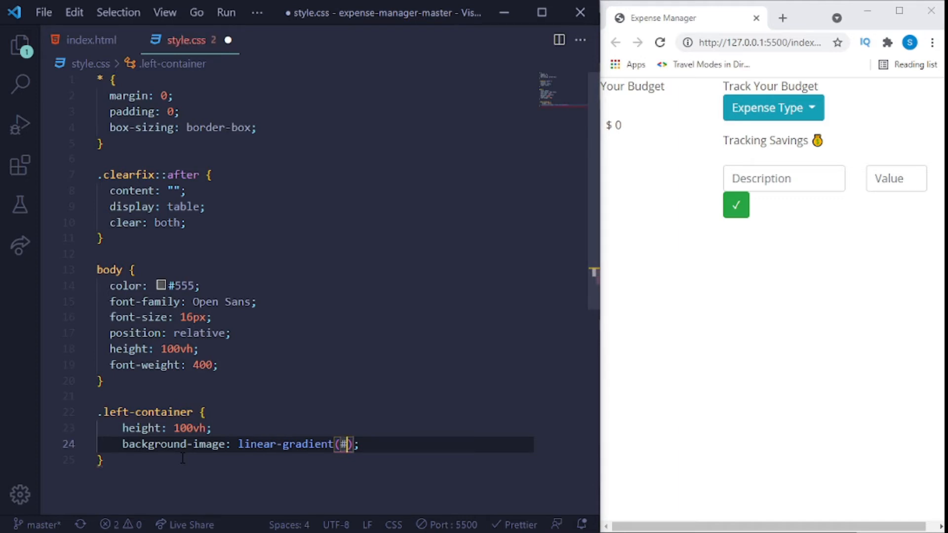
type("0")
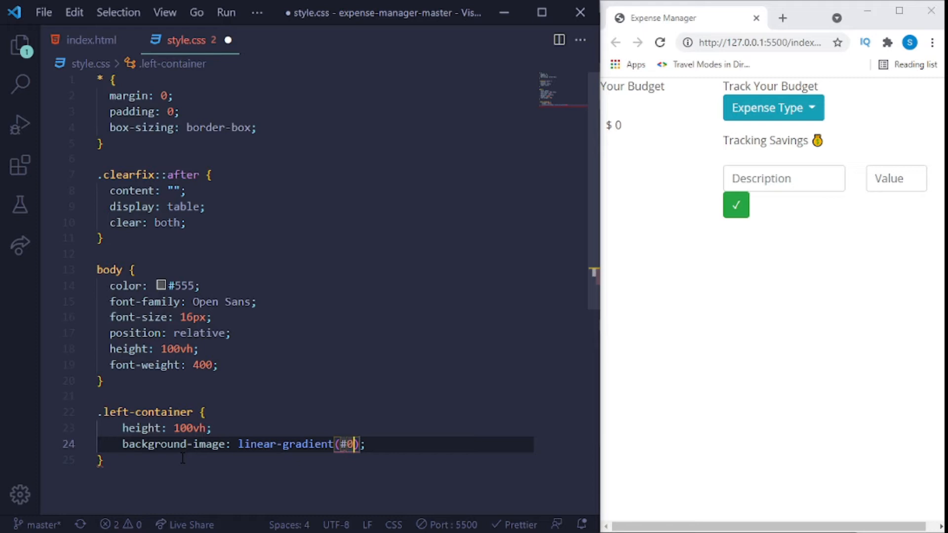
type("2")
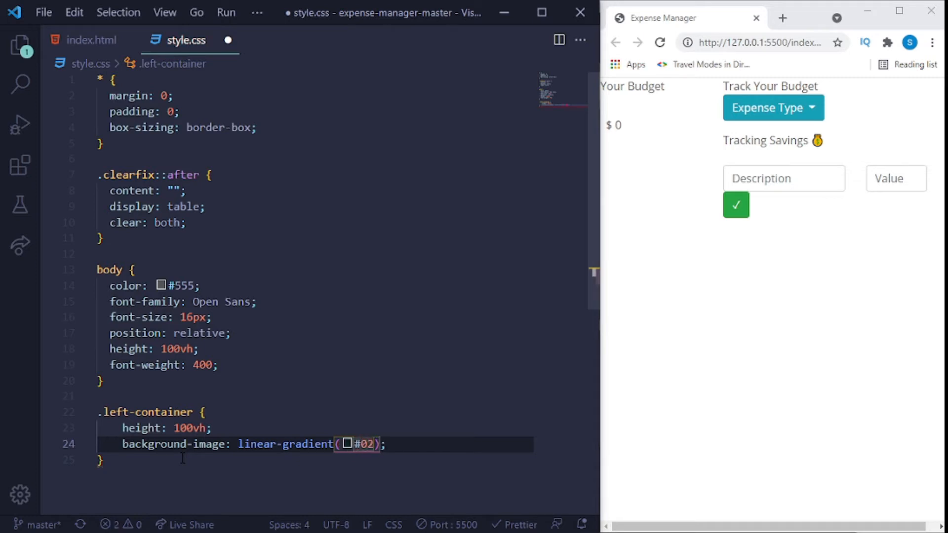
type("77B")
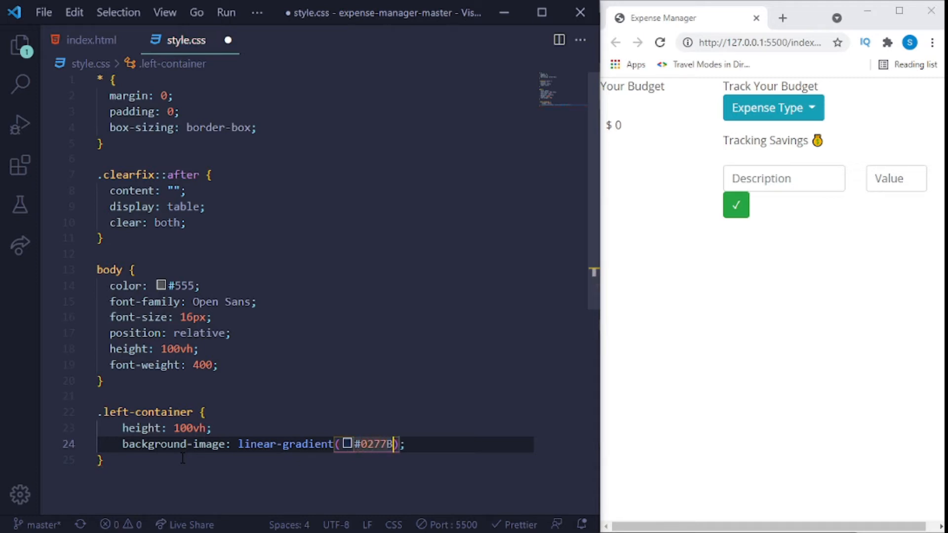
type("D")
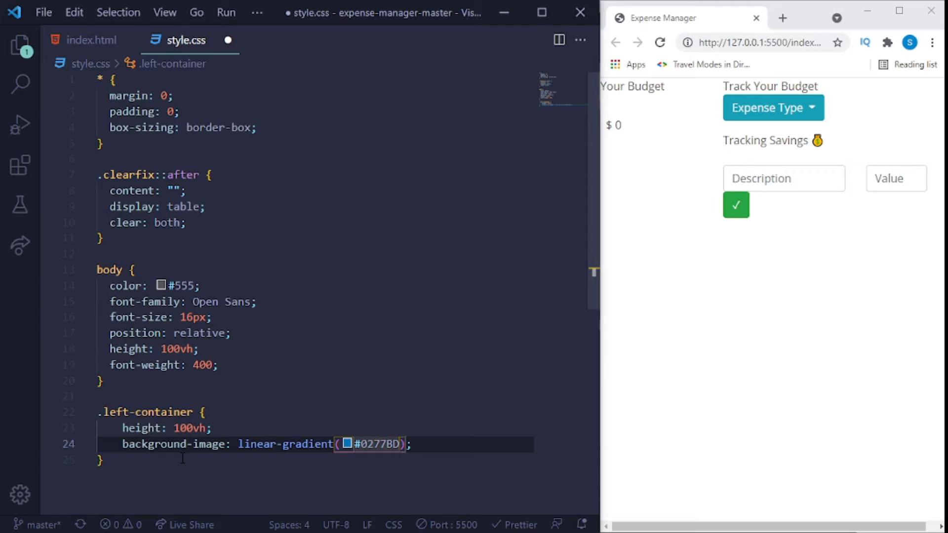
type(",")
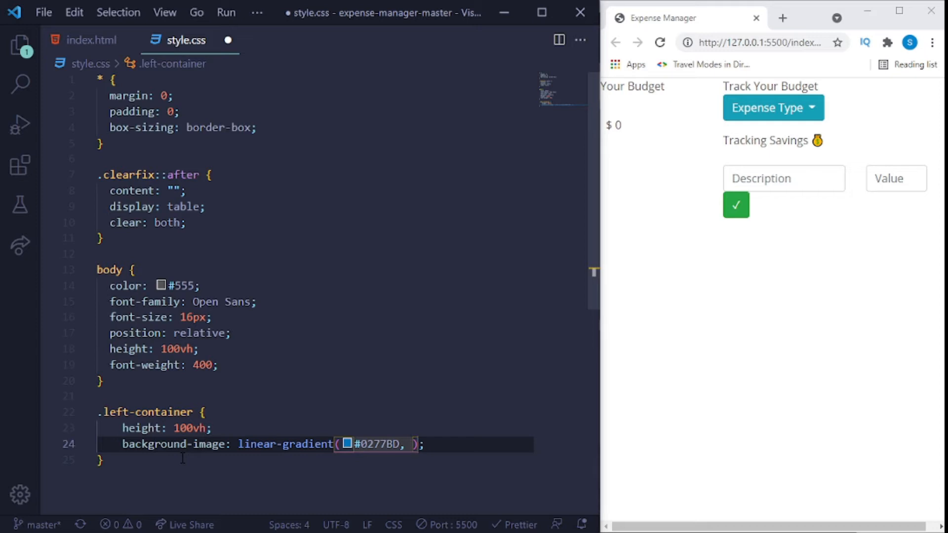
type("#")
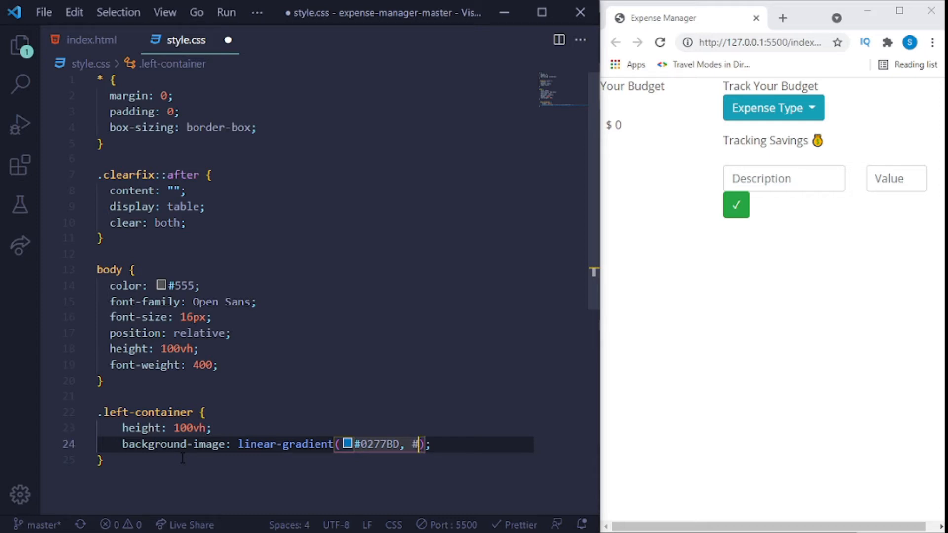
type("0")
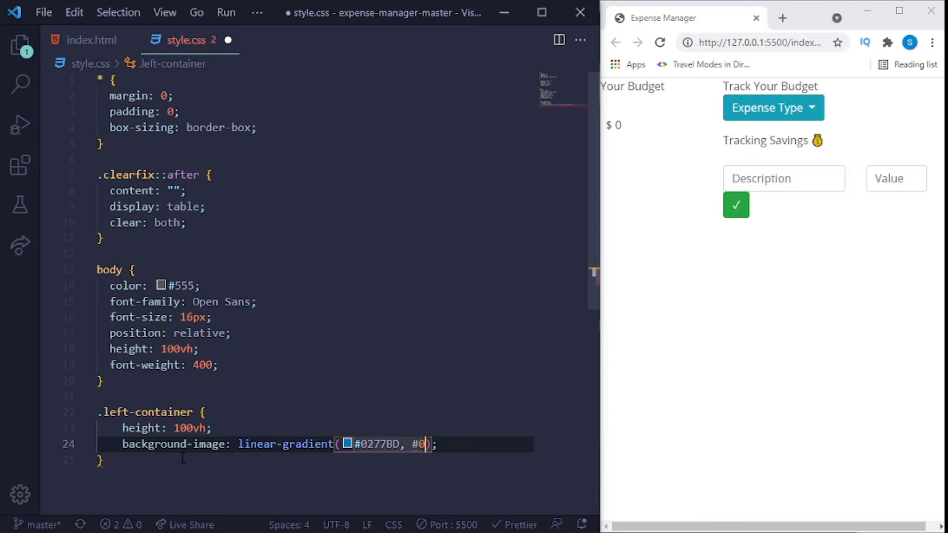
type("3A")
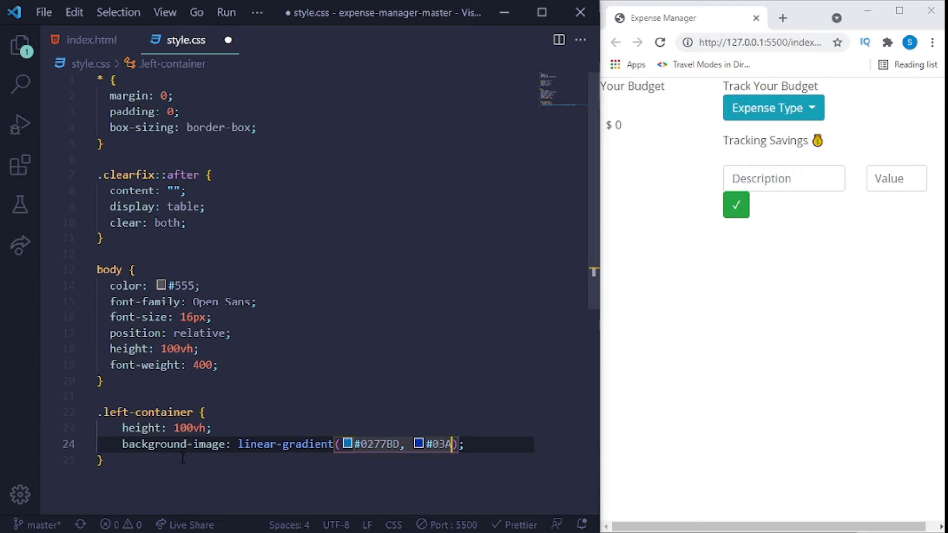
type("9")
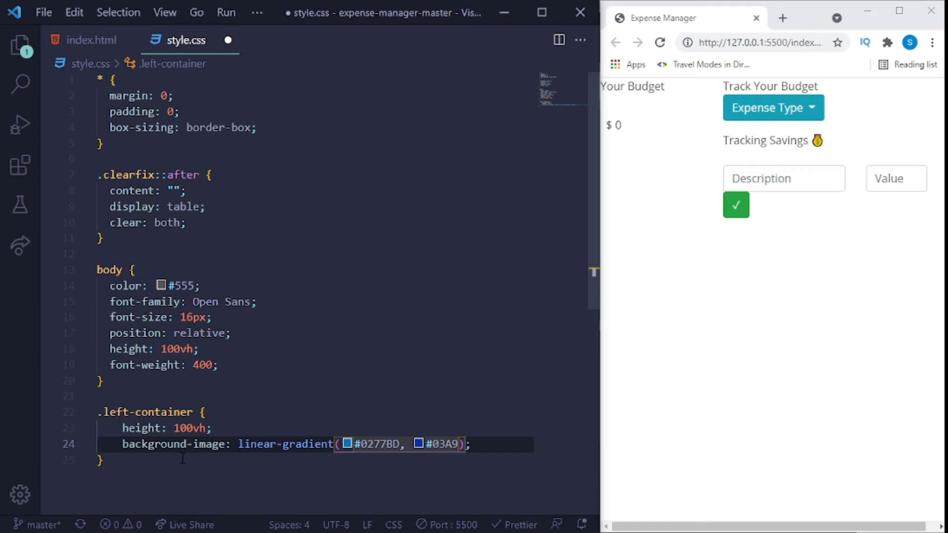
type("f4")
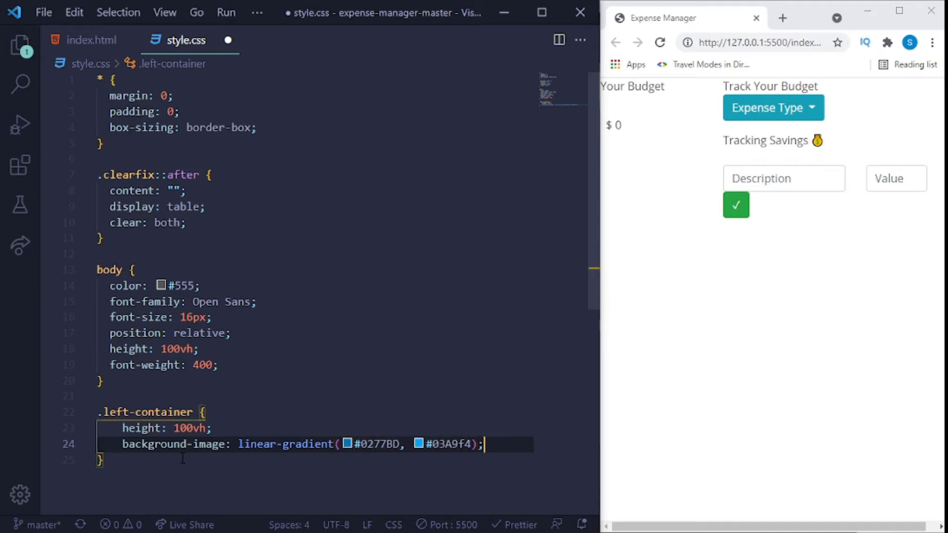
key("ctrl+s")
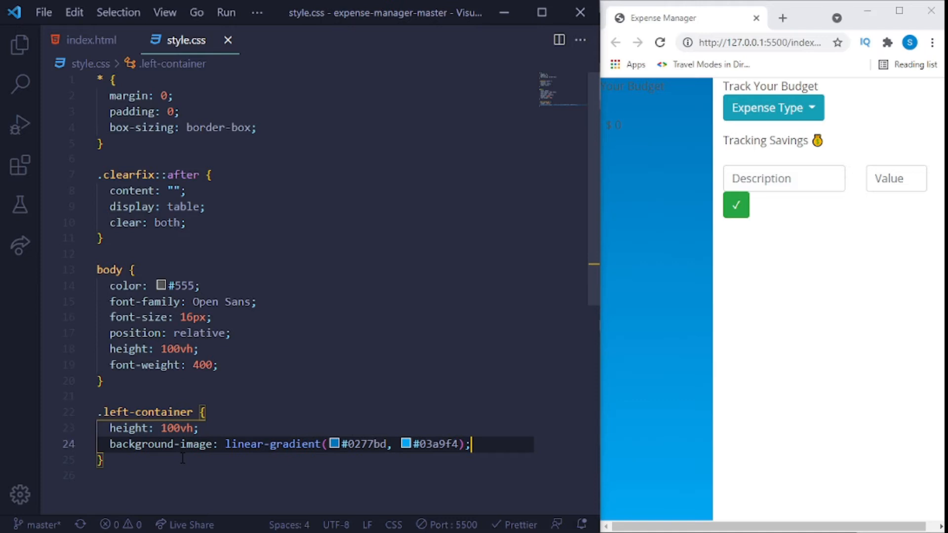
Add center background position and cover background size to .left-container and save.
key("enter")
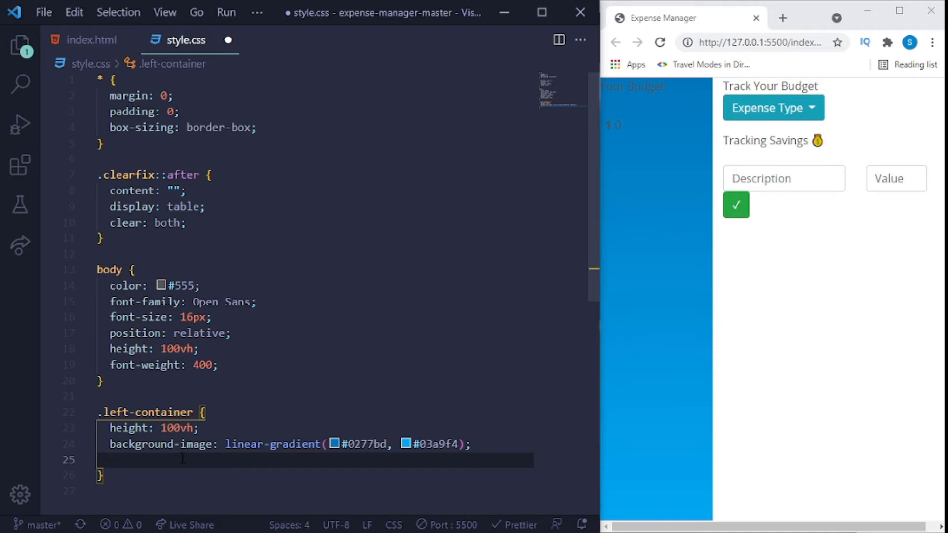
type("background-position: ;")
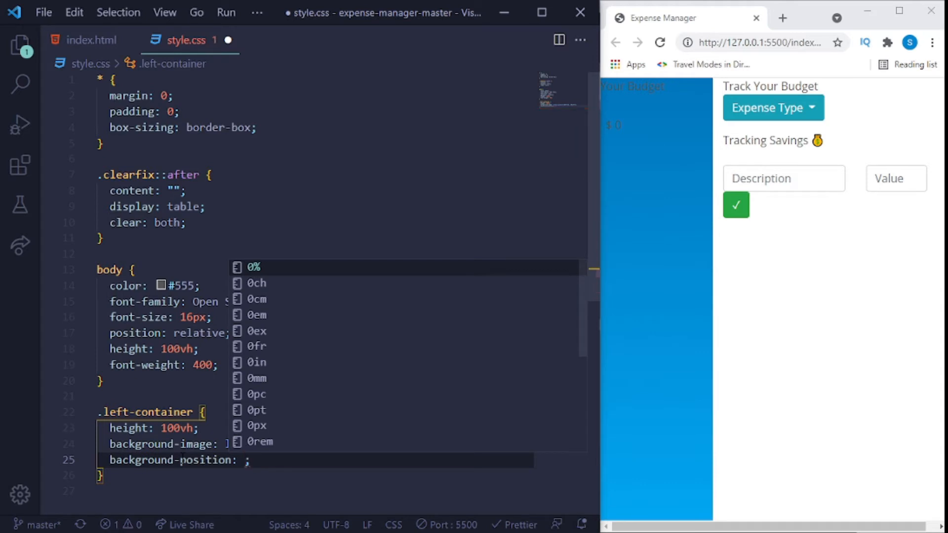
type("center")
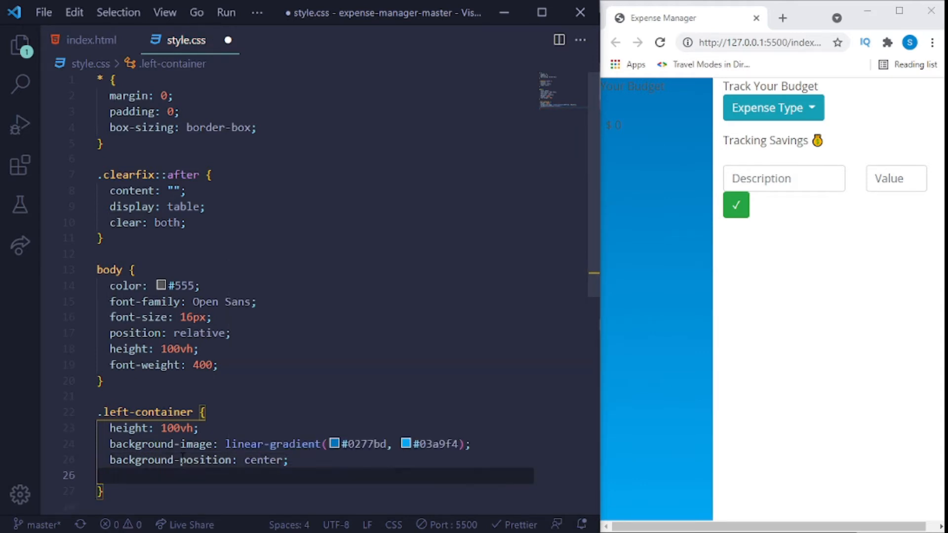
type("background-size: cover;")
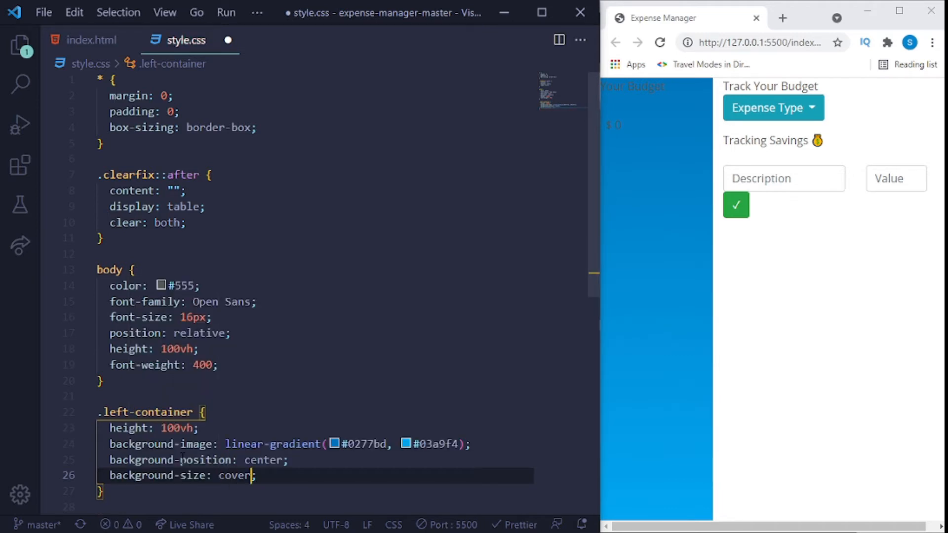
key("ctrl+s")
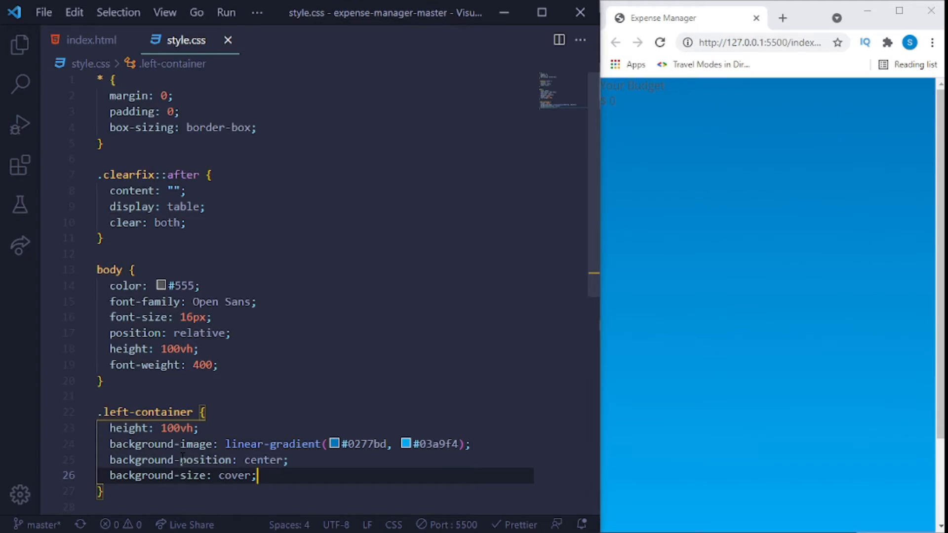
Add position: relative to the .left-container rule.
key("enter")
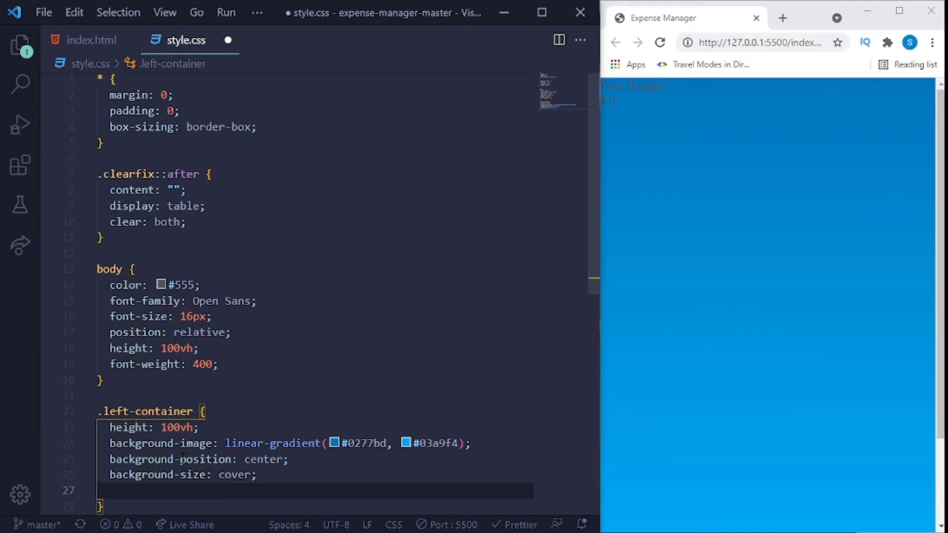
left_click(660, 42)
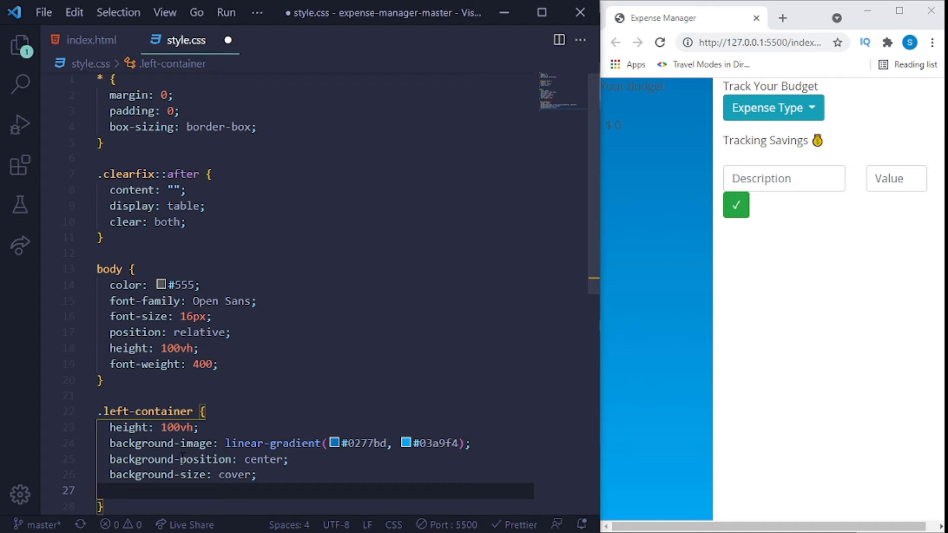
type("position: relative;")
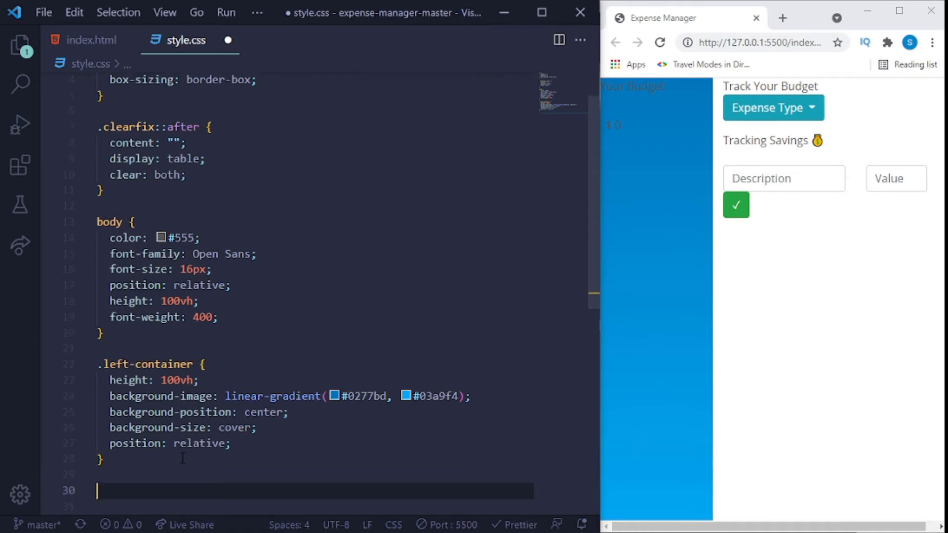
Write .right-container with height 100vh, width 100% and relative position.
type(".right")
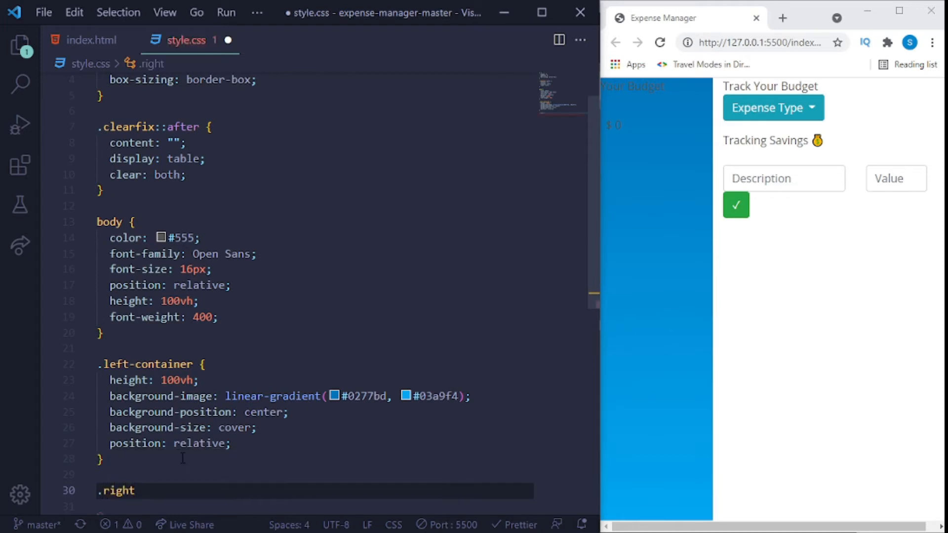
type("-container")
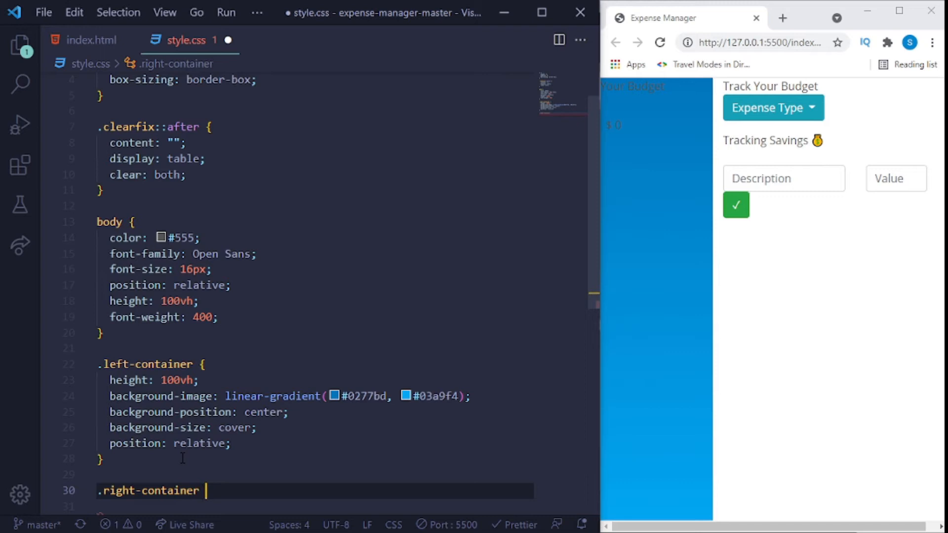
type("{")
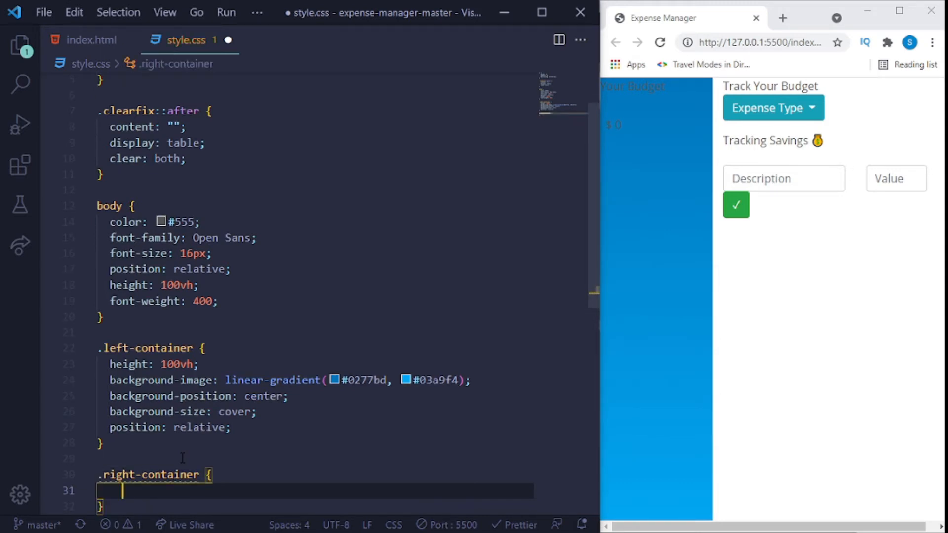
type("height: 100vh;")
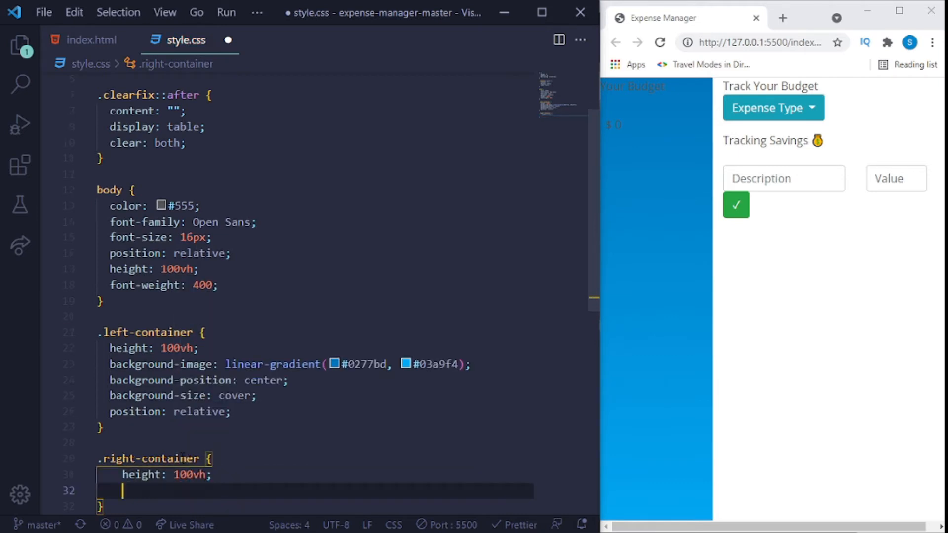
type("width: 100%;")
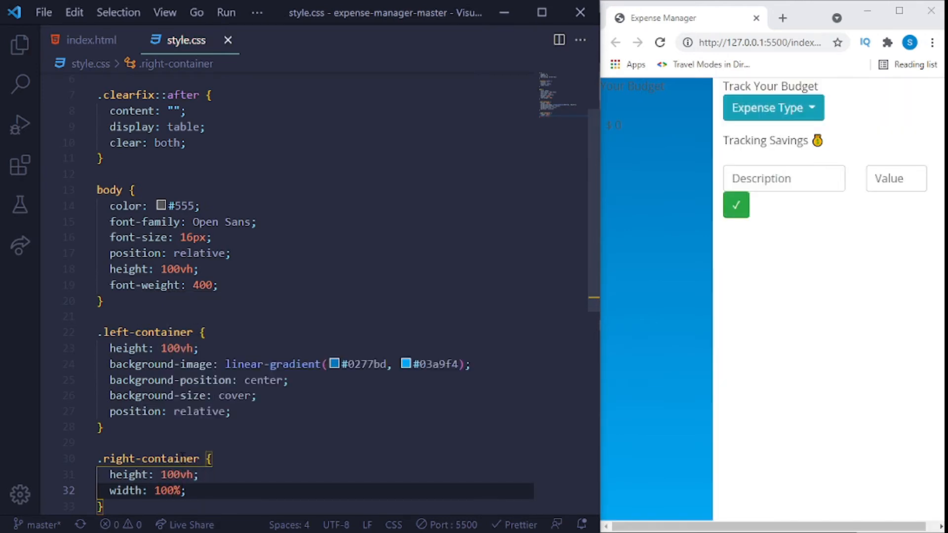
key("Enter")
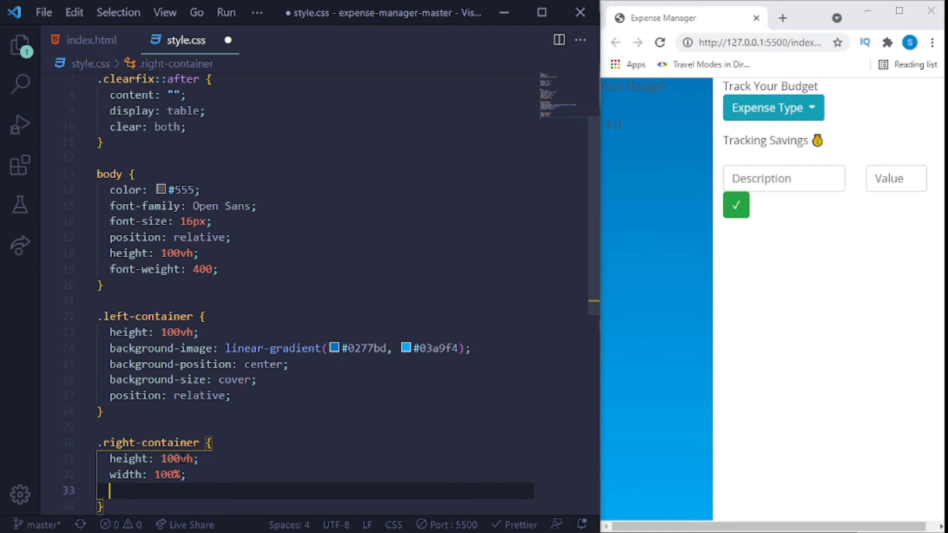
type("position: relative;")
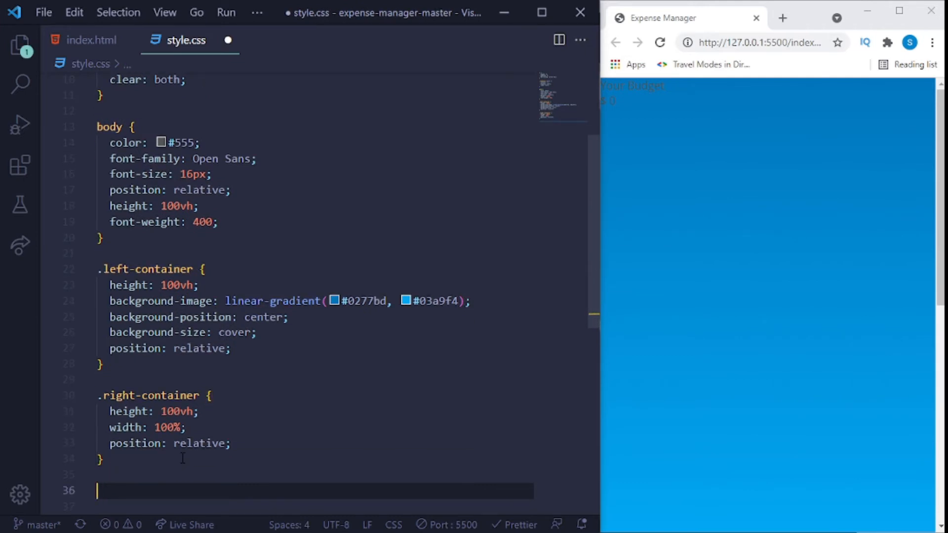
Write a .header rule with font-weight 22px and font-size 36px.
type(".header {")
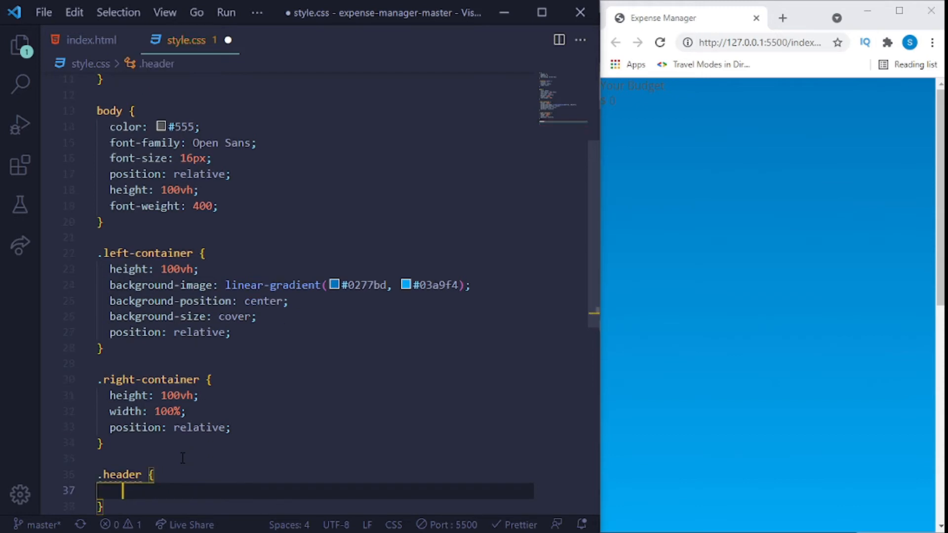
type("font-weight: ;")
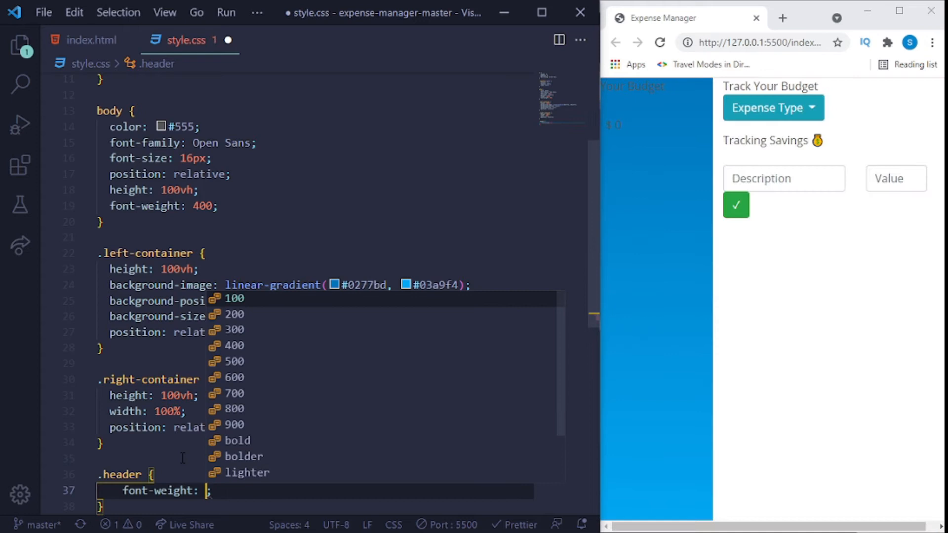
type("22px")
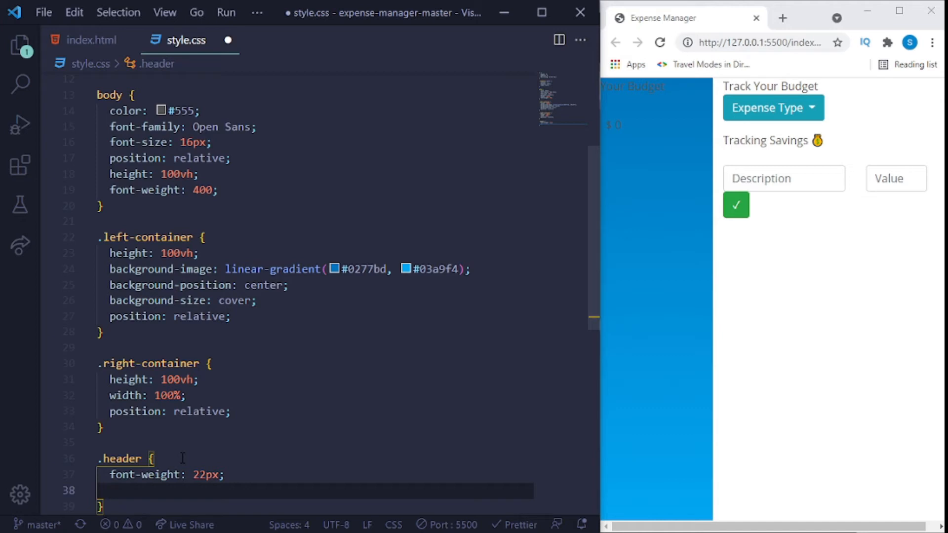
type("font-size: 3;")
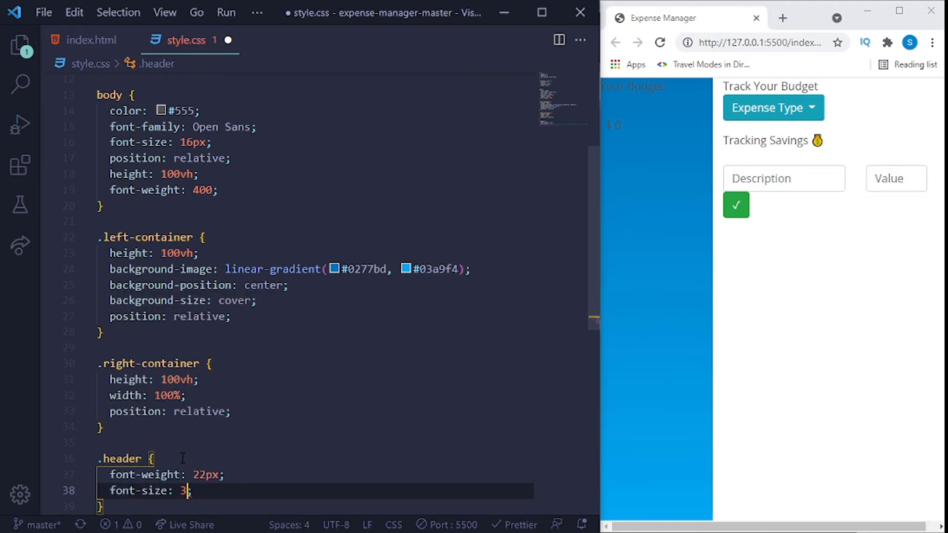
type("6px;")
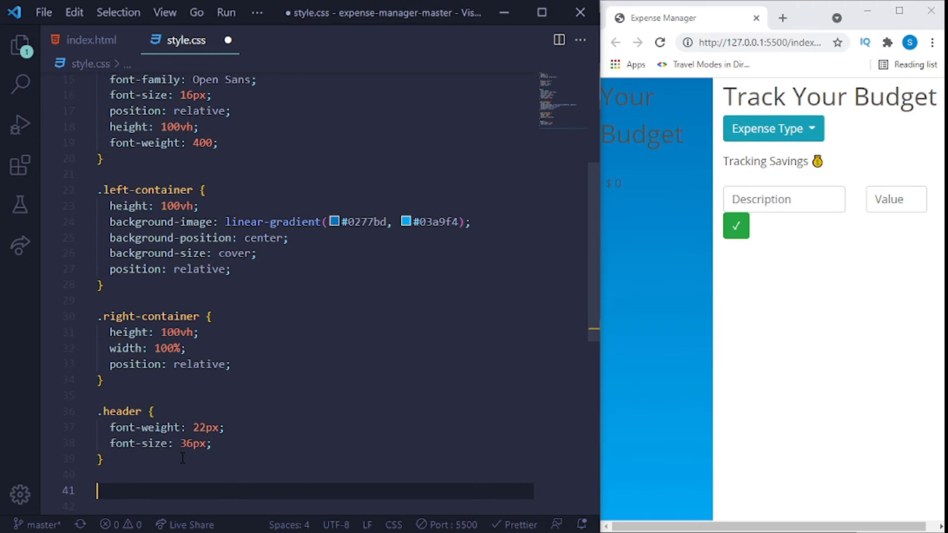
Write a .sub-text rule with font-size 22px and font-weight 400.
type(".su")
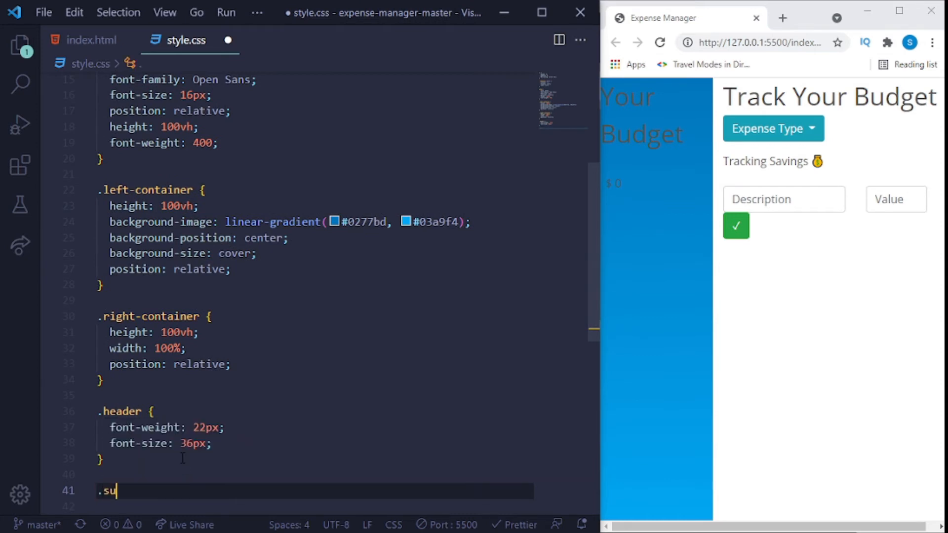
type("b-text")
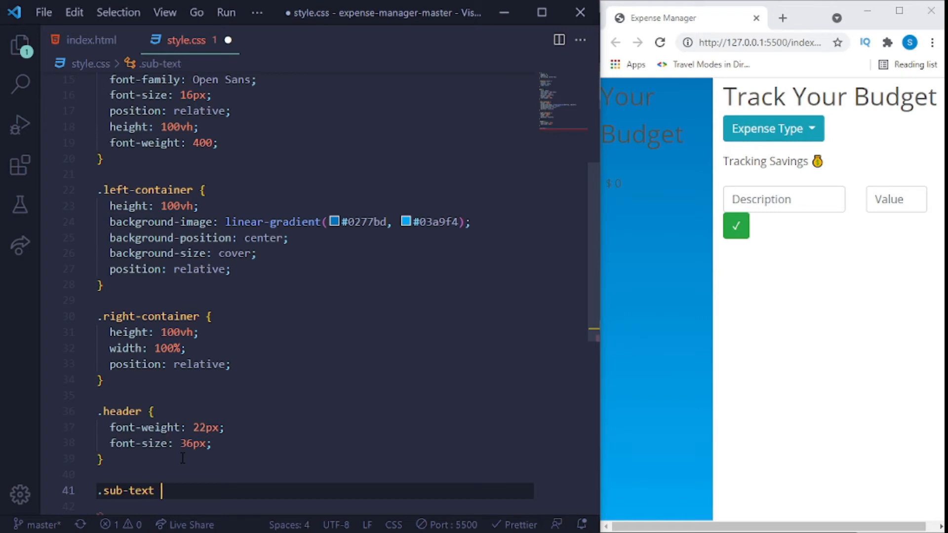
type("{")
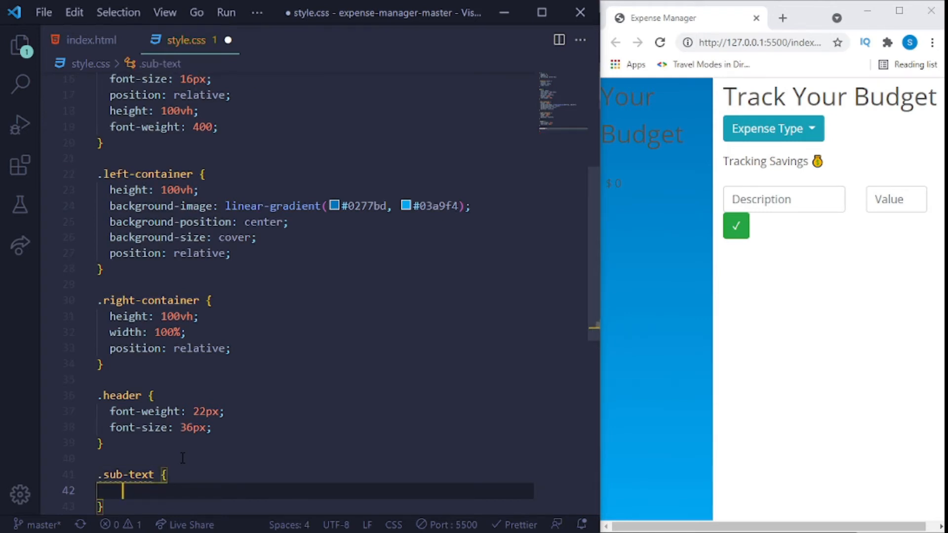
type("font-size: ;")
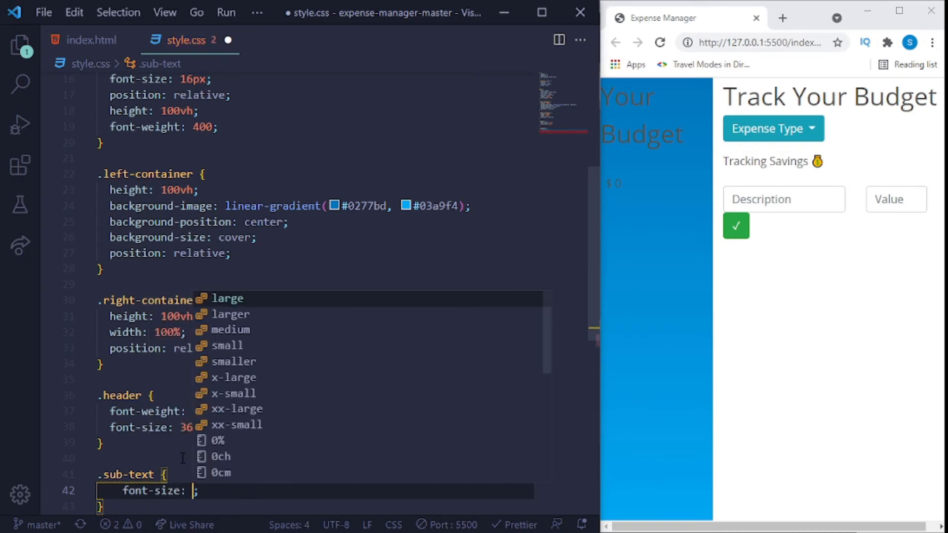
type("22px;")
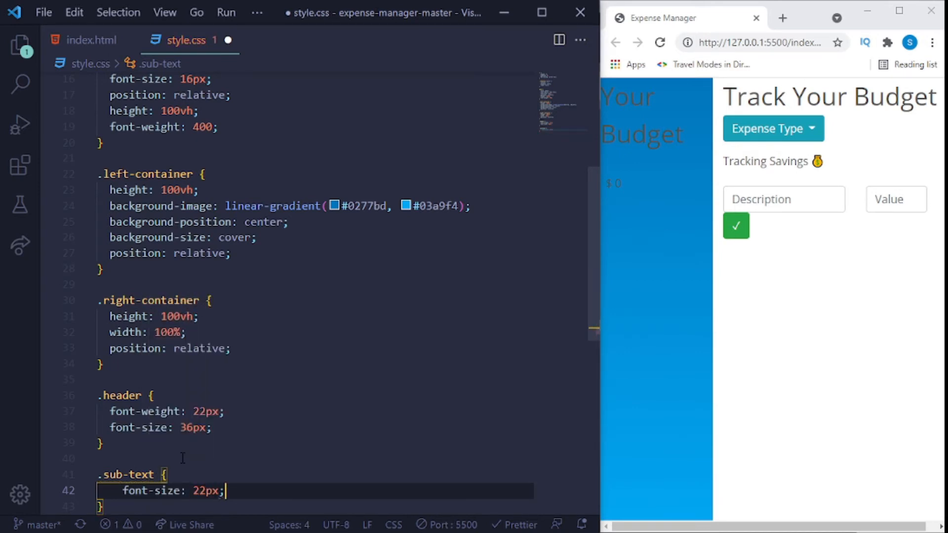
type("font-weight: 400;")
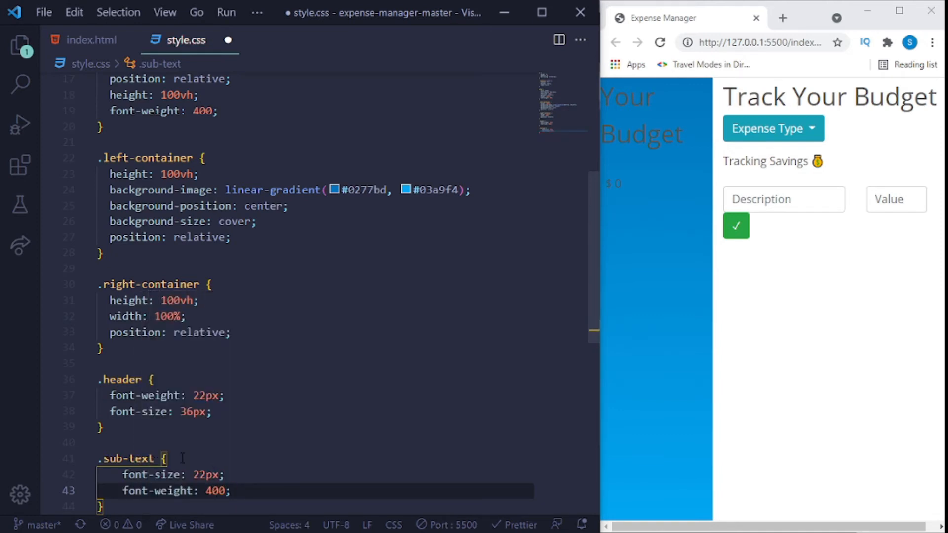
Write .month-container with padding-top 25% and 5% left and right padding.
type(".mont")
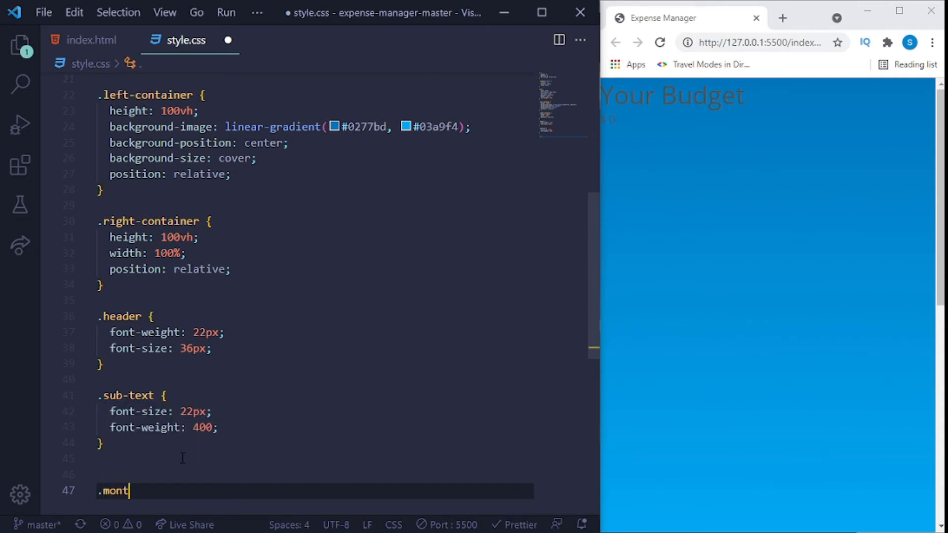
type("h")
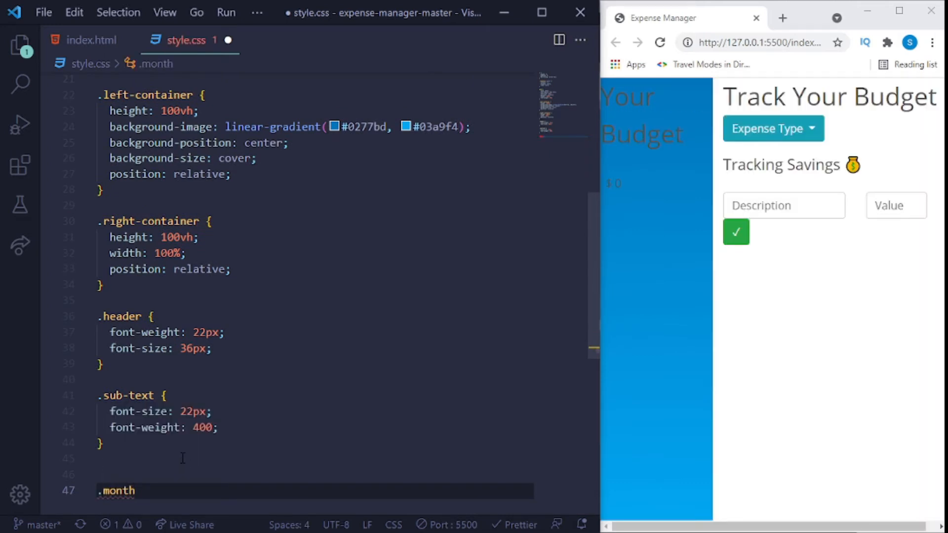
type("-")
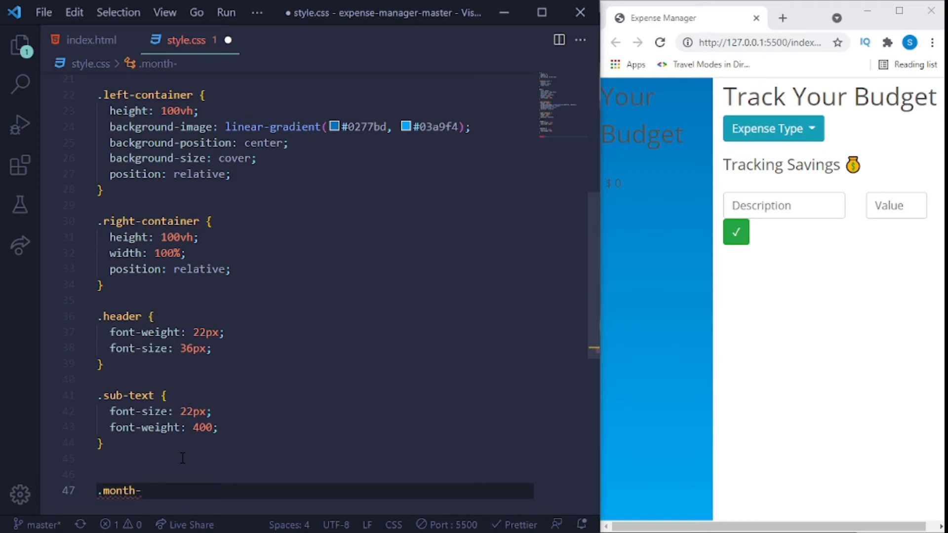
type("container {")
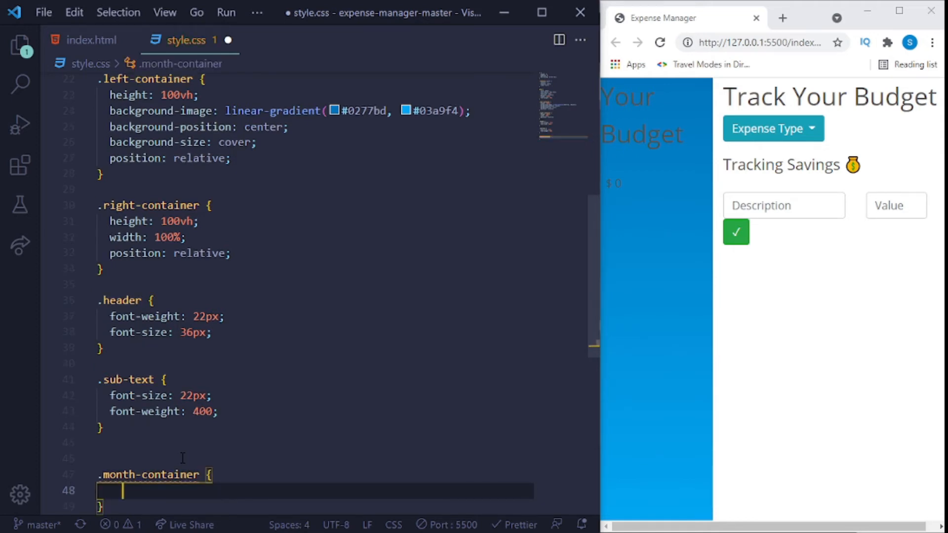
type("p")
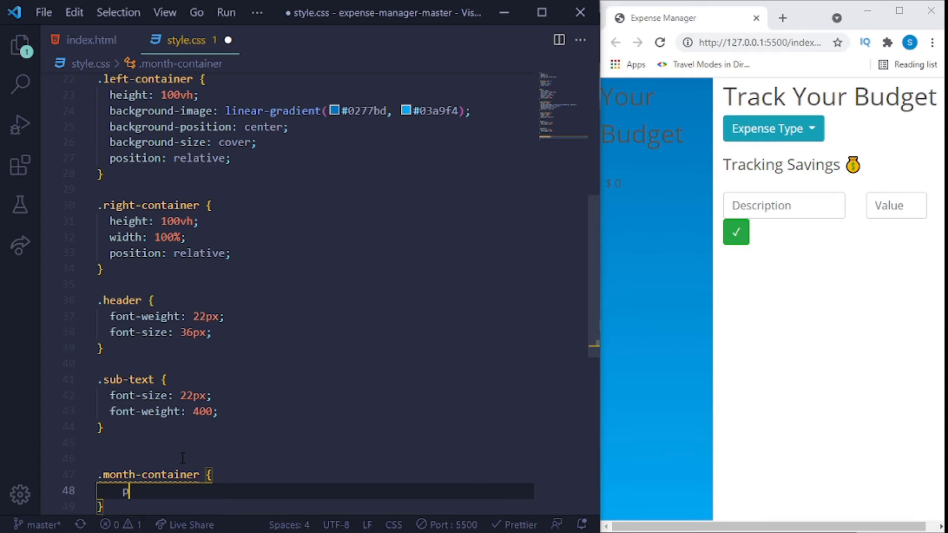
type("p: ;")
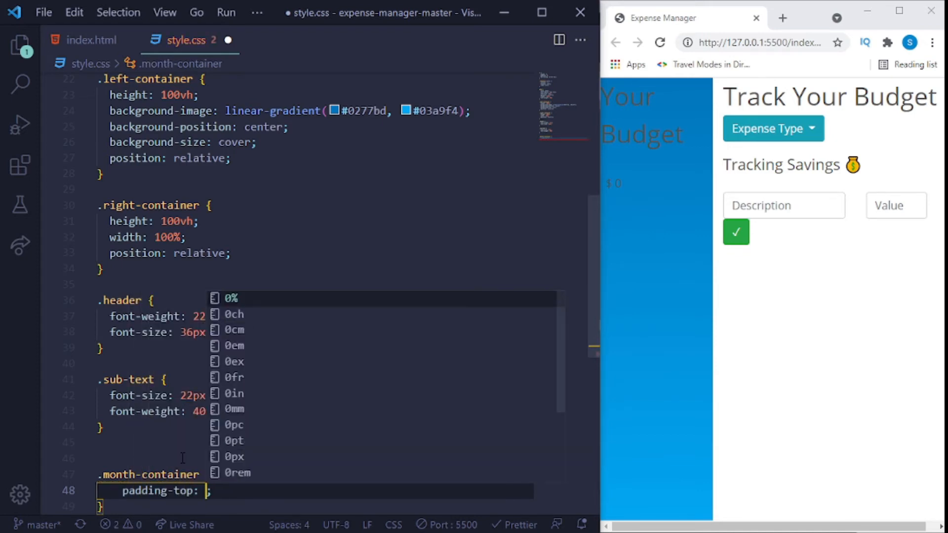
type("25$")
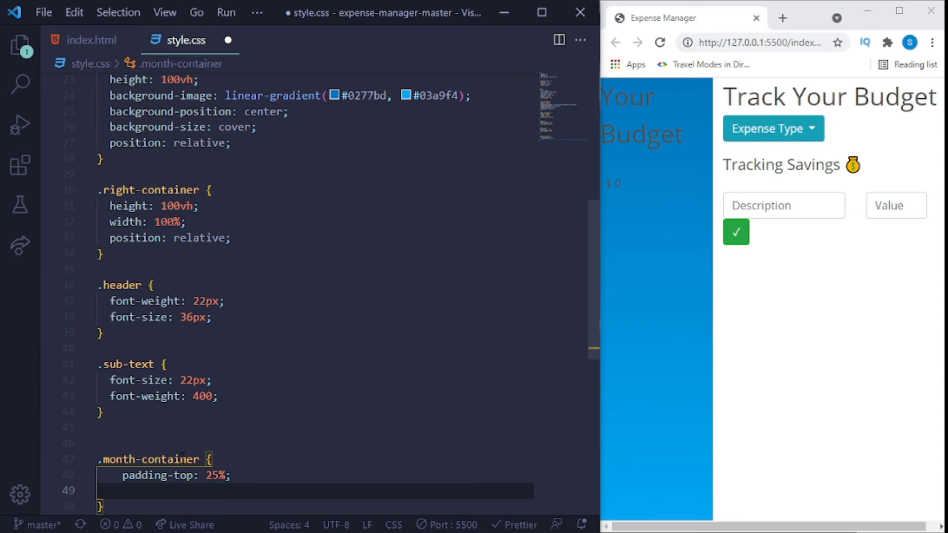
type("padding-left: 5%;")
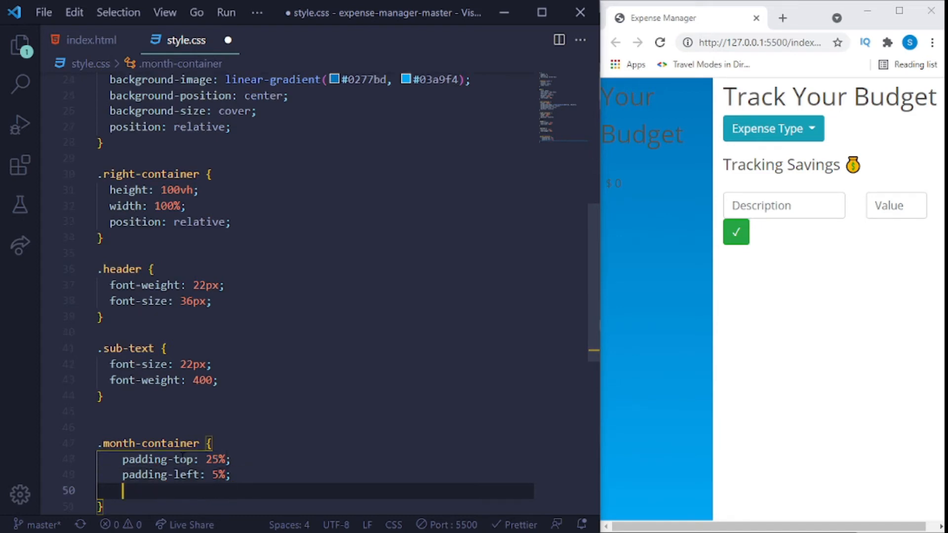
type("padding-right: 5%;")
type(".calc")
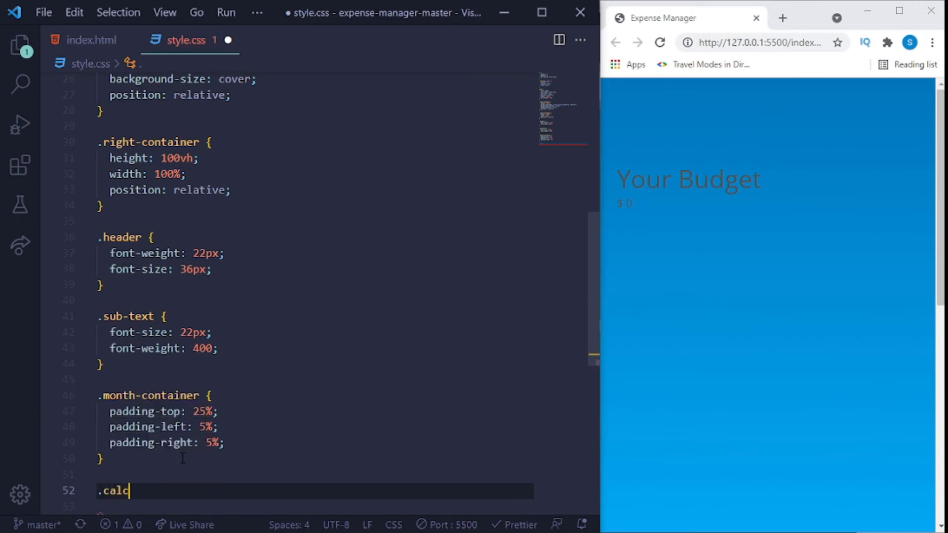
Write .calc-container with padding-top 12% and 5% left and right padding.
type("-")
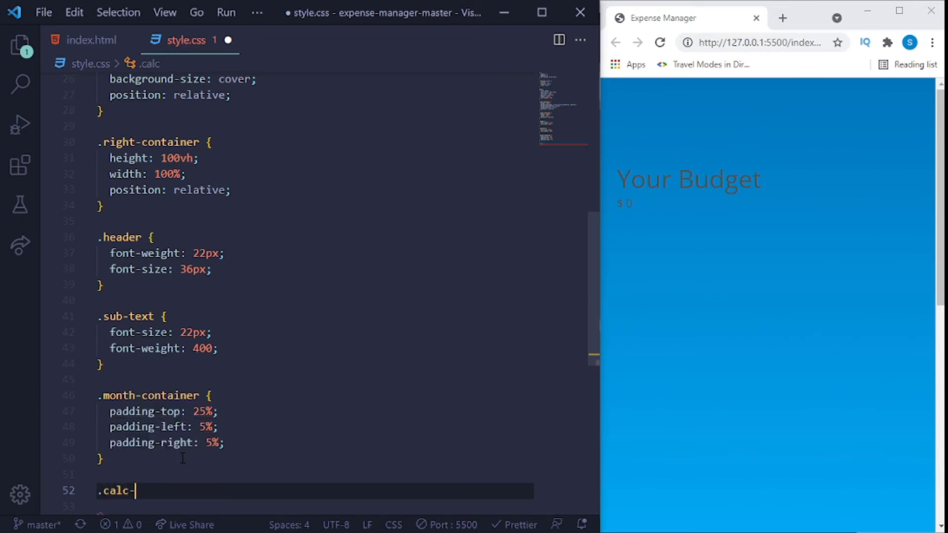
type("container {")
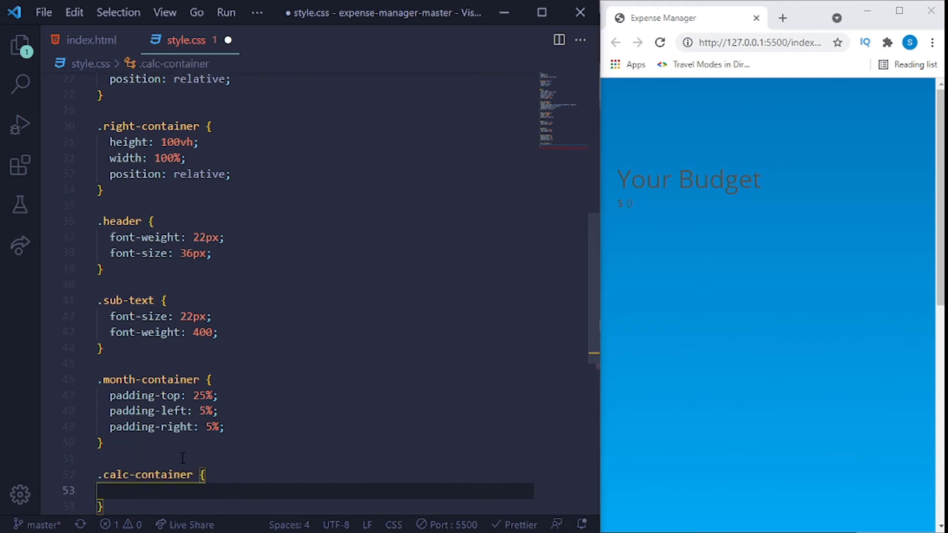
type("p")
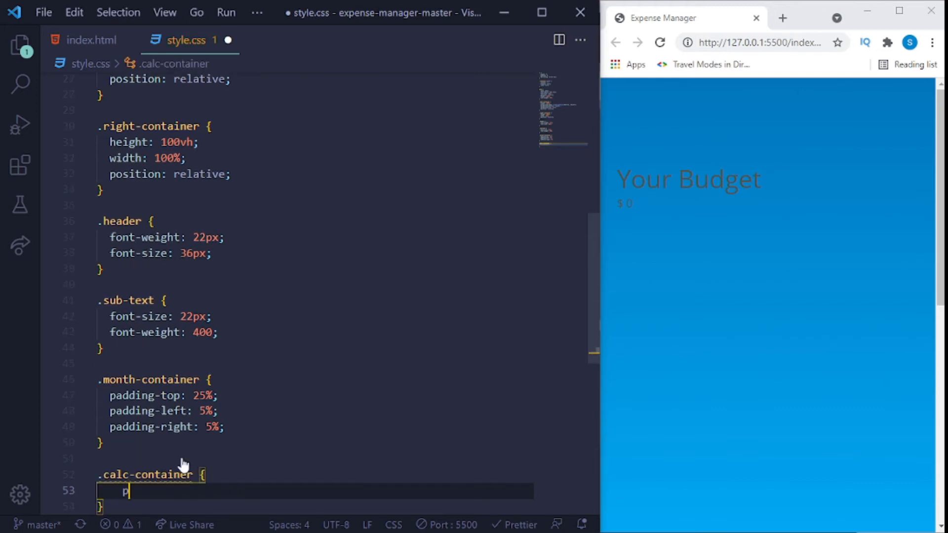
type("adding-top: ;")
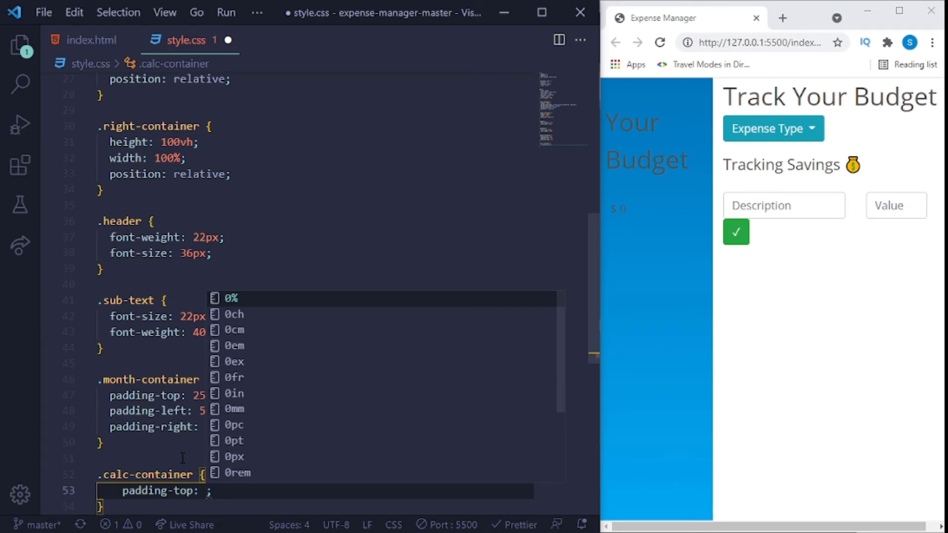
type("12%")
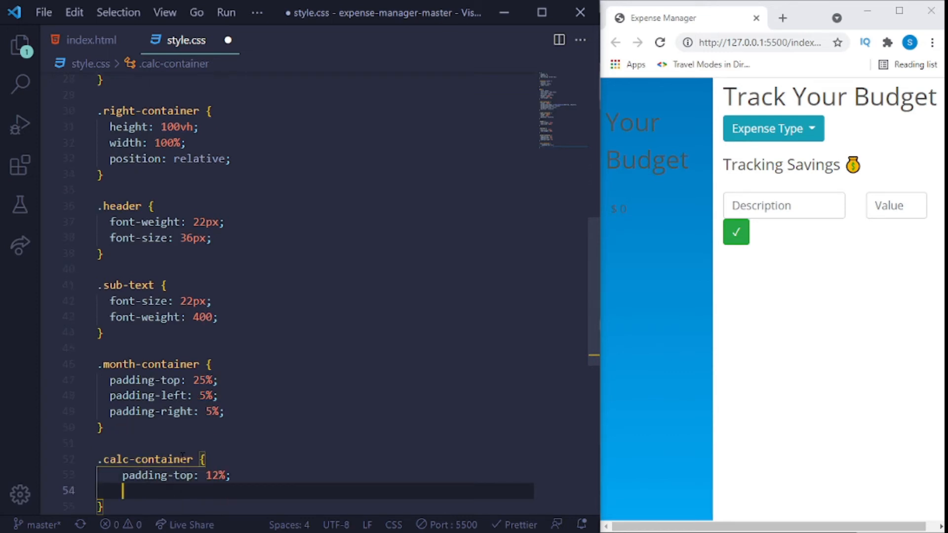
type("padding-left: 5%;")
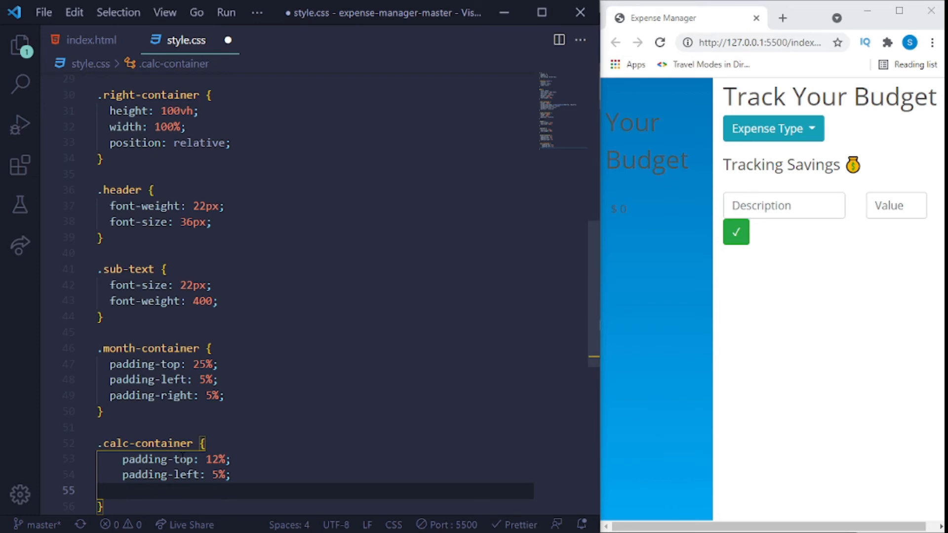
type("padding-right: 5%;")
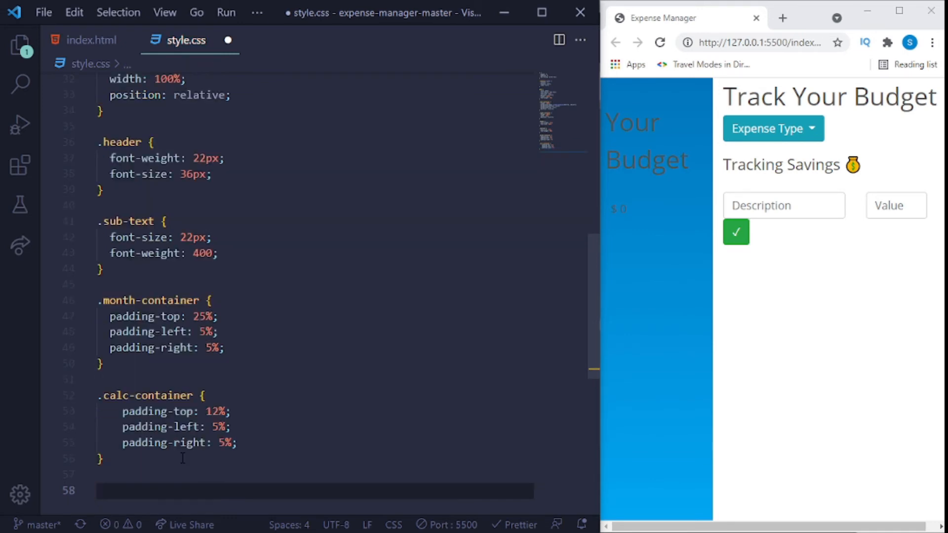
Add a .fs-white rule setting the text colour to #ffffff.
type(".fs")
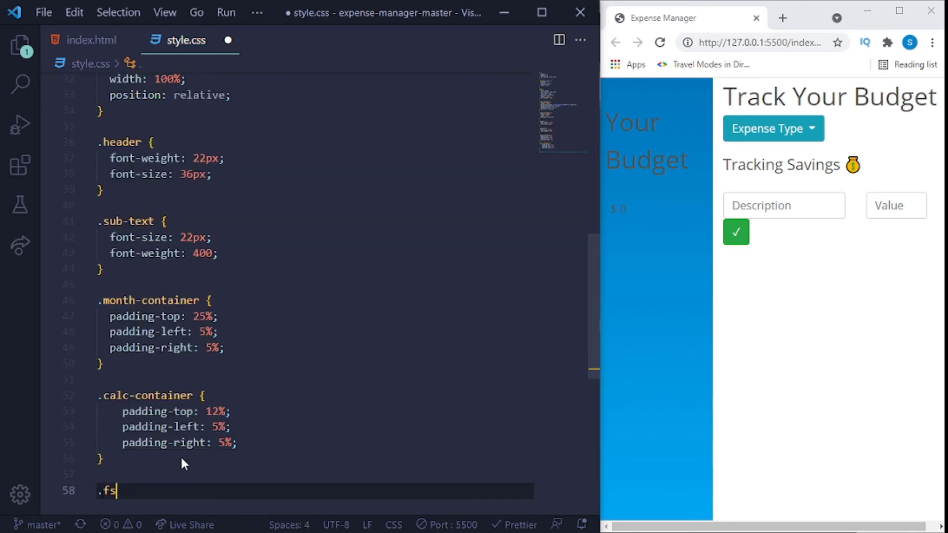
type("-white {")
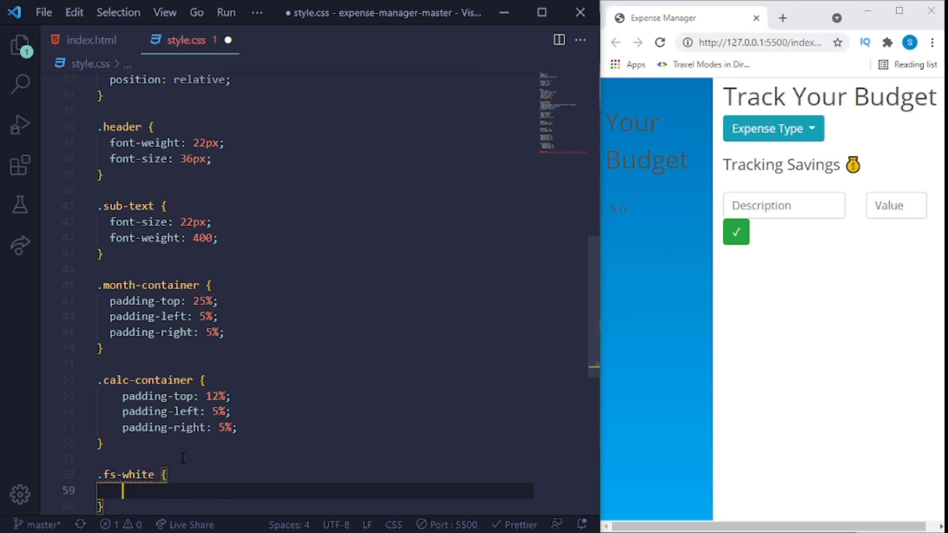
type("color:")
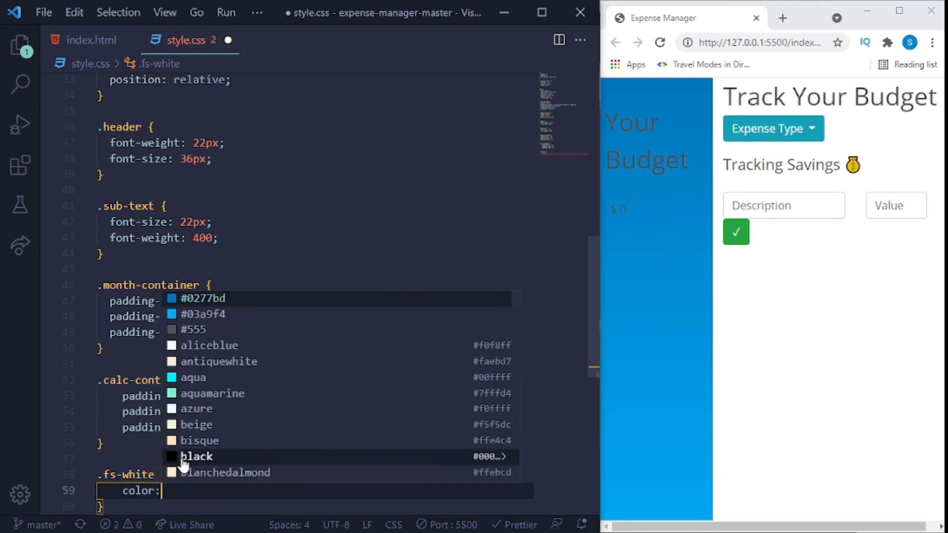
type("#ffffff")
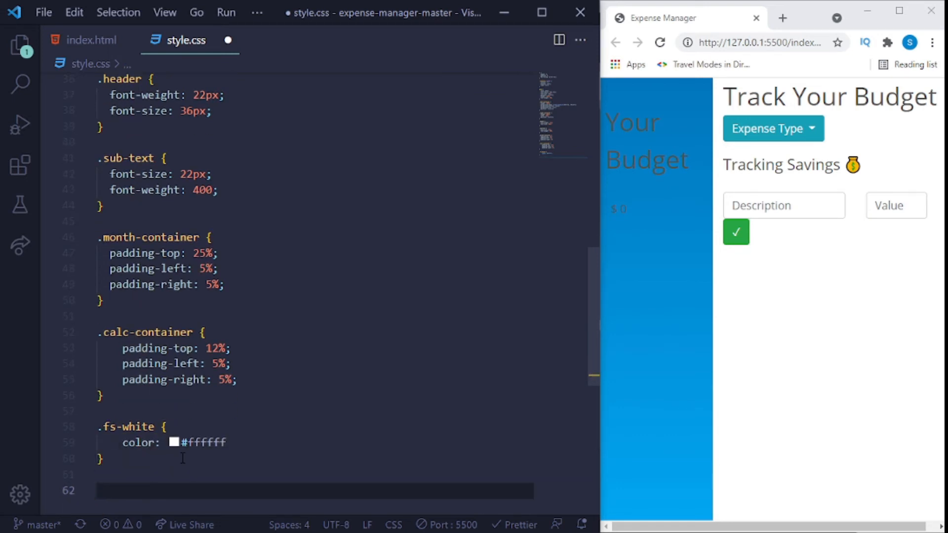
Add a .fs-dark-grey rule setting the text colour to #4e4e4e.
type(".fs-")
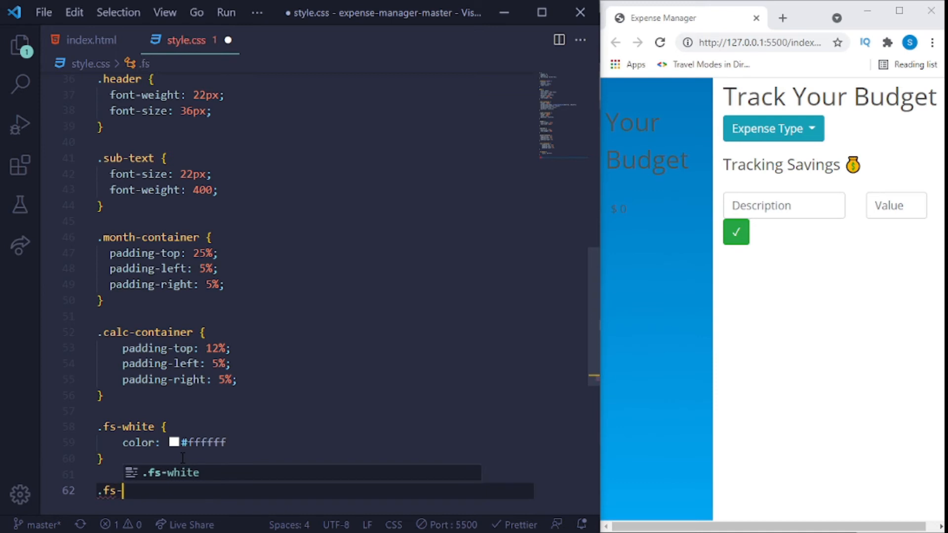
type("dar")
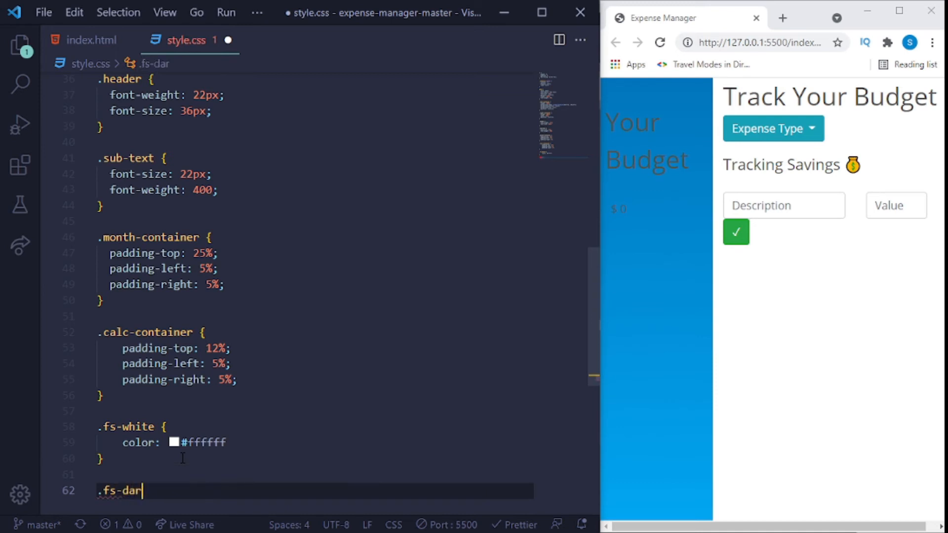
type("k-grey {")
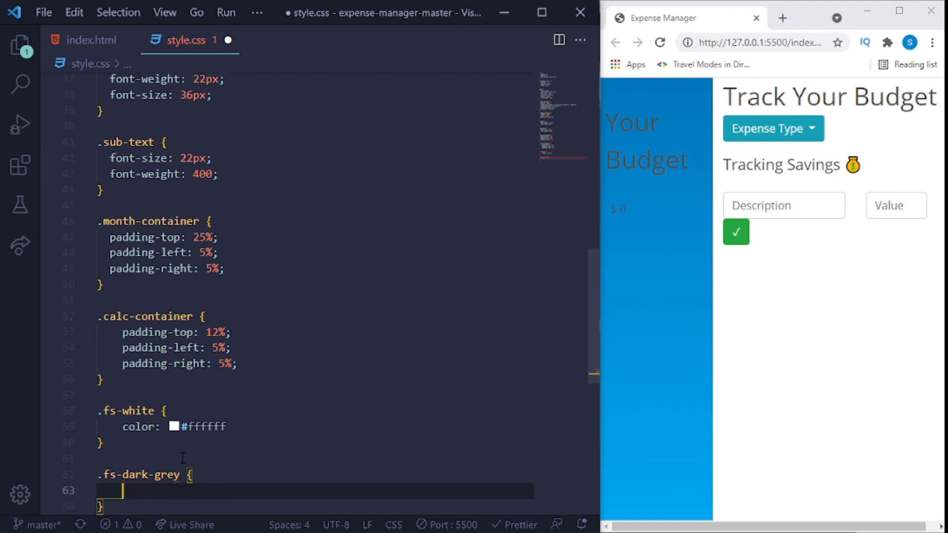
type("}")
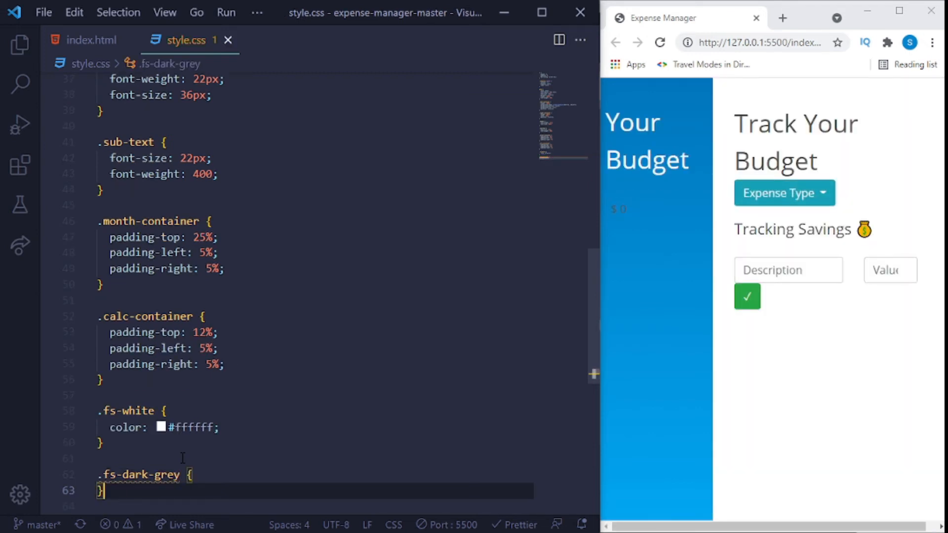
key("enter")
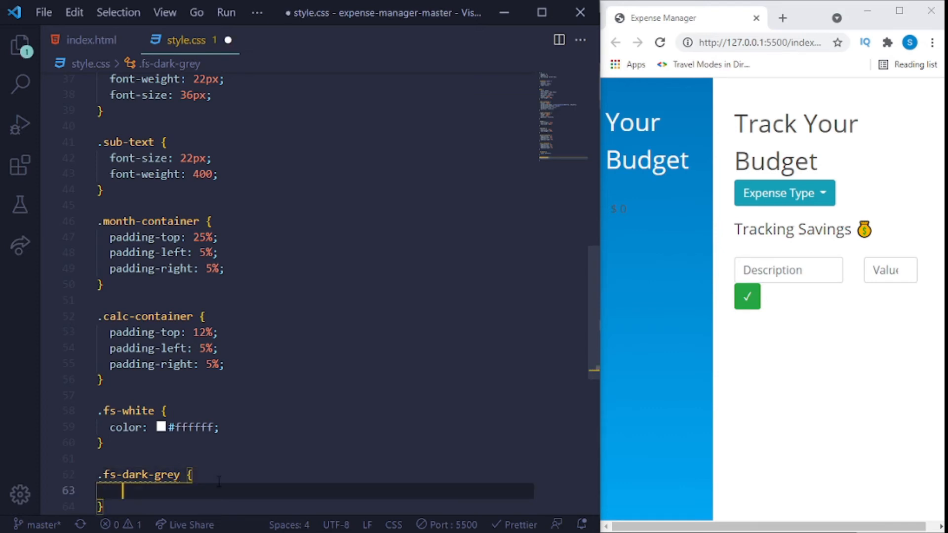
type("color:")
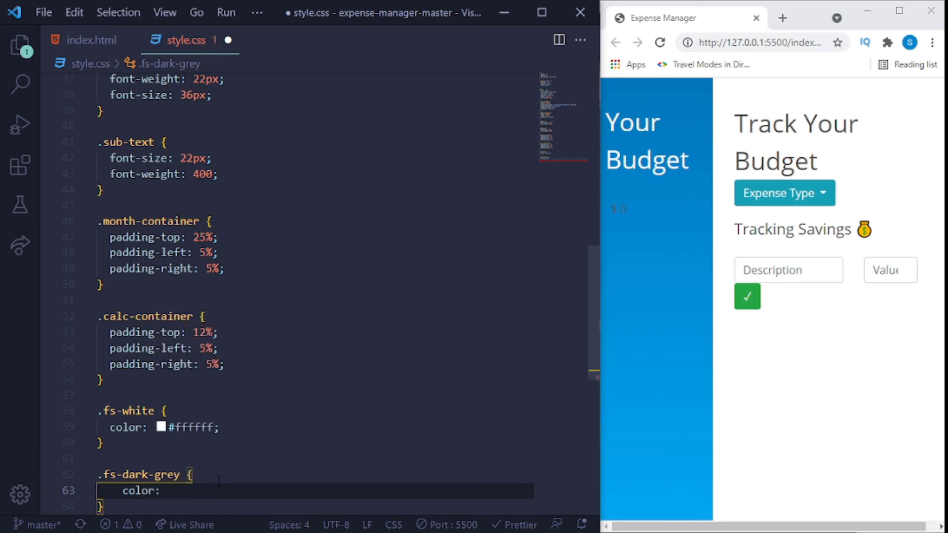
type("#4")
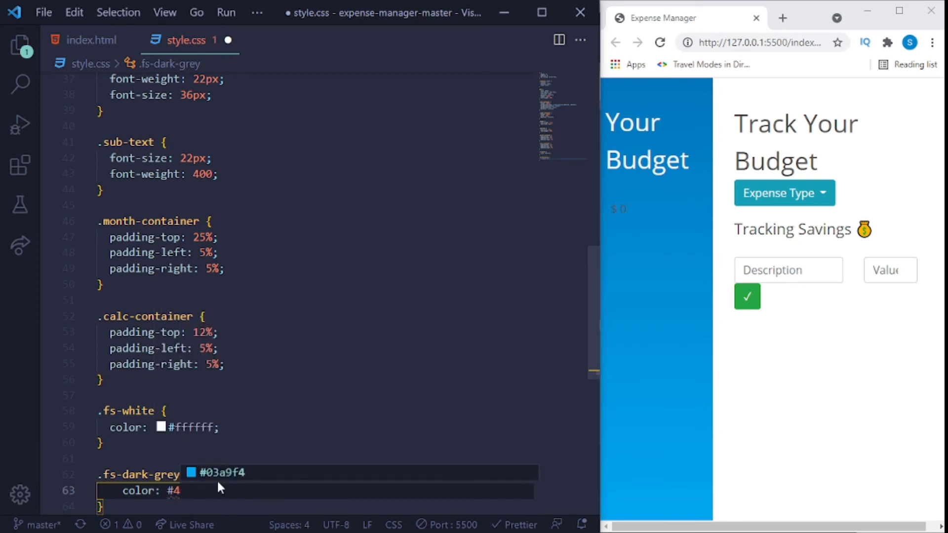
type("e4")
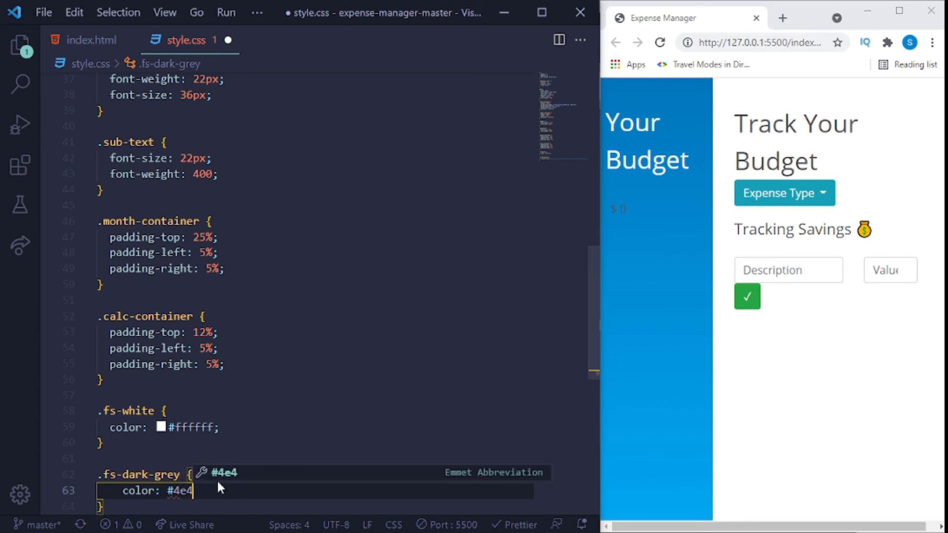
type("e4e")
type(".")
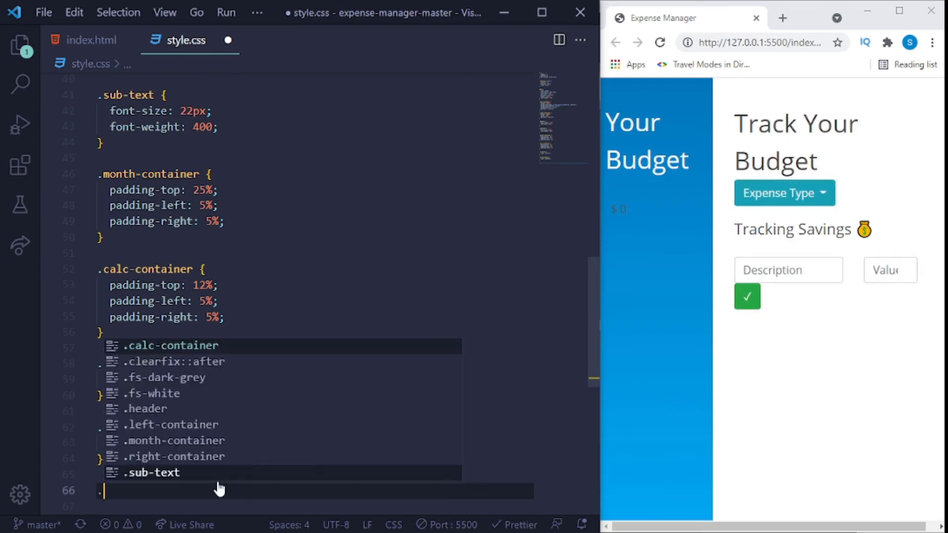
Start the .budget-container rule with inline-block display and a #ffffff background.
type("bud")
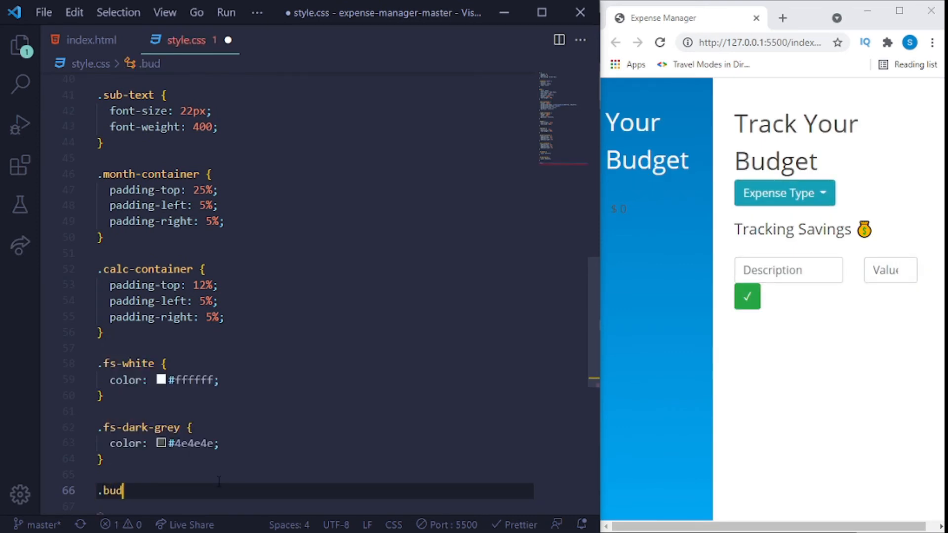
type("get-container {")
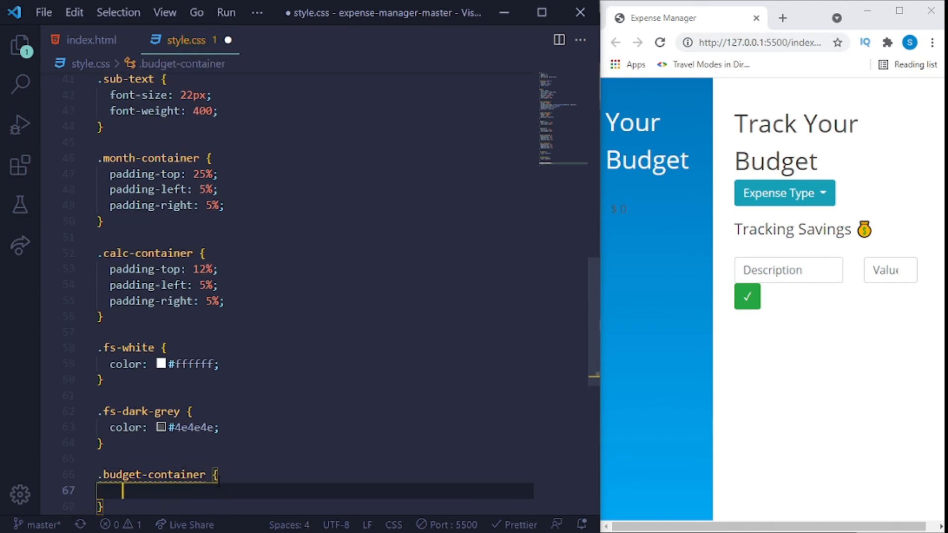
type("display: ;")
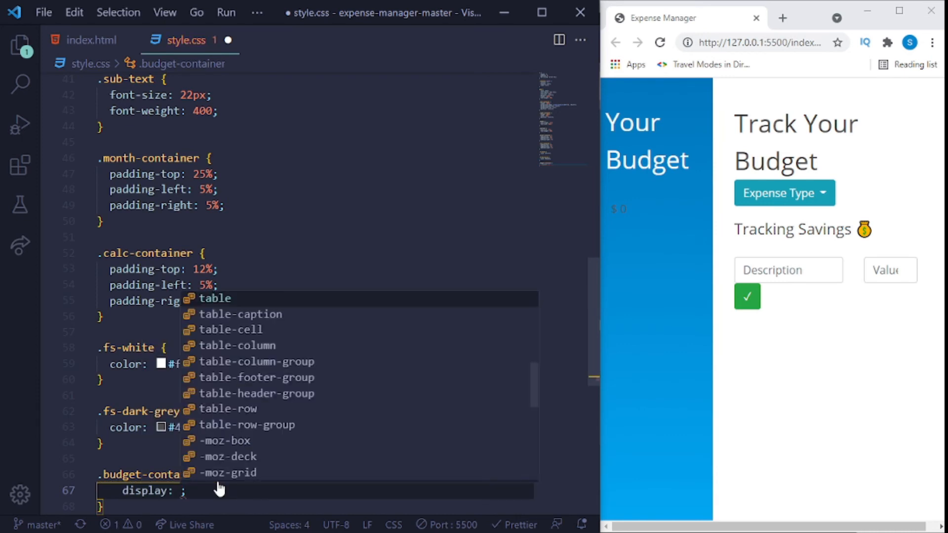
type("in")
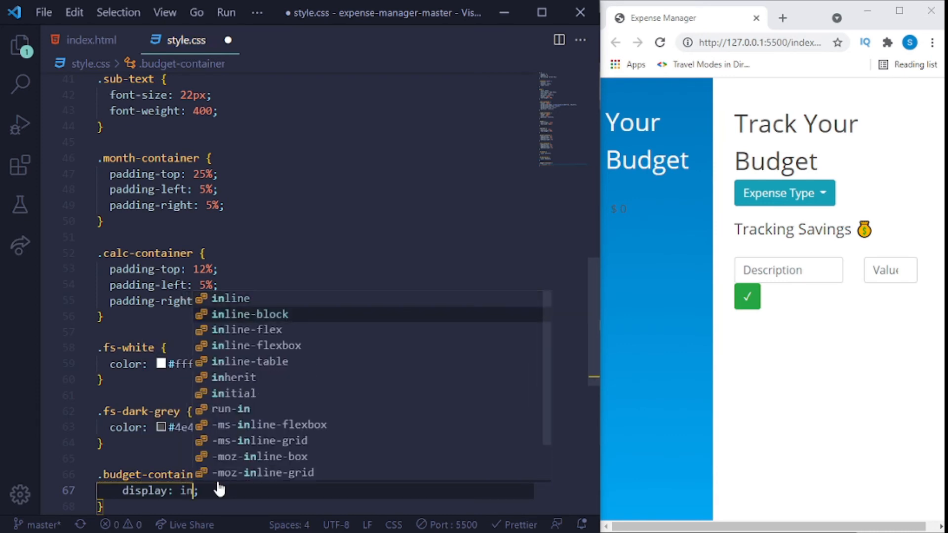
left_click(249, 314)
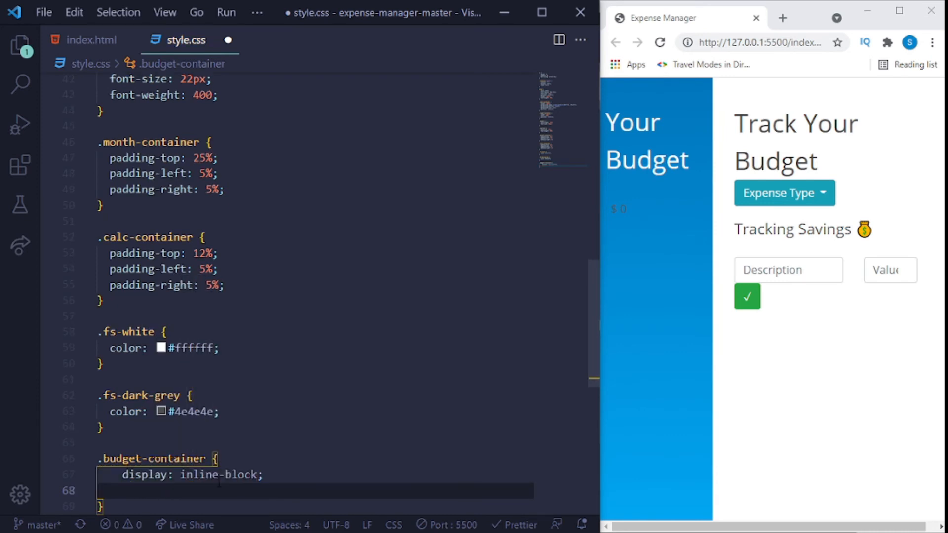
type("background: ;")
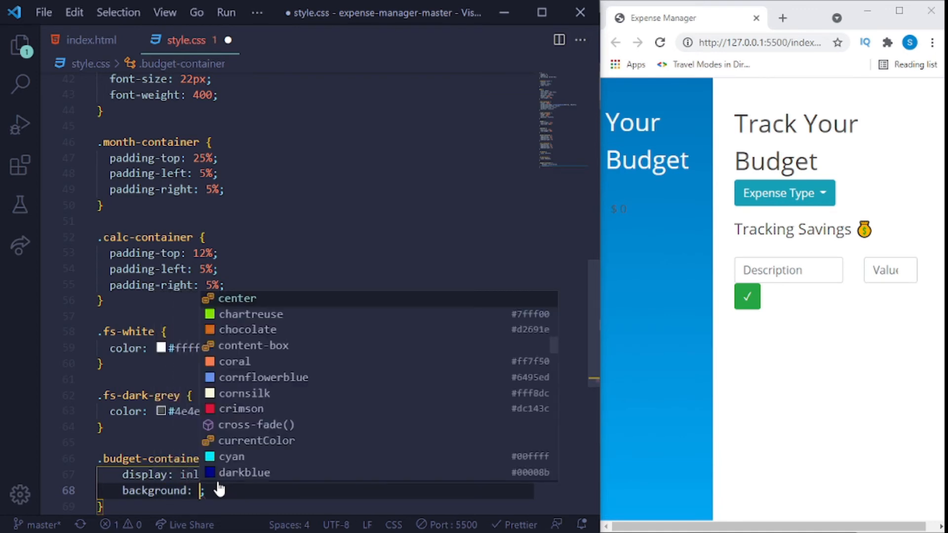
type("#ffffff")
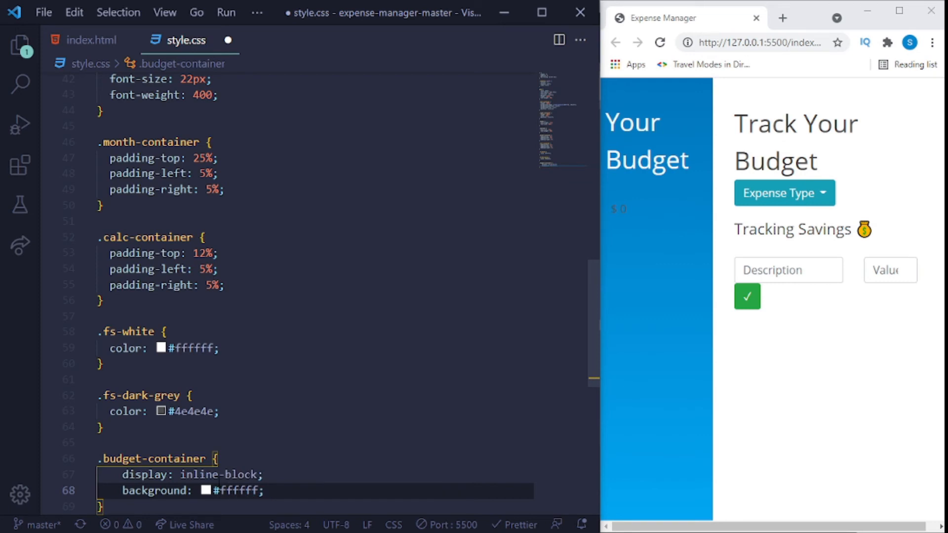
key("enter")
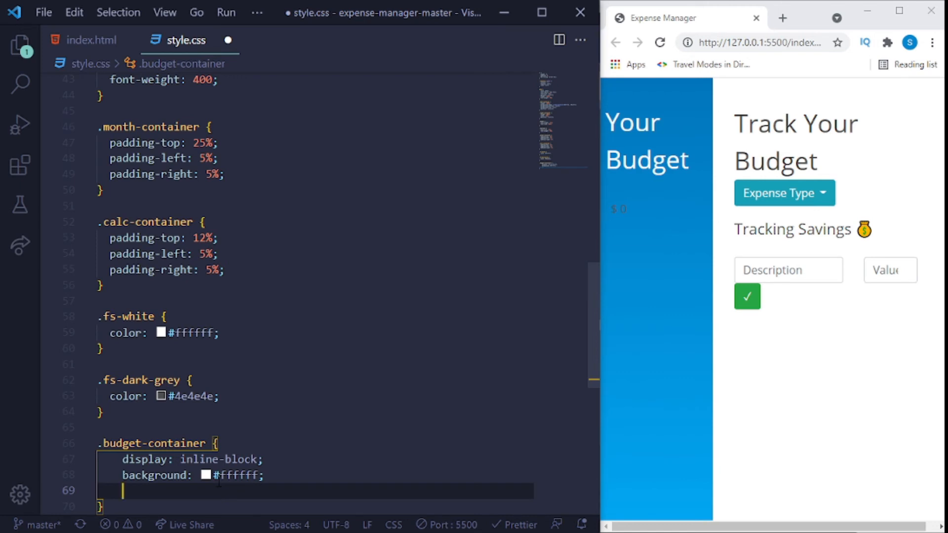
Give .budget-container an 8px border-radius and a 0 6px 4px dark box-shadow.
type("border-radius: 6;")
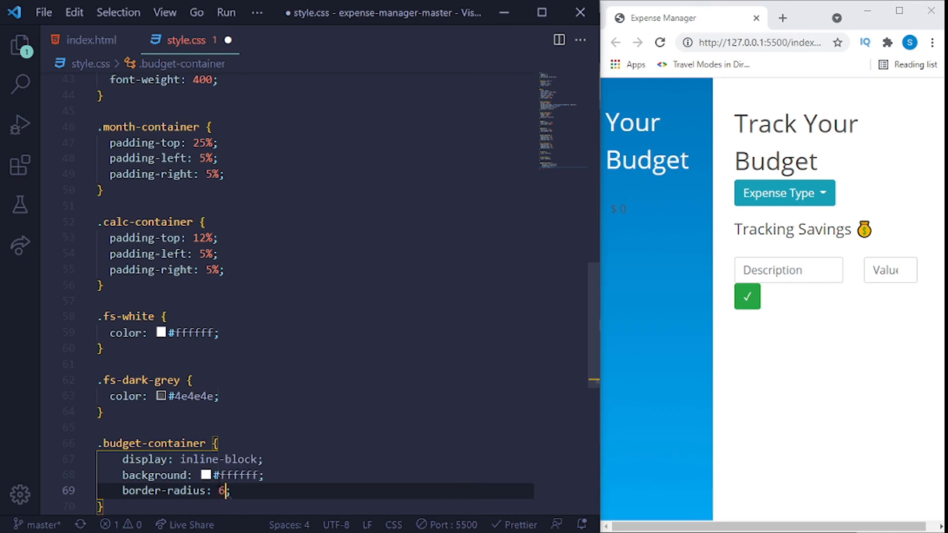
key("Backspace")
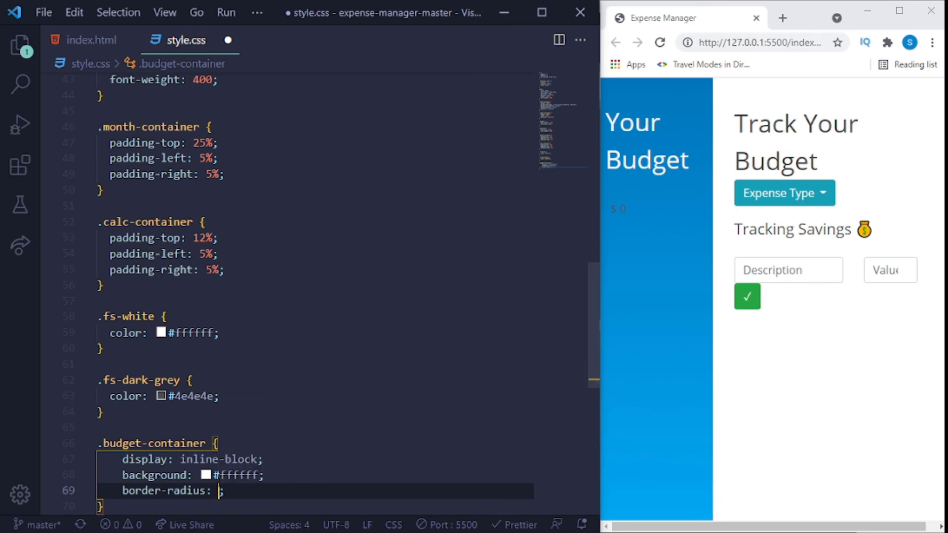
type("8px")
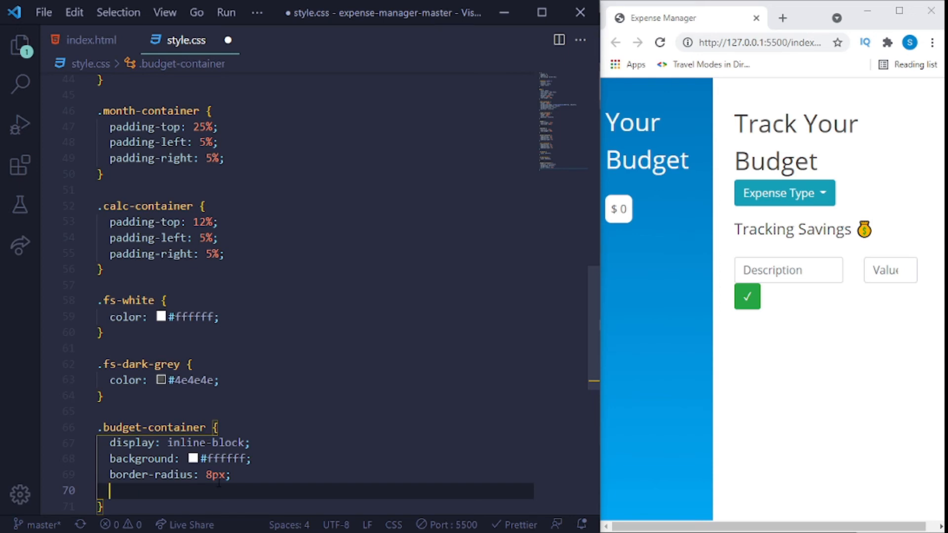
type("back")
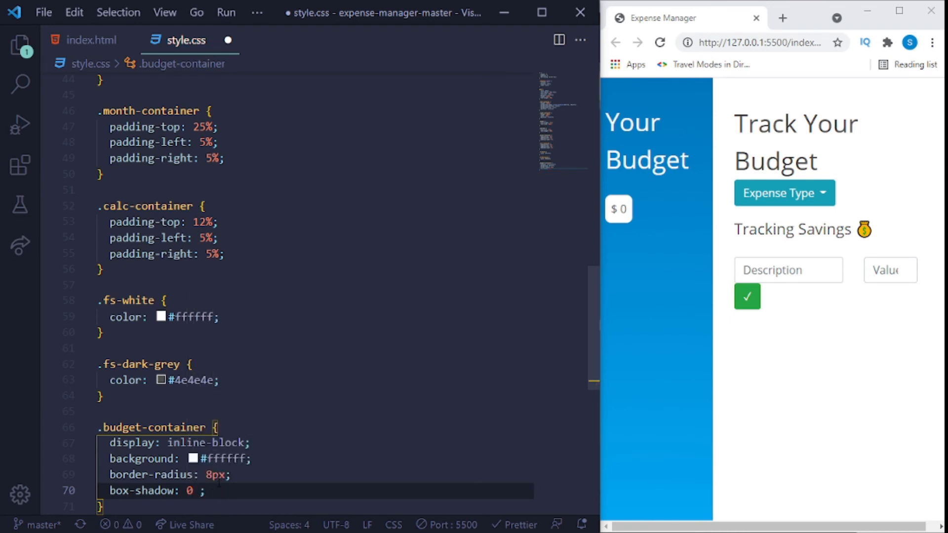
type("6px 4")
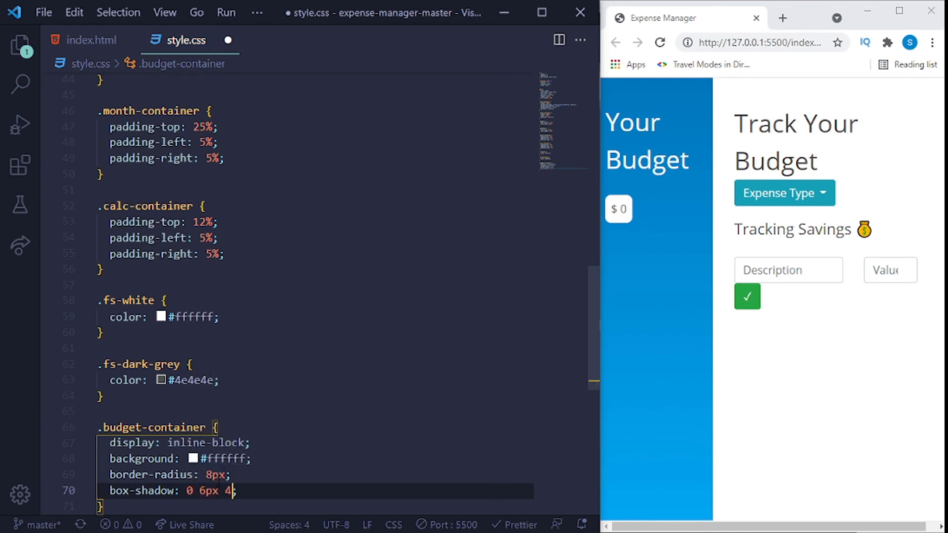
type("px")
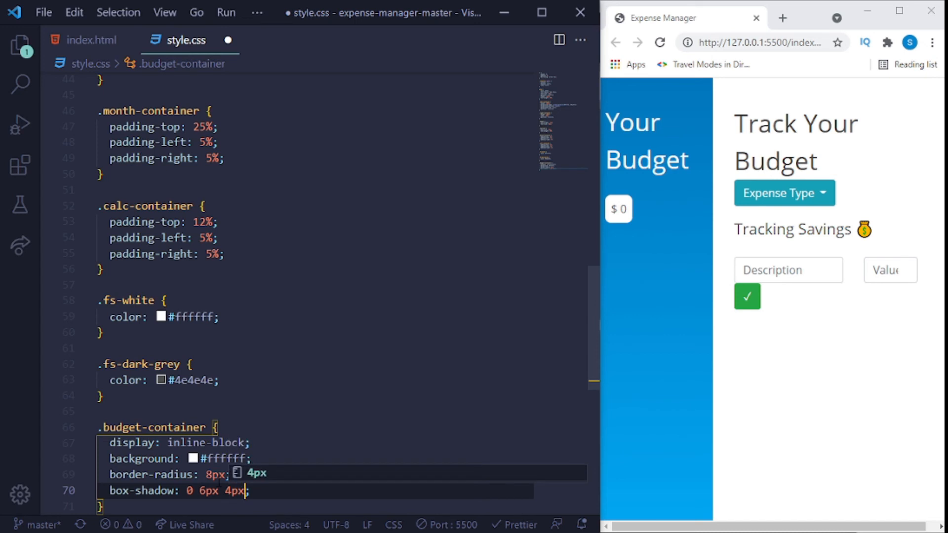
type("#0000000")
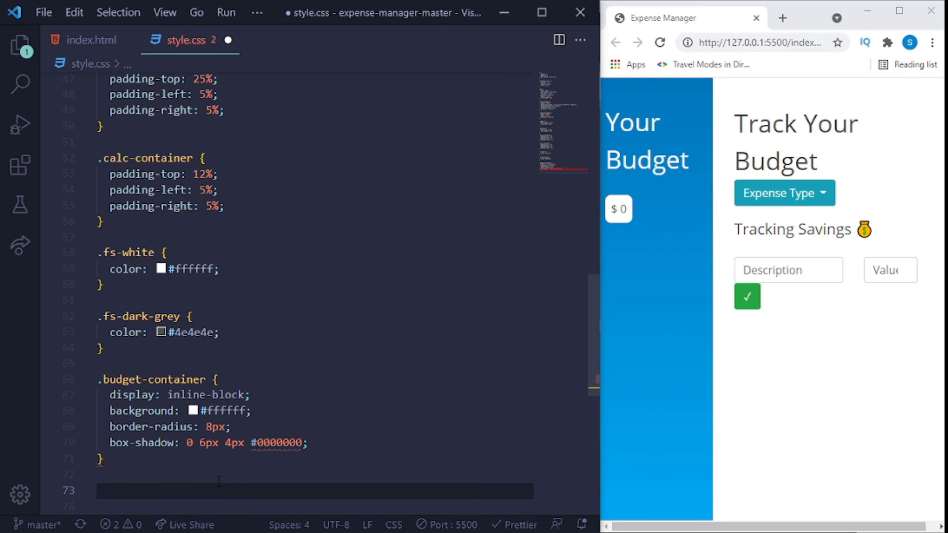
Add a .month-amount rule with font-size 36px and font-weight 700.
type(".mo")
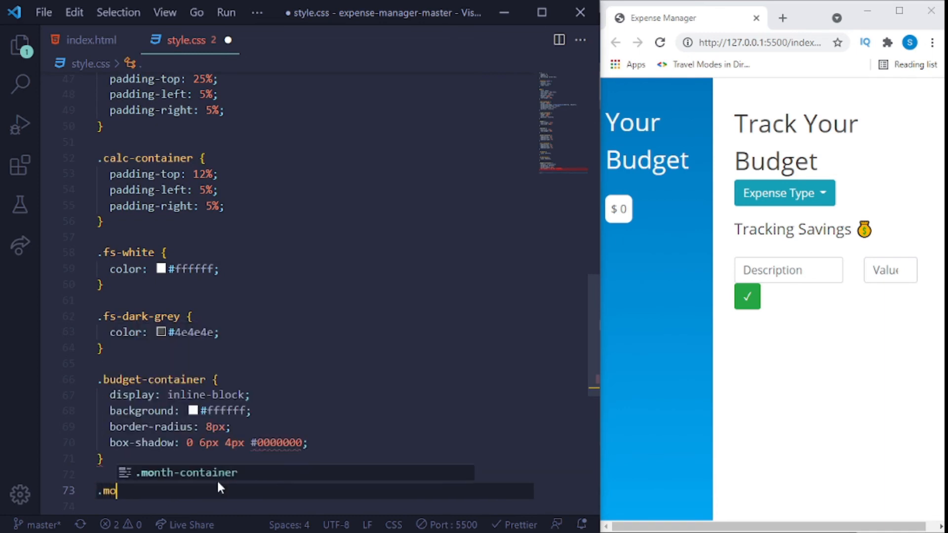
type("nth")
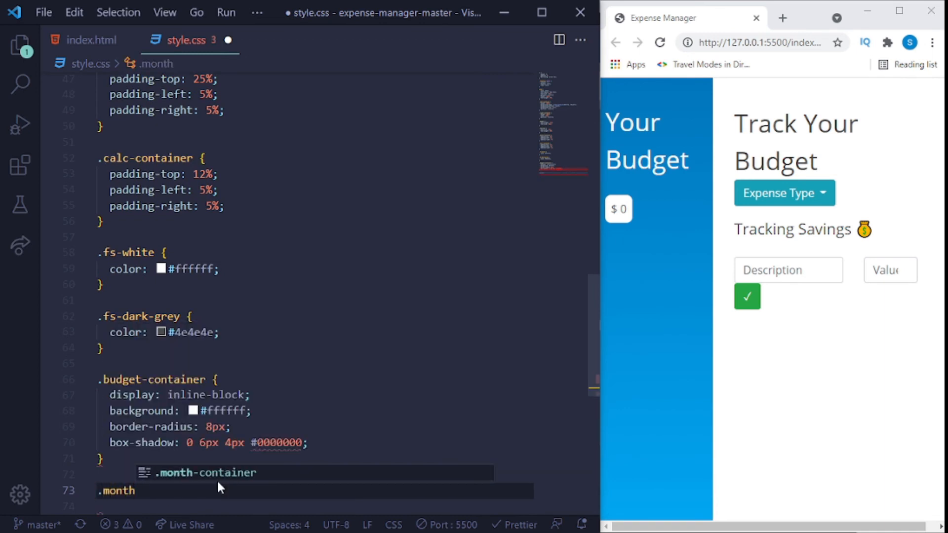
type("-amount {")
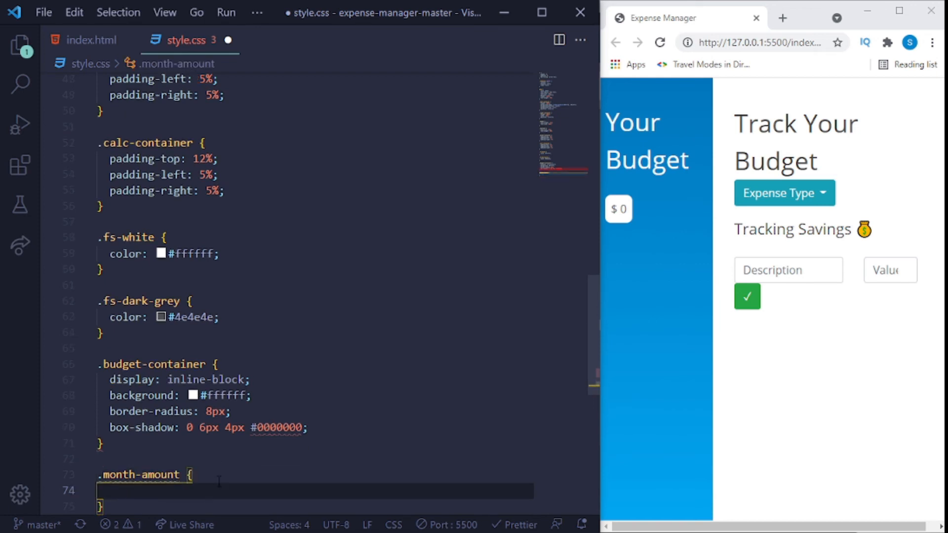
type("font-size: 3;")
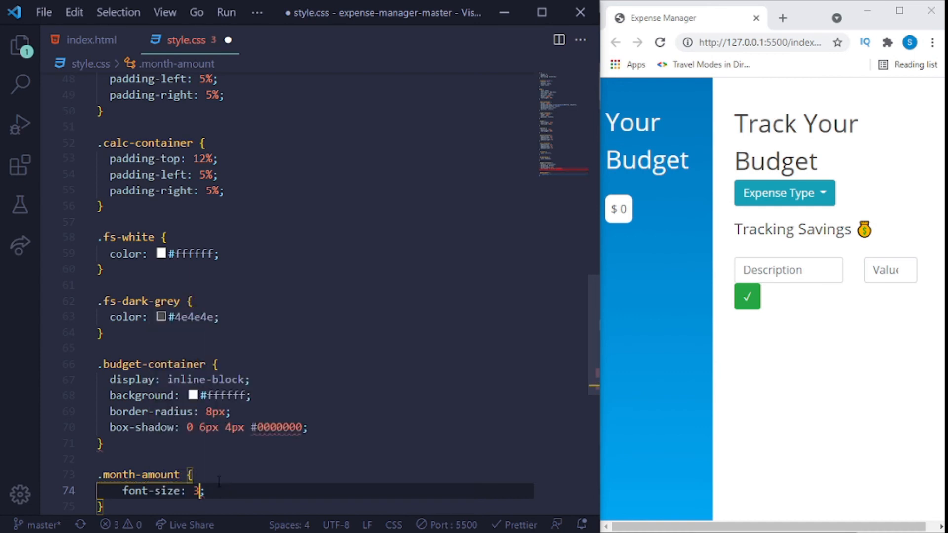
type("6px;")
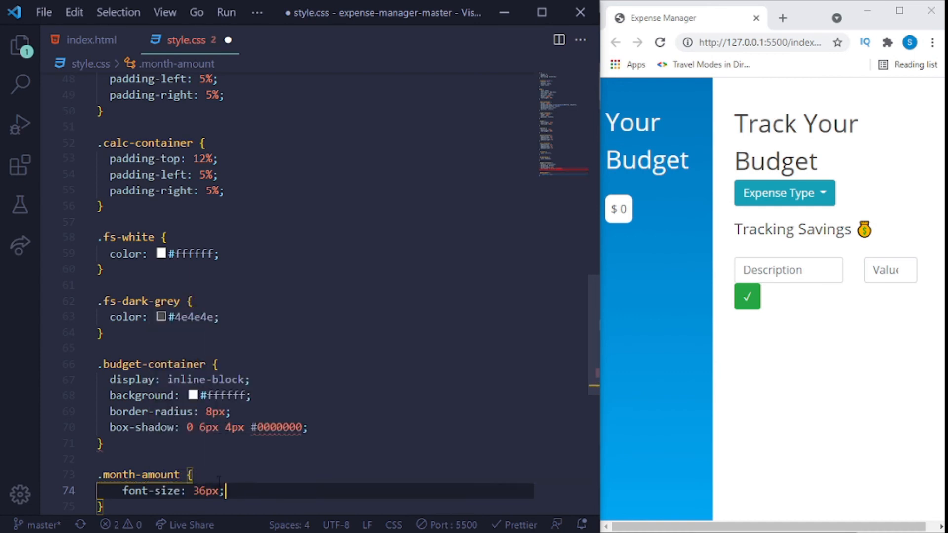
type("font-weight: 700;")
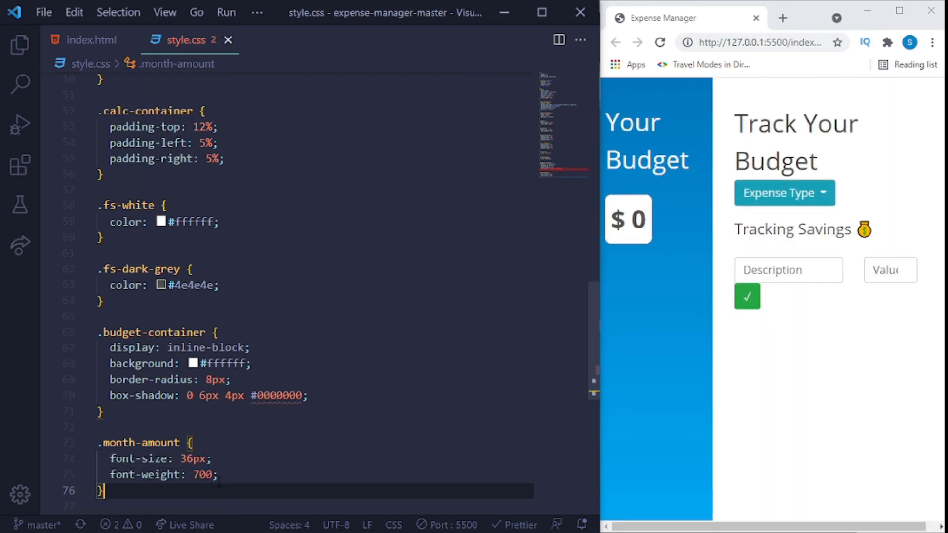
type(".b")
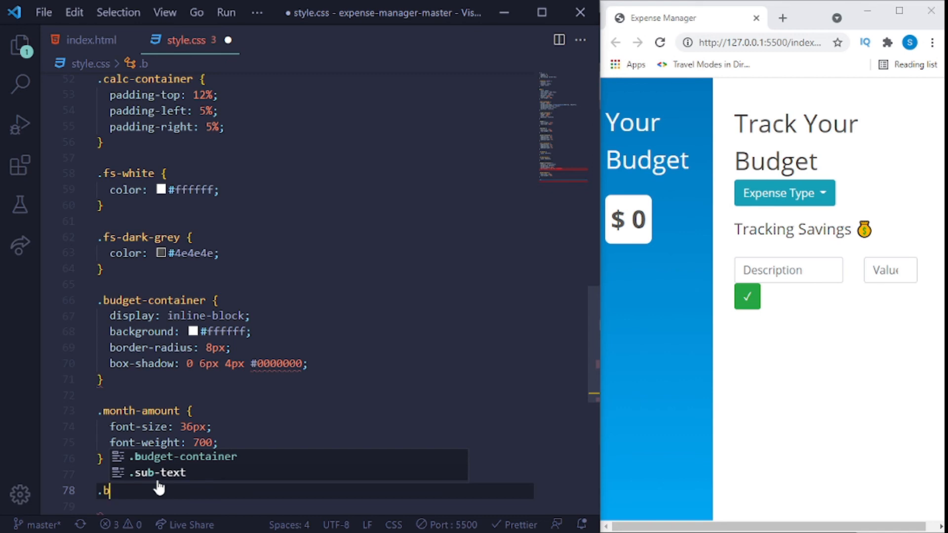
Add a .bottom-border rule with border-bottom 1px solid #00446d.
type("otto")
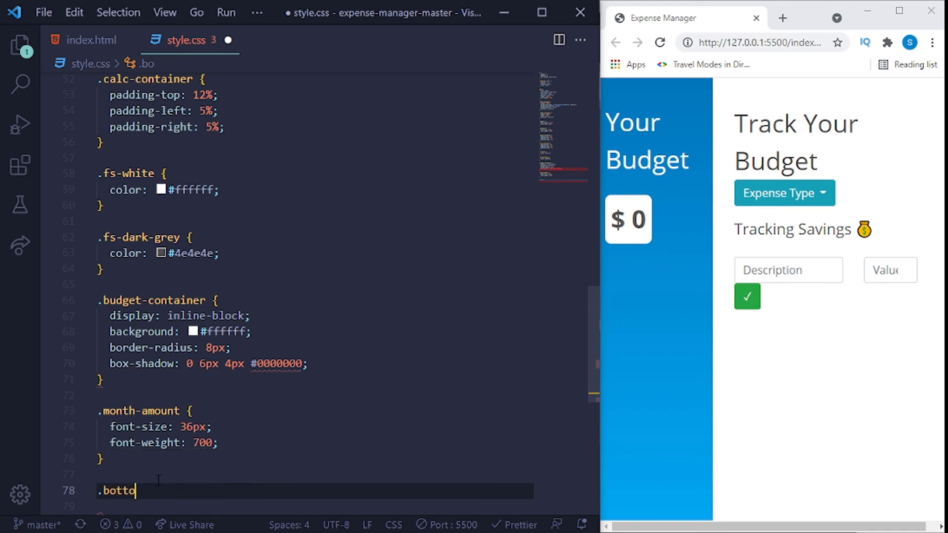
type("m-")
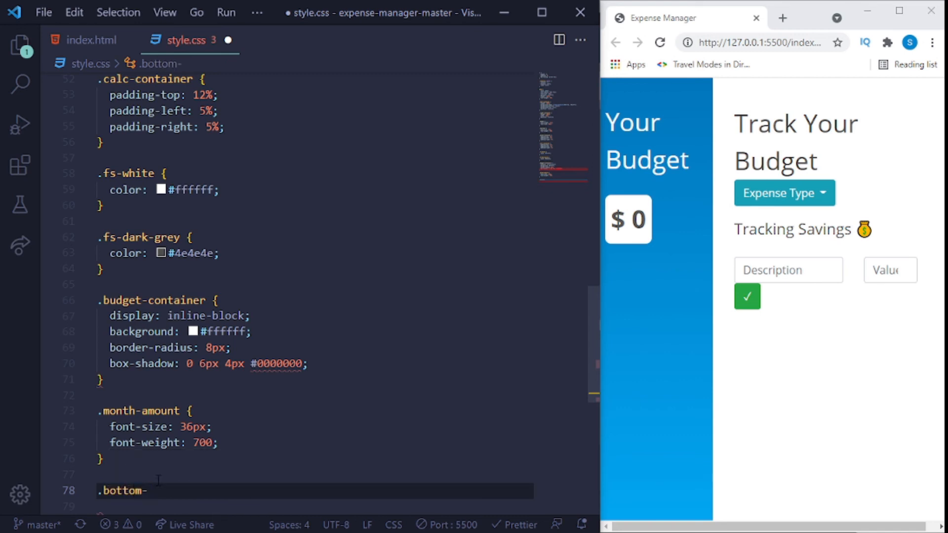
type("border {")
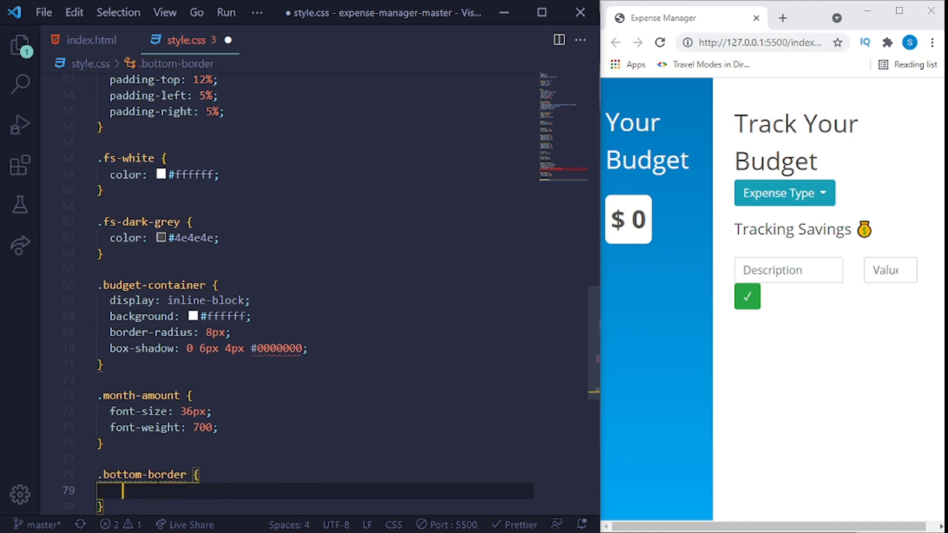
type("border-bottom: ;")
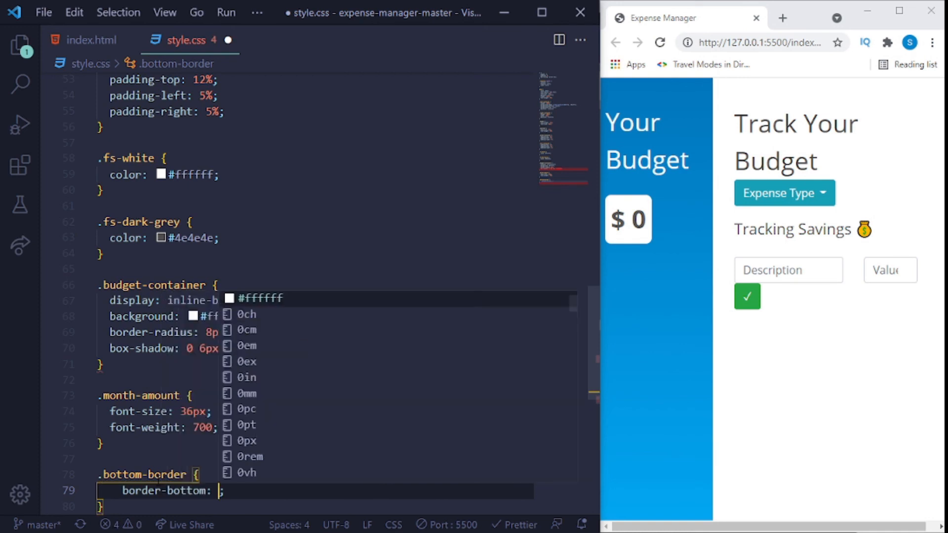
type("1px solid")
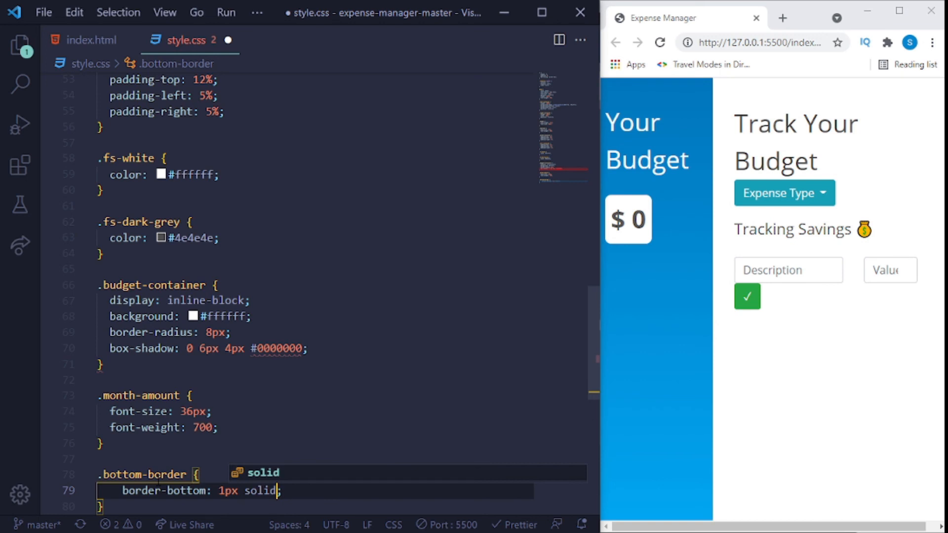
type("#00446d")
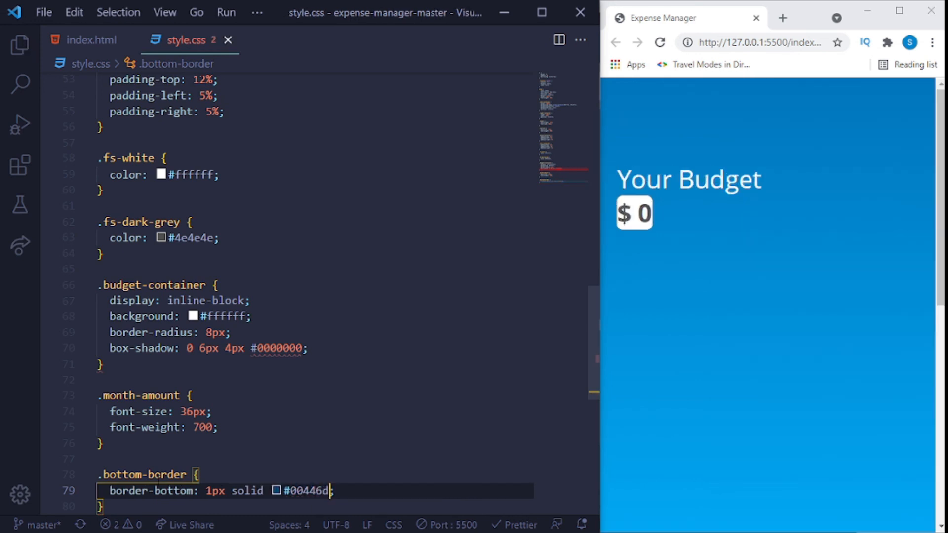
key("enter")
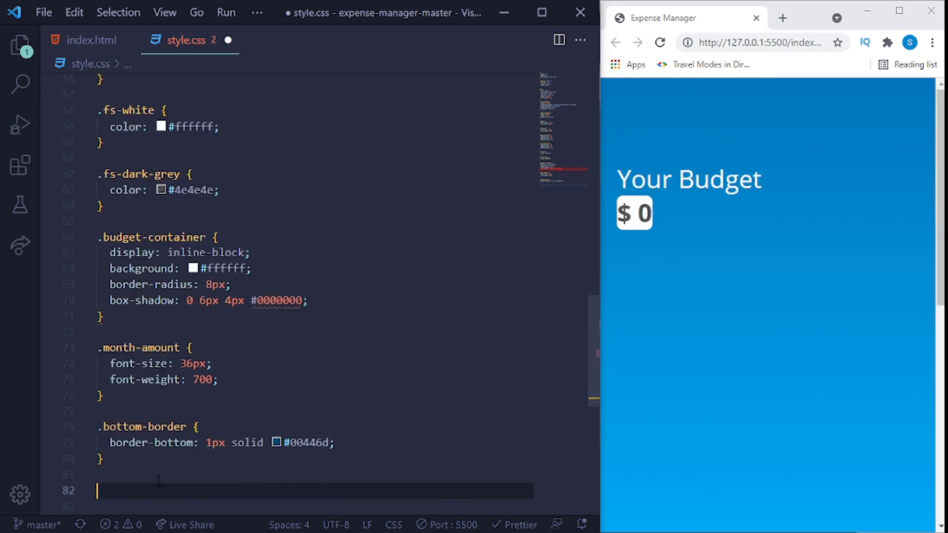
Add an .expense-row rule with 10px padding and save style.css.
type(".expenser")
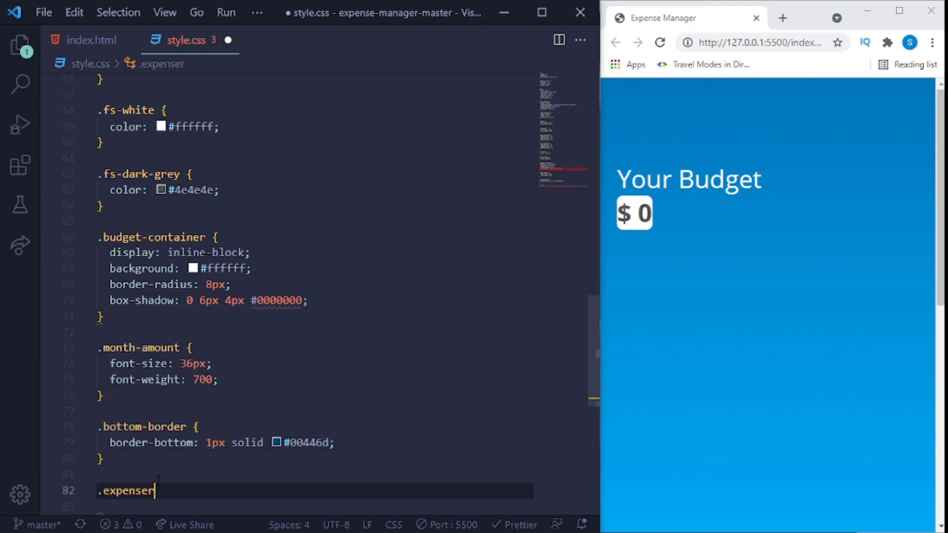
type("-ro")
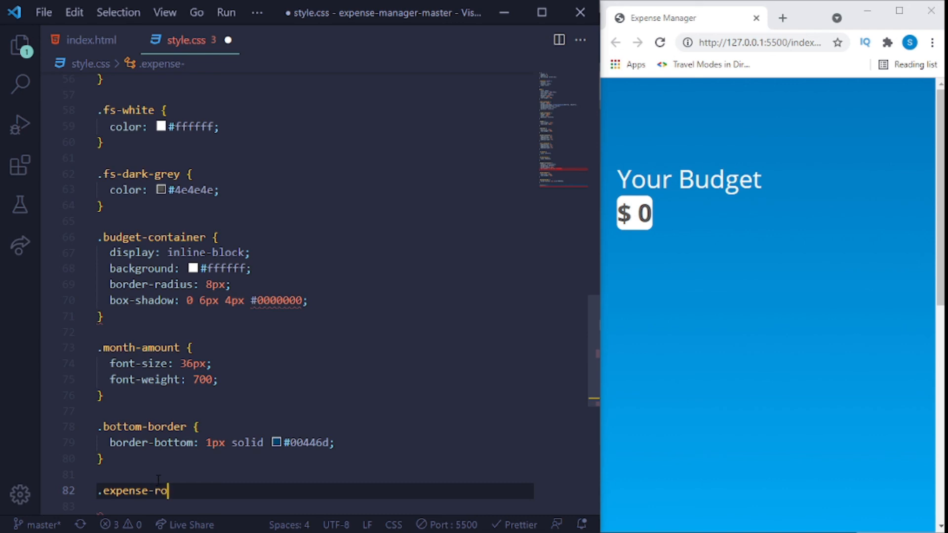
type("w {")
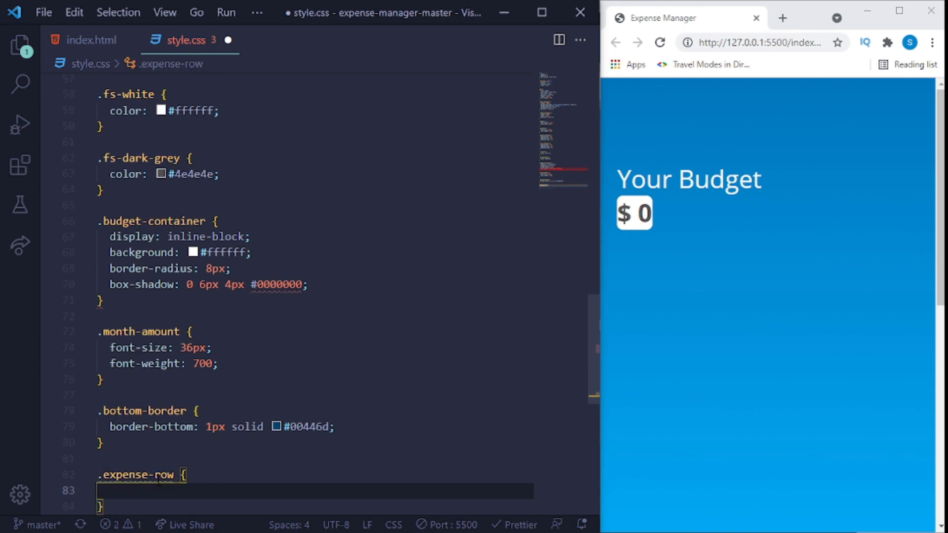
type("padding: 10px;")
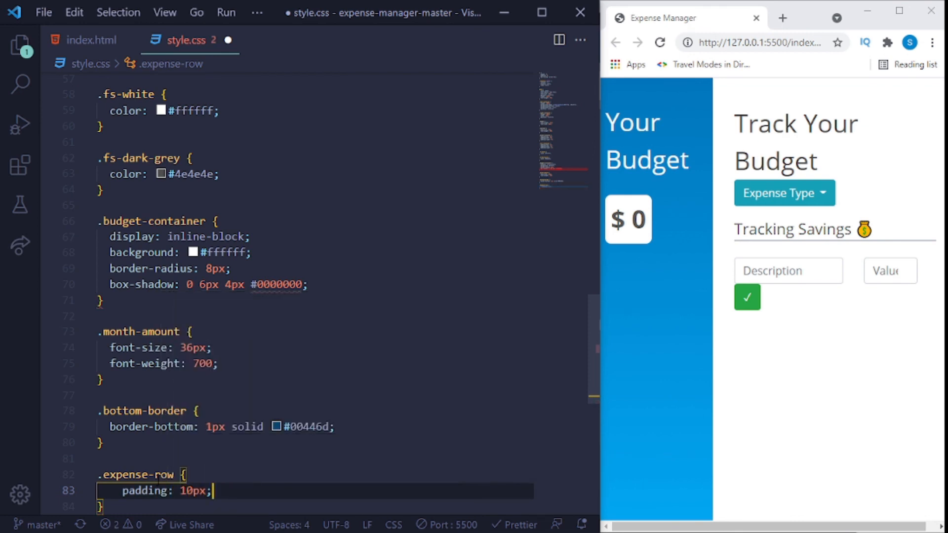
key("ctrl+s")
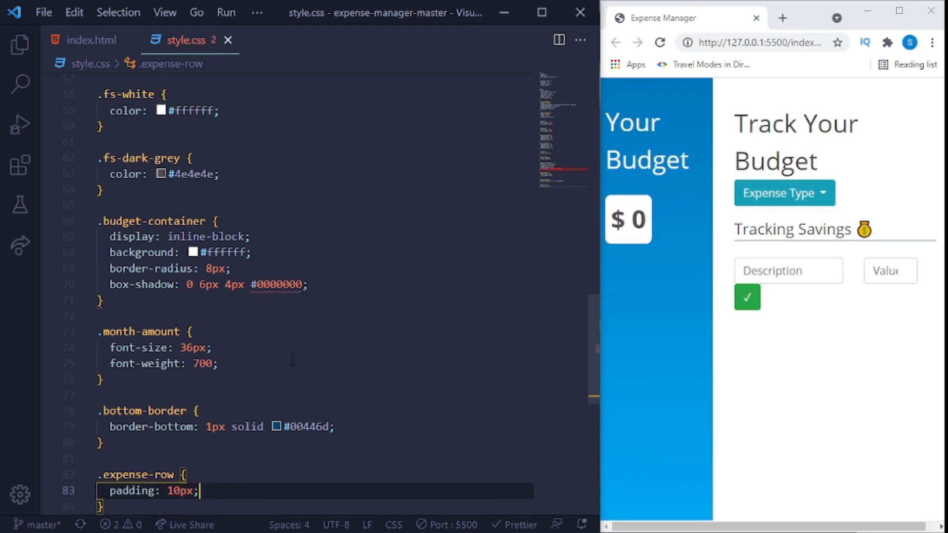
Review the end of style.css, then view the full budget page in the maximised browser.
scroll("down", 3)
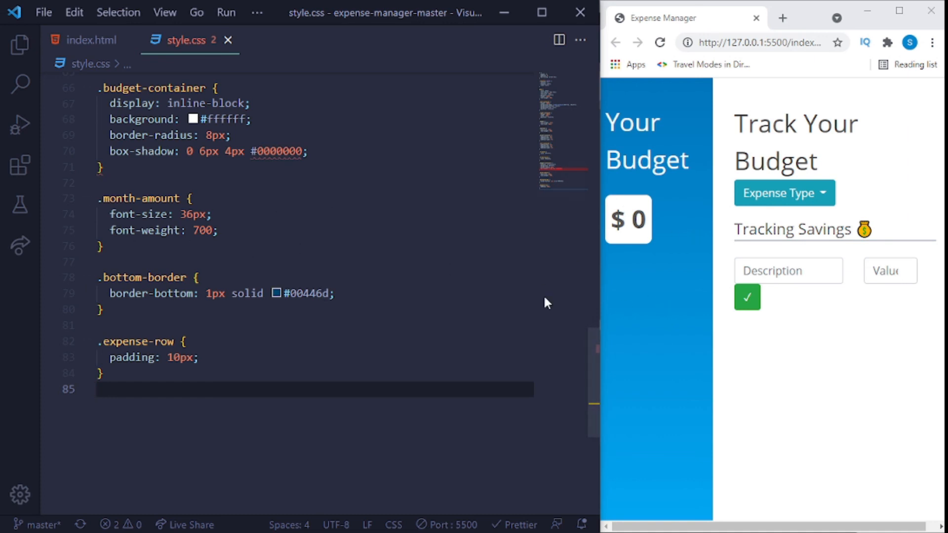
mouse_move(630, 208)
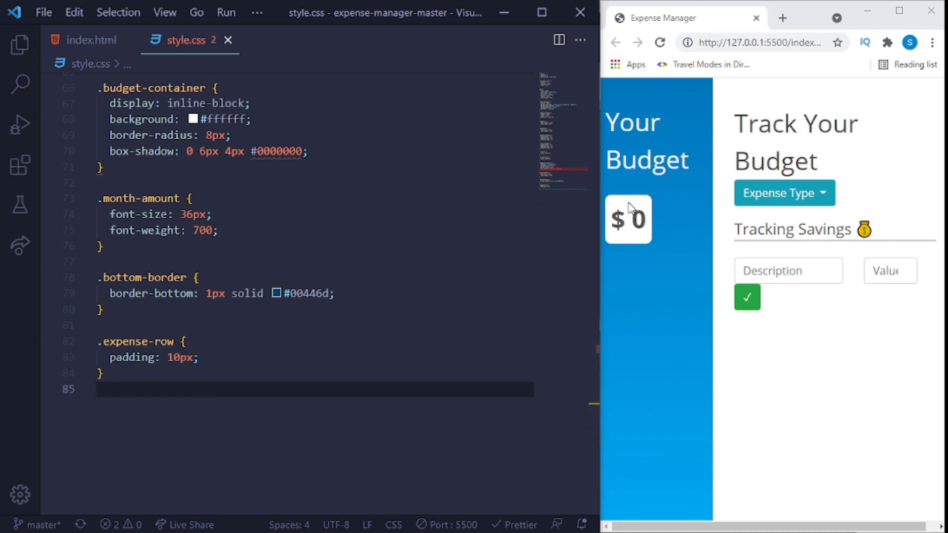
mouse_move(658, 265)
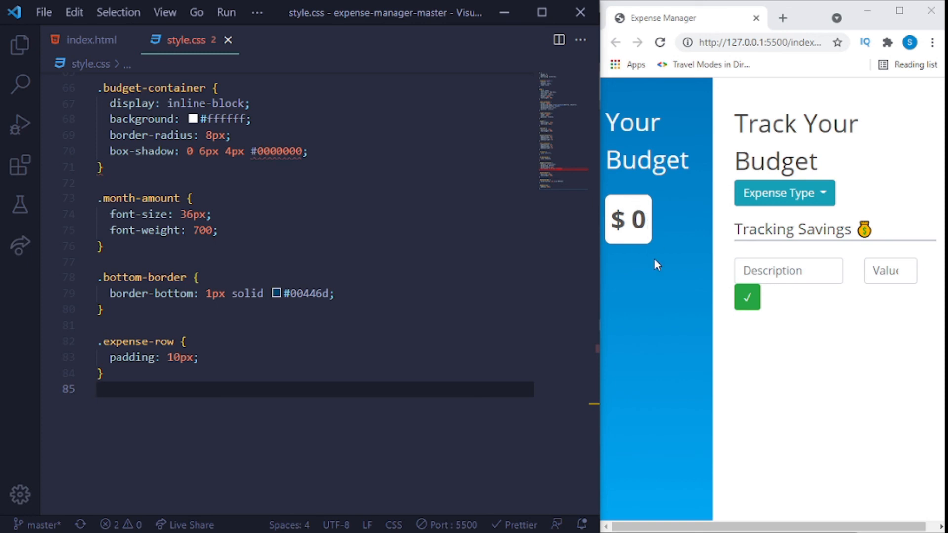
mouse_move(809, 252)
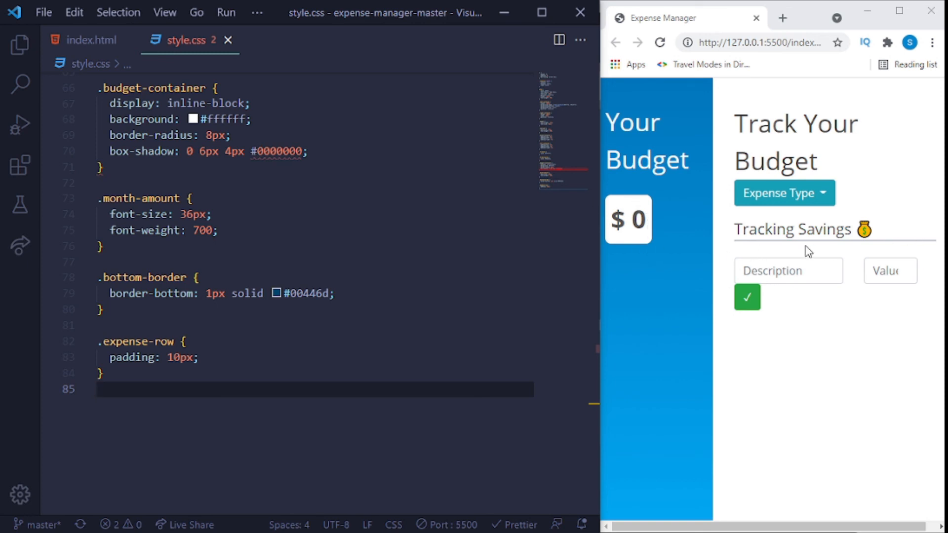
mouse_move(317, 303)
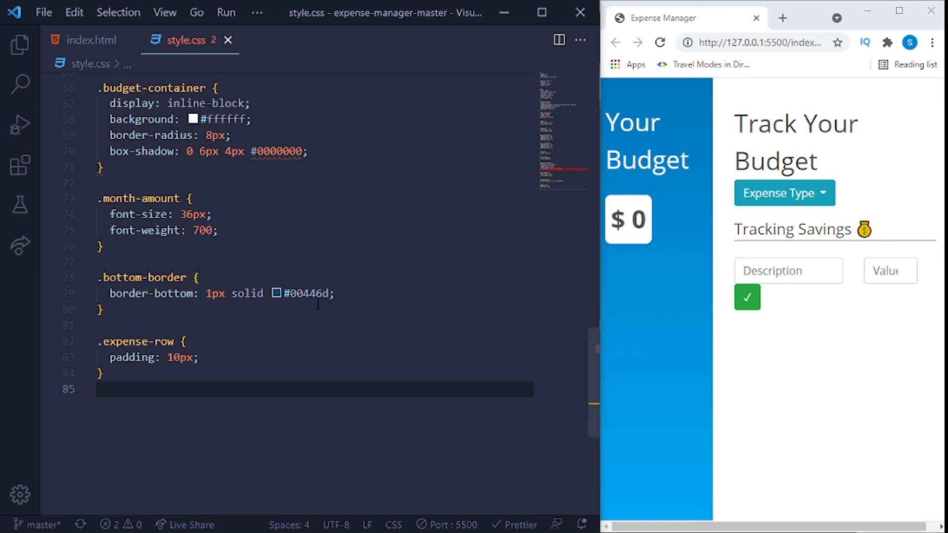
mouse_move(783, 193)
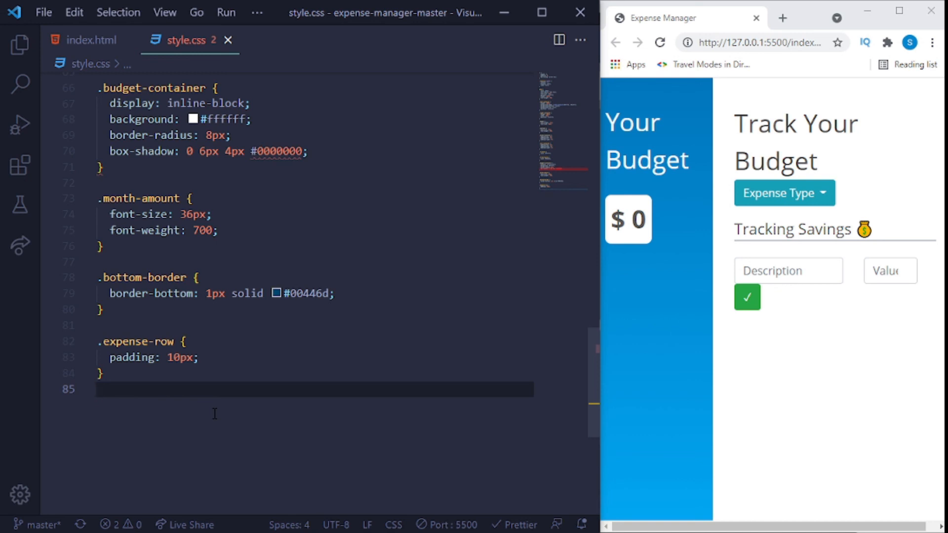
left_click(899, 11)
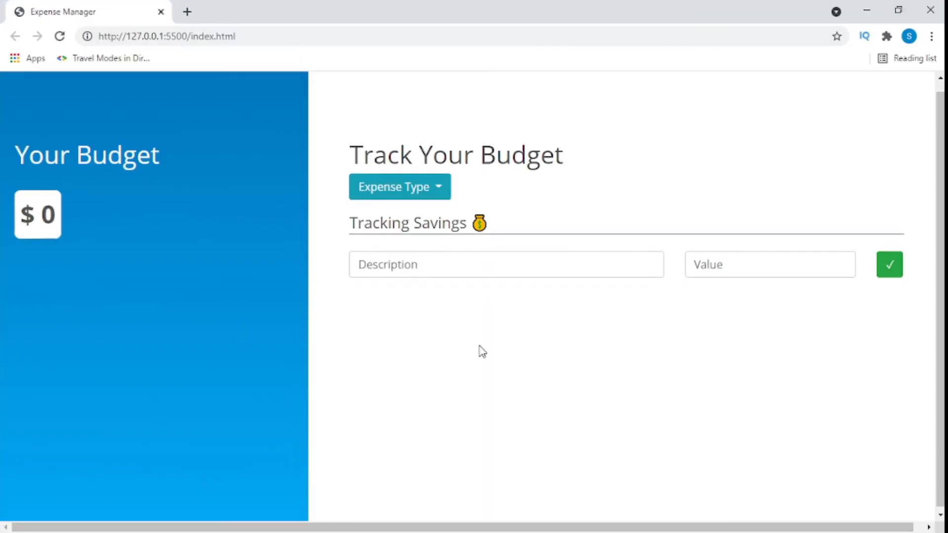